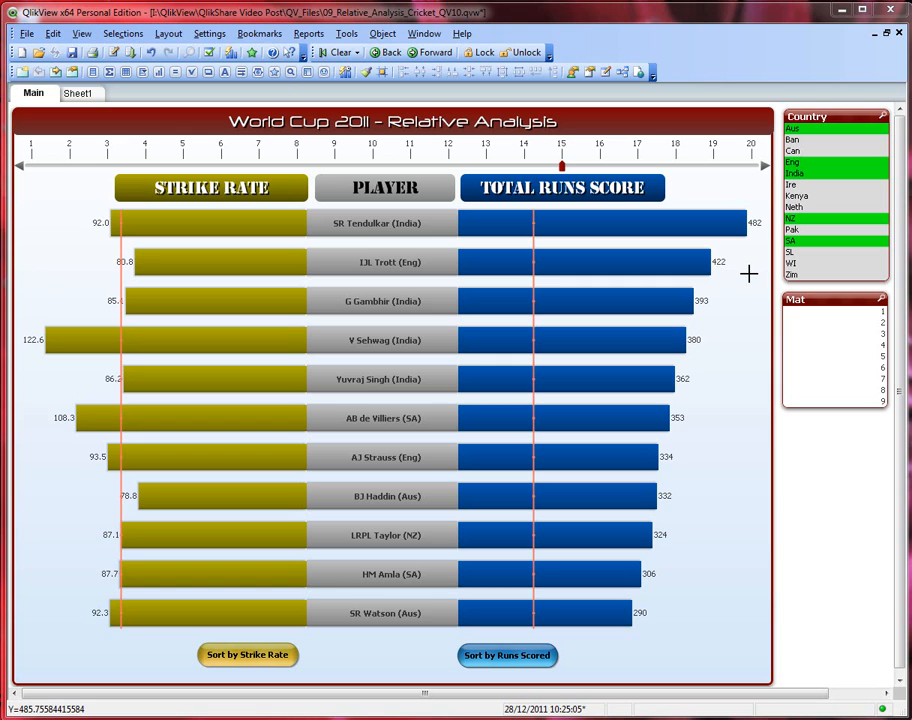
{"action": "mouse_move", "coordinate": [165, 135]}
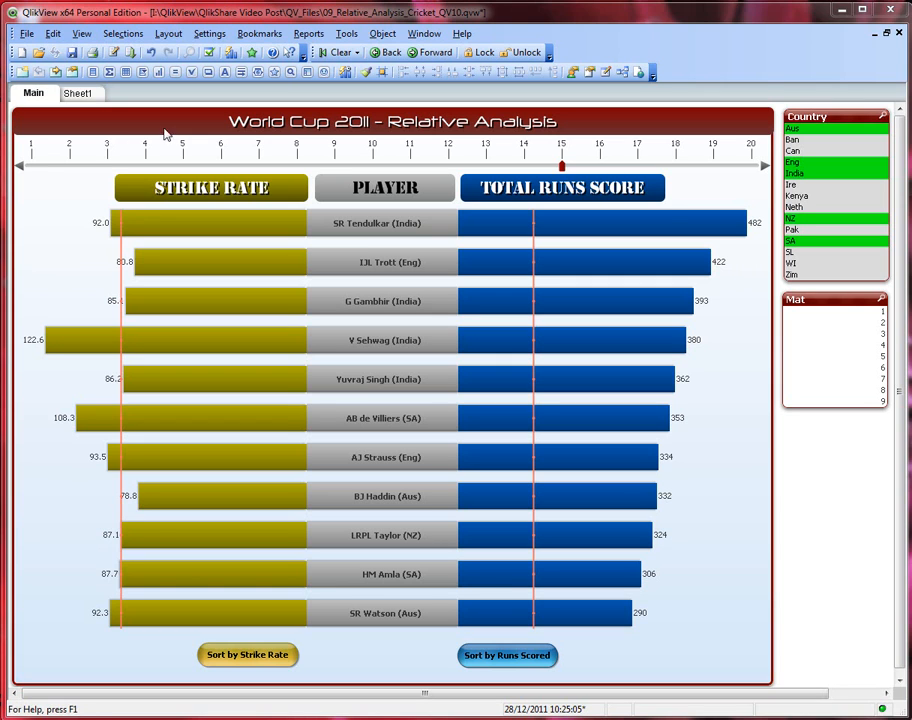
{"action": "mouse_move", "coordinate": [614, 496]}
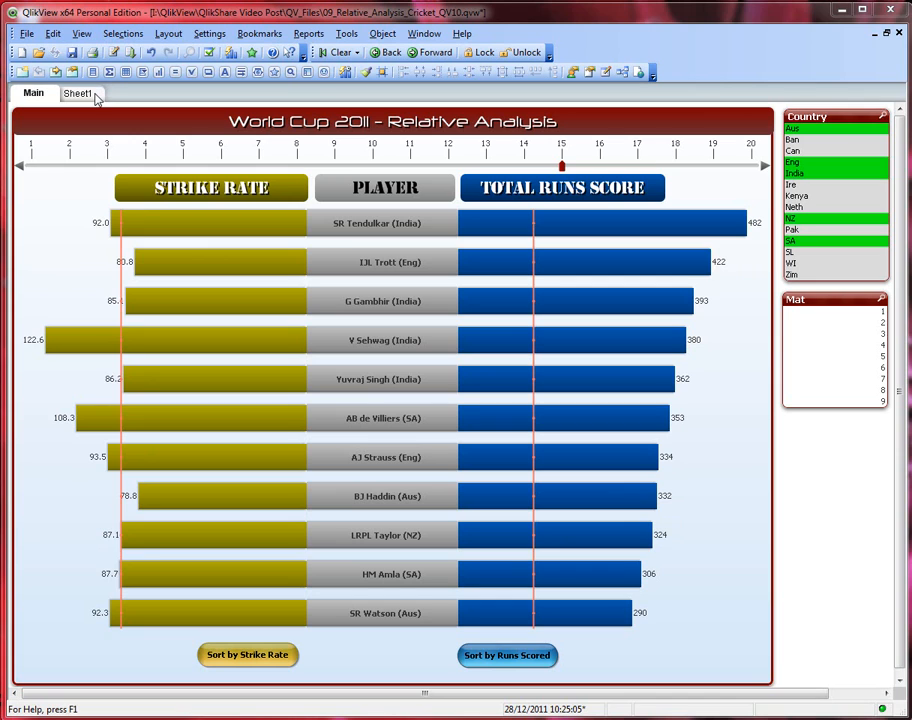
Switch from the Main butterfly-chart sheet to the blank Sheet1.
{"action": "left_click", "coordinate": [82, 96]}
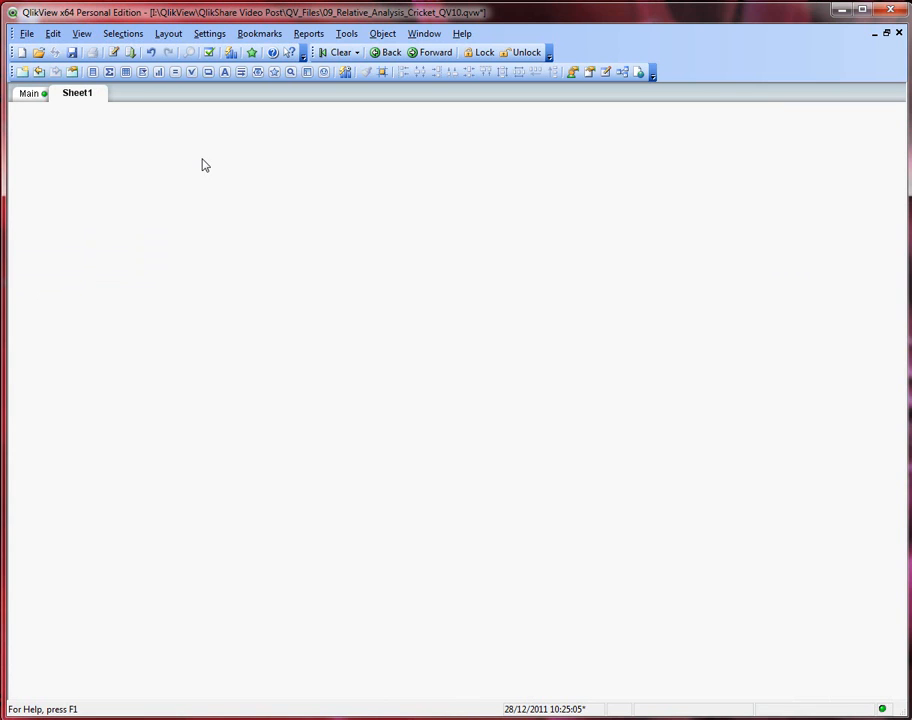
{"action": "mouse_move", "coordinate": [145, 160]}
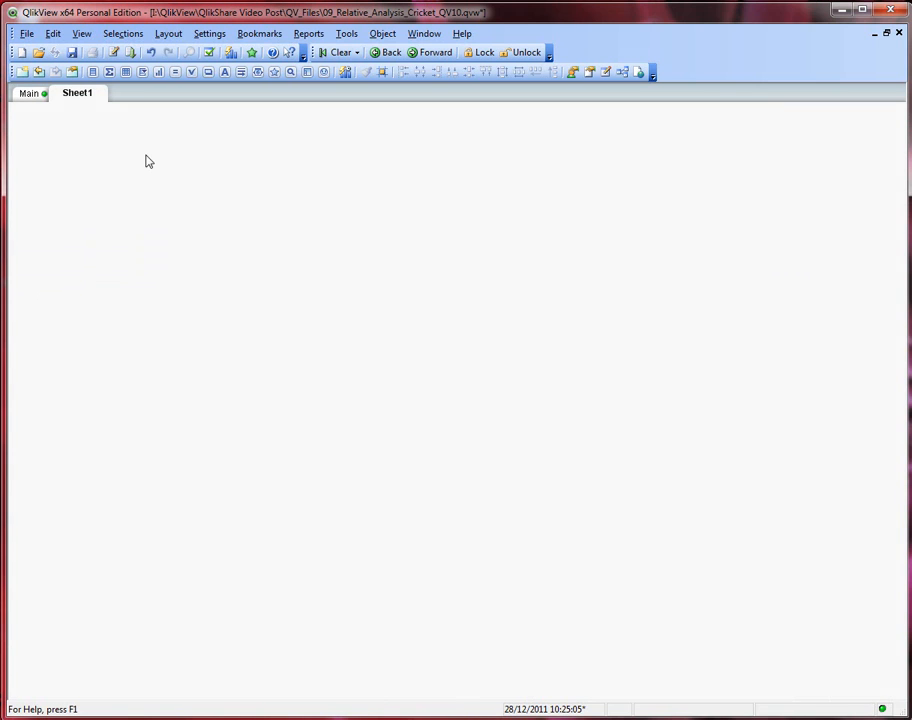
Add a new chart object on Sheet1 and reach its empty expression editor.
{"action": "right_click", "coordinate": [147, 161]}
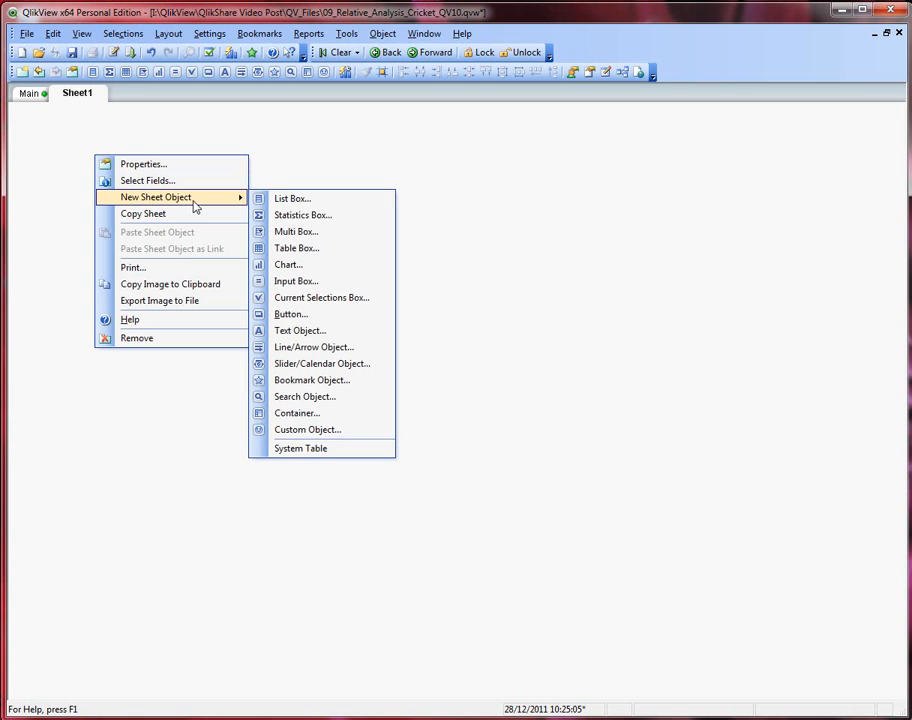
{"action": "left_click", "coordinate": [289, 264]}
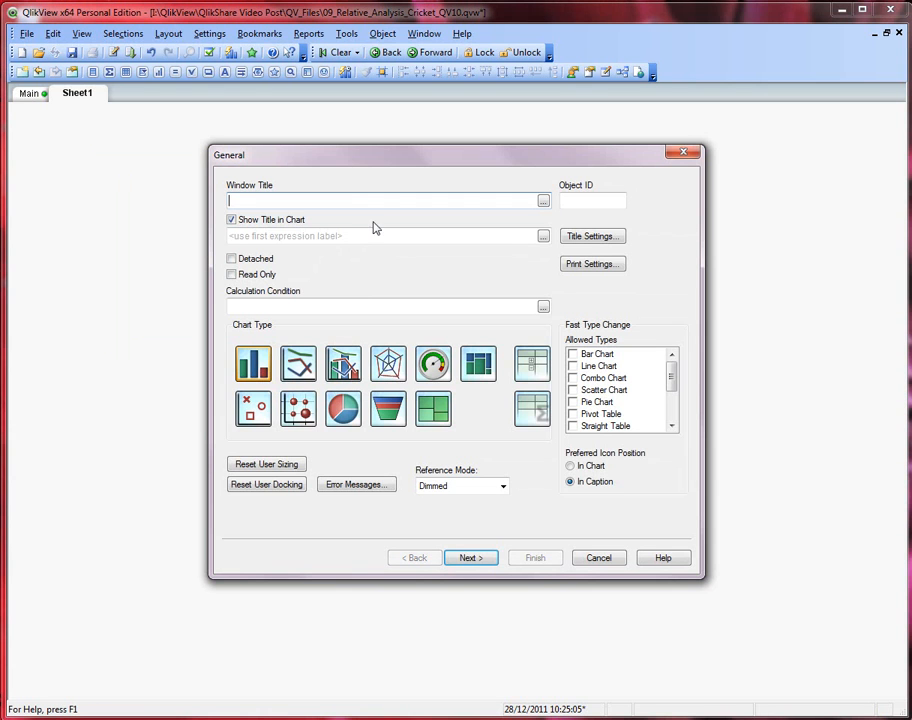
{"action": "left_click", "coordinate": [471, 557]}
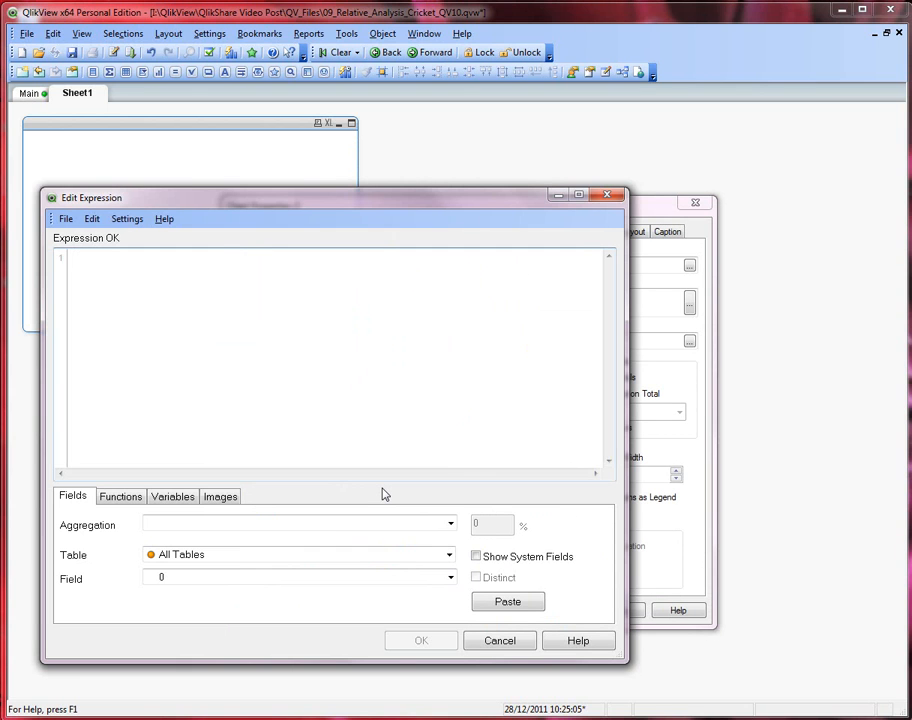
Enter SUM(Runs) as the chart's first expression and confirm it.
{"action": "type", "text": "SUM("}
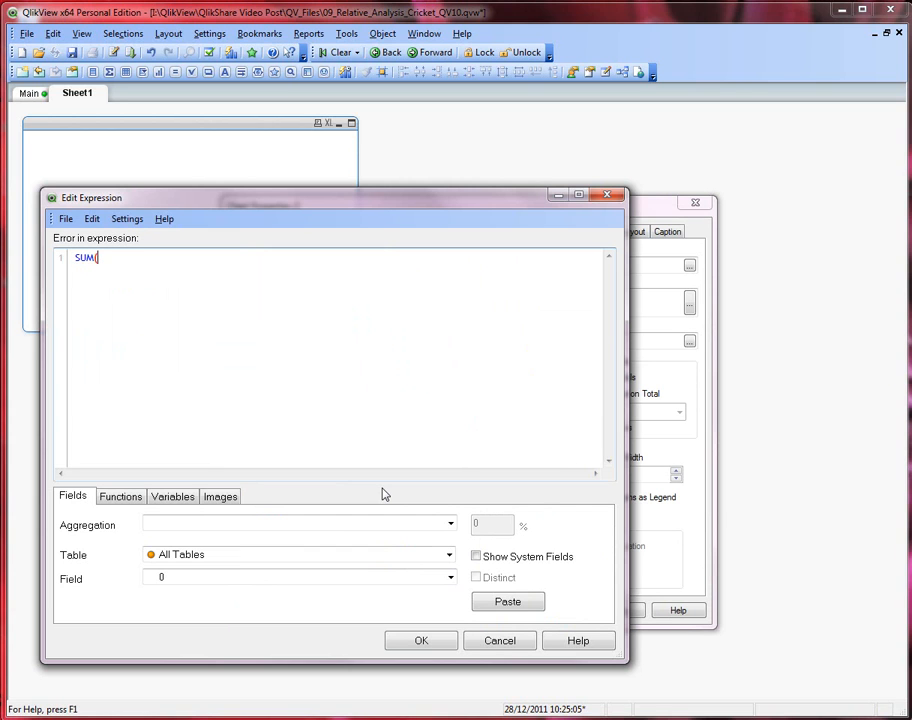
{"action": "type", "text": "Runs"}
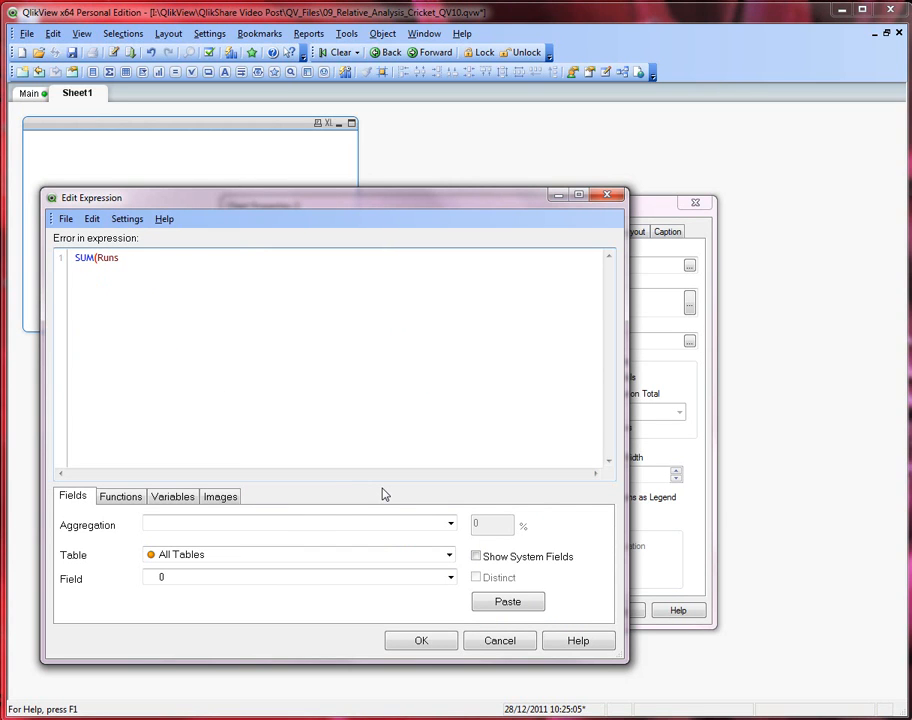
{"action": "type", "text": ")"}
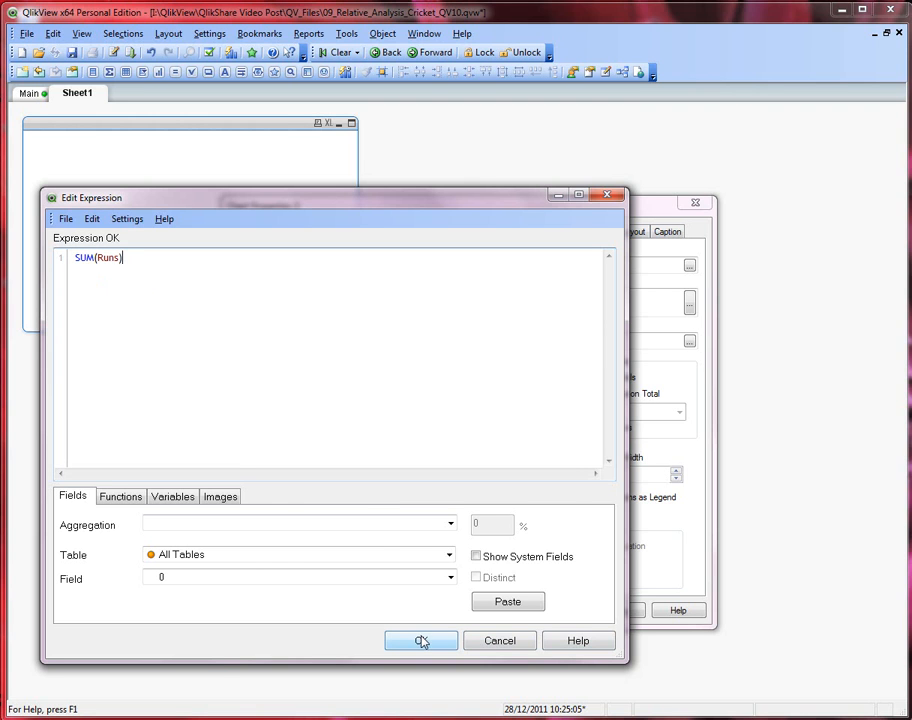
{"action": "left_click", "coordinate": [420, 640]}
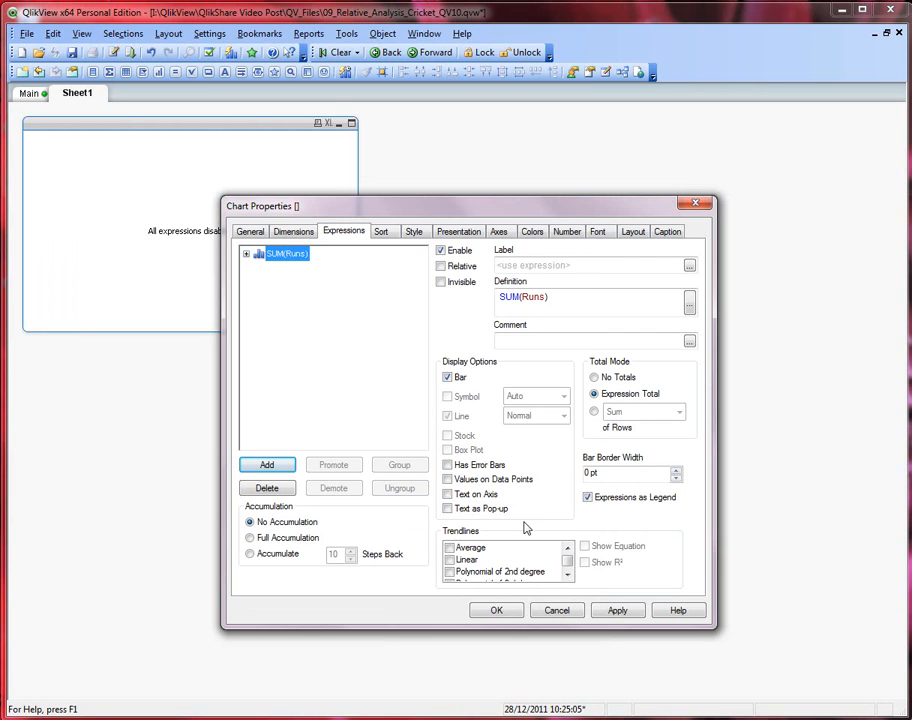
Show values on the SUM(Runs) bars and add an Average trendline.
{"action": "left_click", "coordinate": [450, 479]}
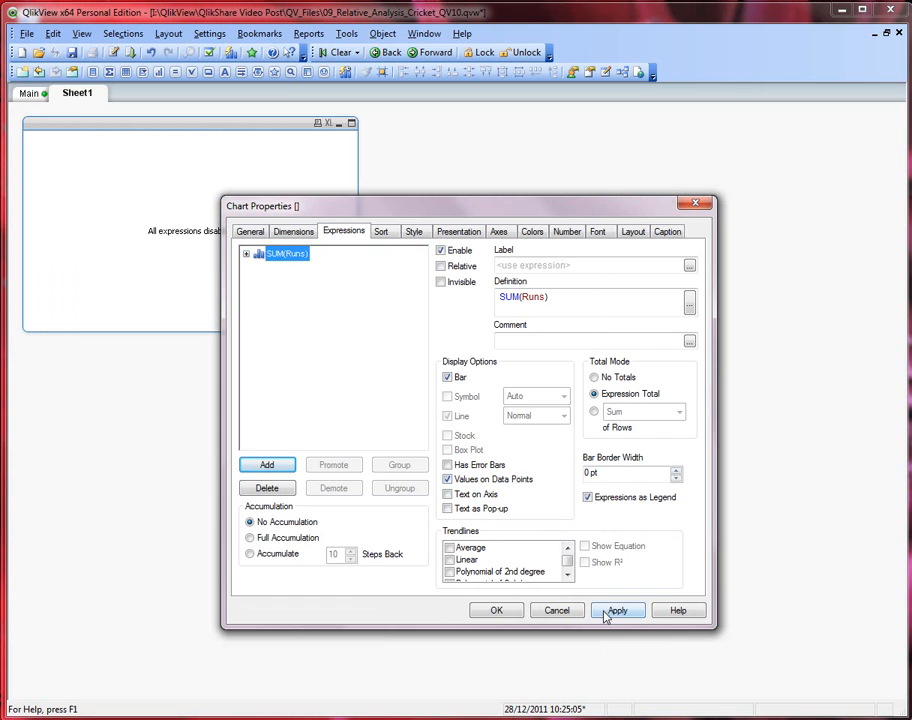
{"action": "left_click", "coordinate": [618, 609]}
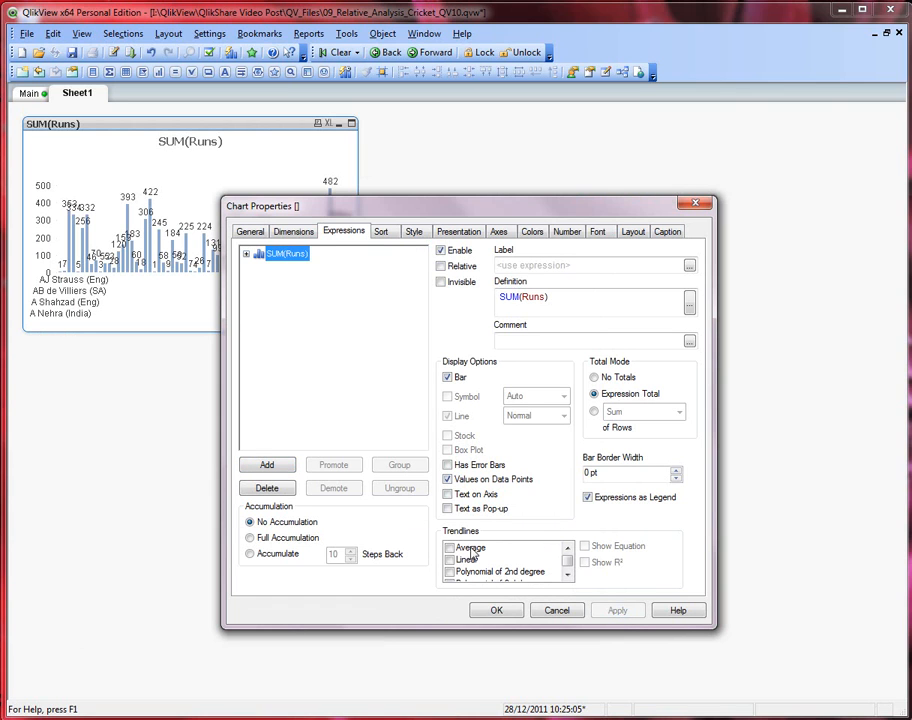
{"action": "left_click", "coordinate": [449, 546]}
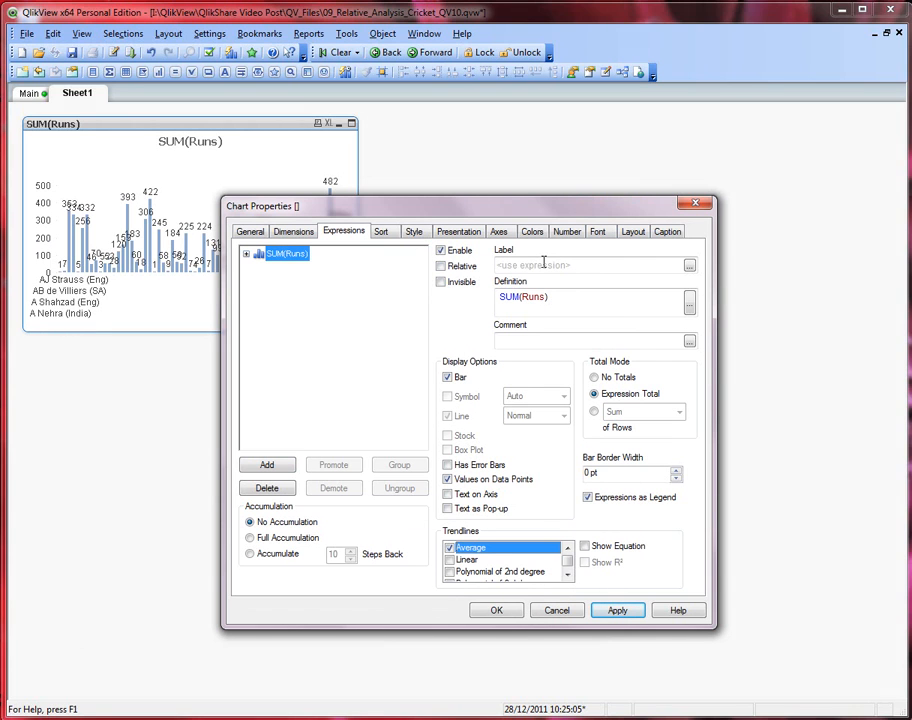
{"action": "left_click", "coordinate": [590, 265]}
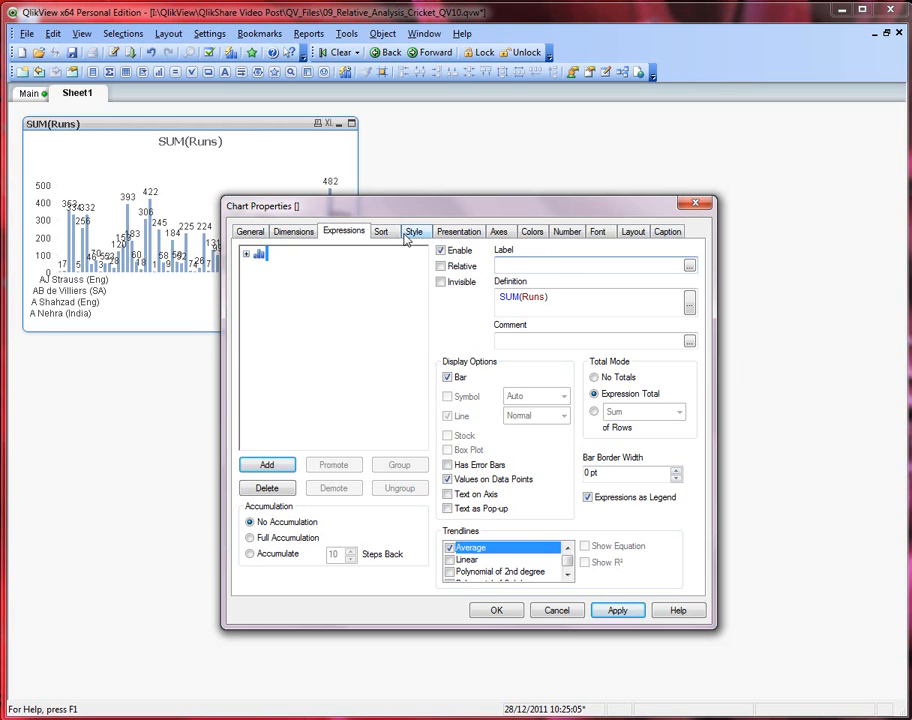
Clear alphabetical player sorting and switch to horizontal, shaded bars.
{"action": "left_click", "coordinate": [382, 231]}
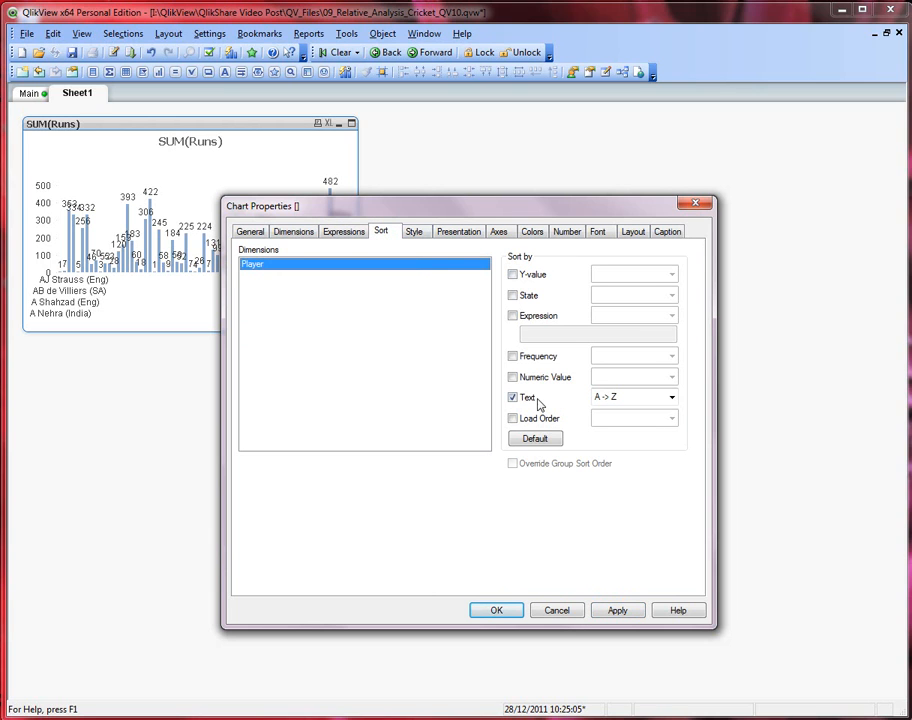
{"action": "left_click", "coordinate": [512, 397]}
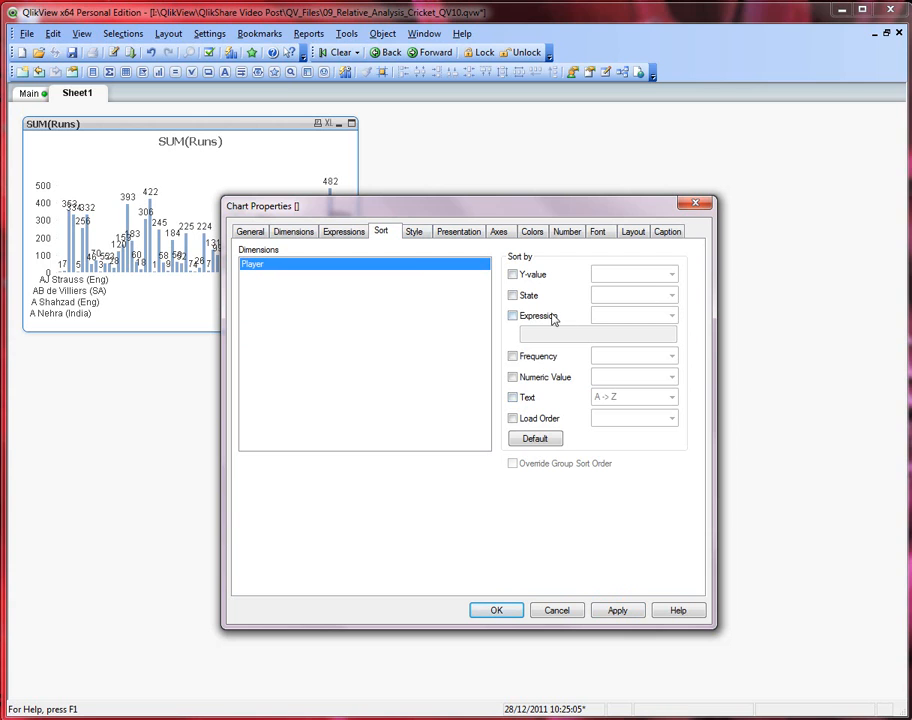
{"action": "left_click", "coordinate": [415, 231]}
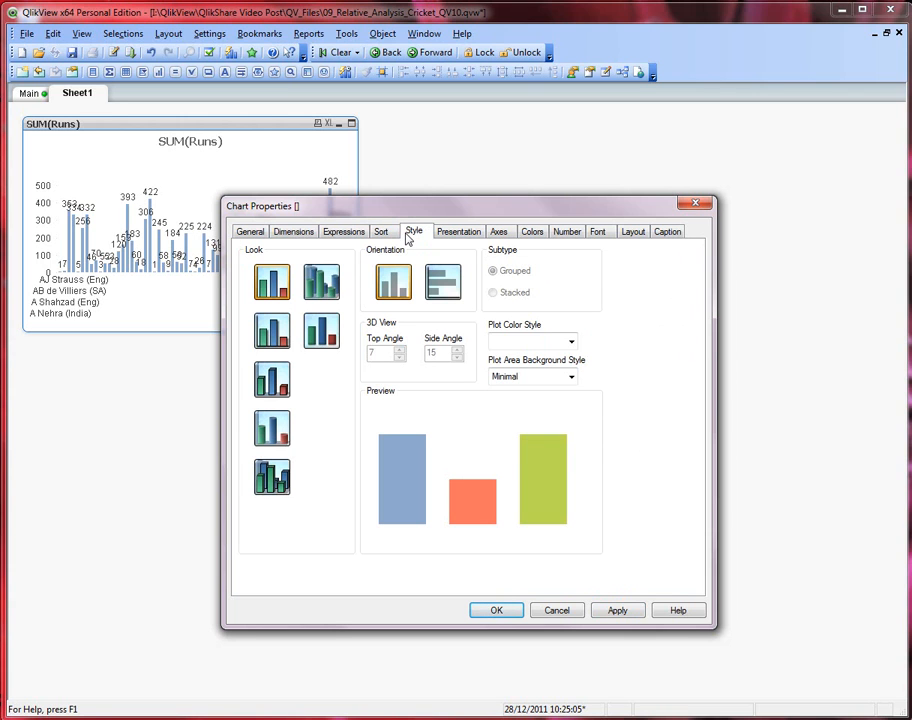
{"action": "left_click", "coordinate": [442, 281]}
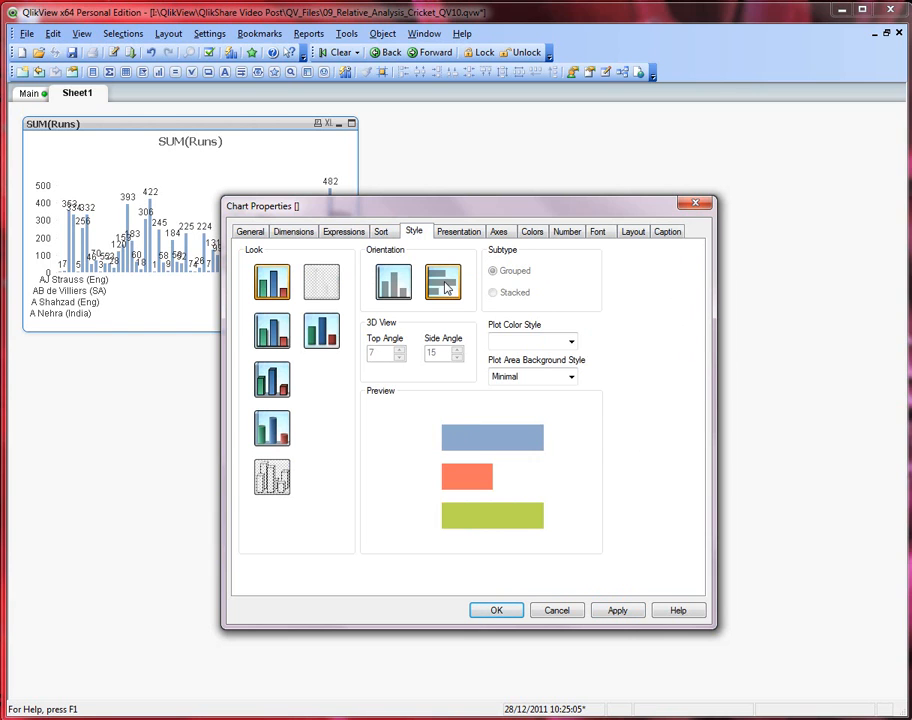
{"action": "left_click", "coordinate": [319, 330]}
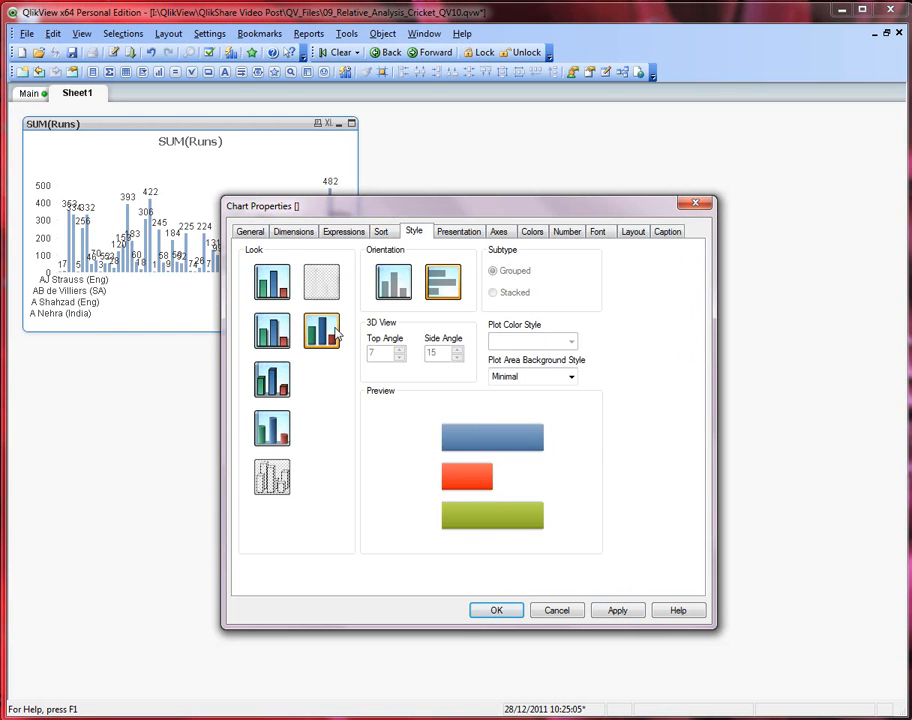
{"action": "left_click", "coordinate": [458, 231]}
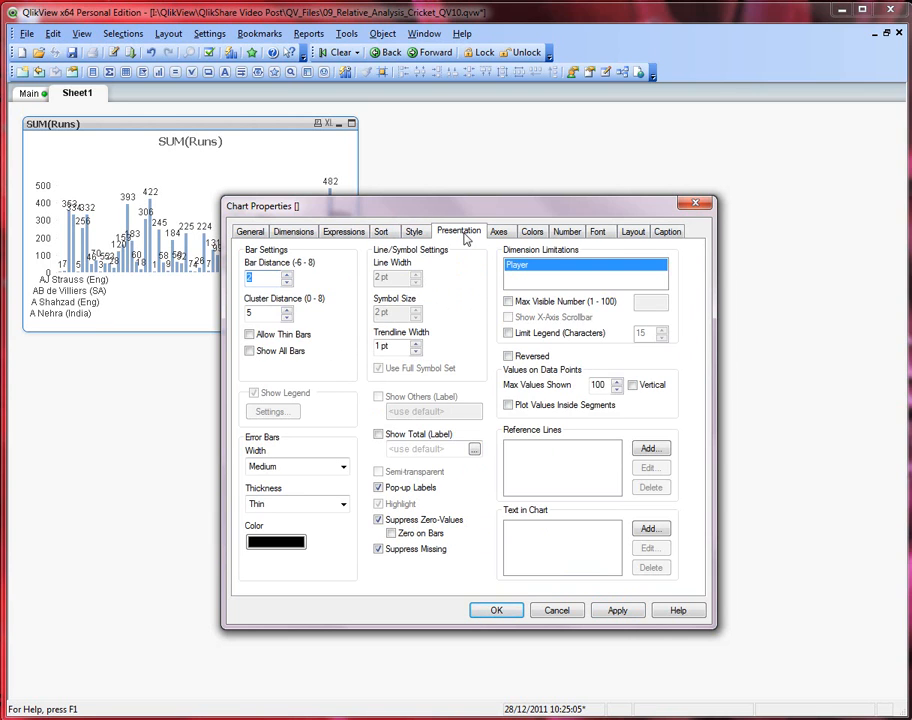
{"action": "mouse_move", "coordinate": [476, 300]}
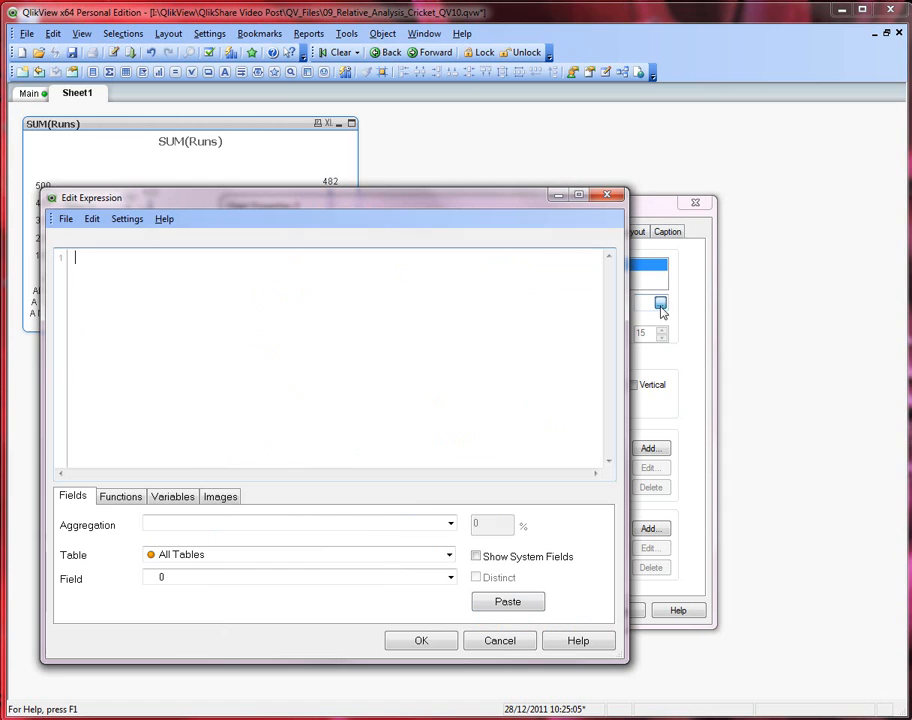
{"action": "mouse_move", "coordinate": [430, 276]}
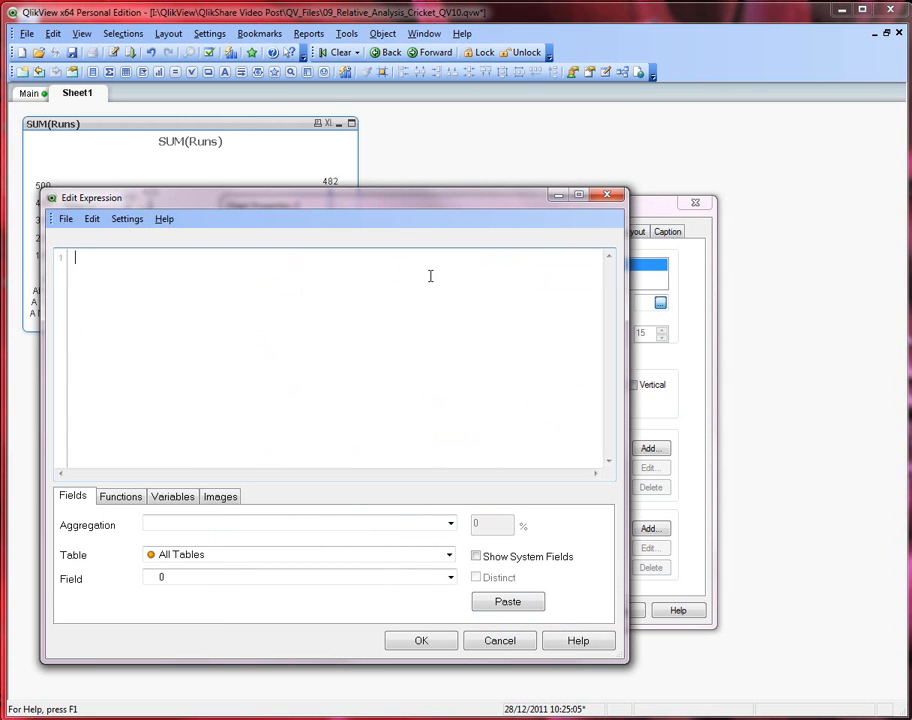
Set Max Visible Number to a $( variable expression limiting shown players.
{"action": "type", "text": "$("}
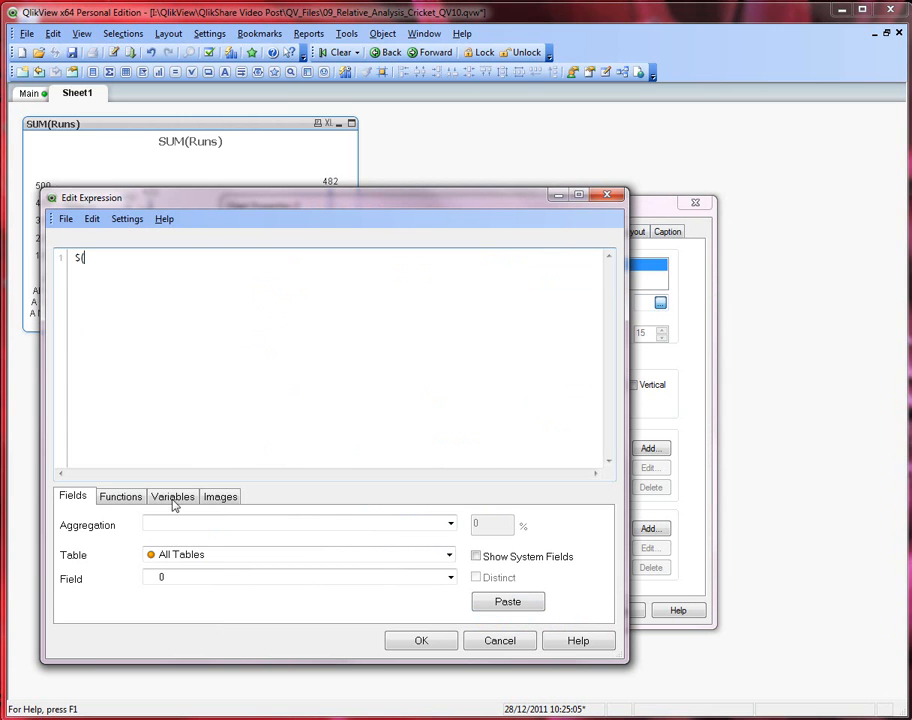
{"action": "left_click", "coordinate": [172, 496]}
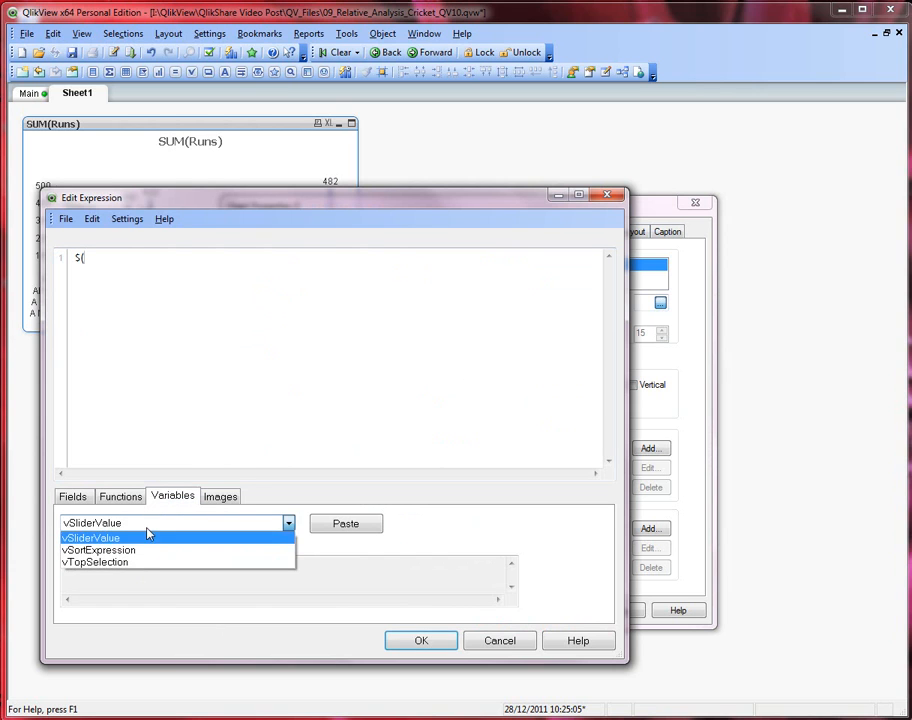
{"action": "left_click", "coordinate": [345, 523]}
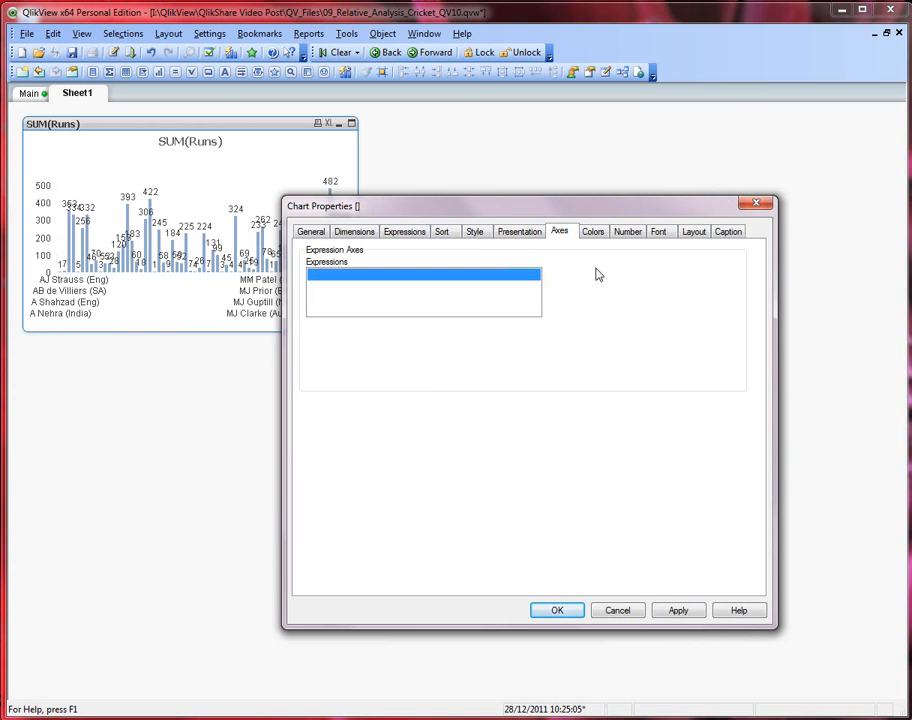
Hide the runs axis and set both axis label fonts to Tahoma 8.
{"action": "left_click", "coordinate": [420, 275]}
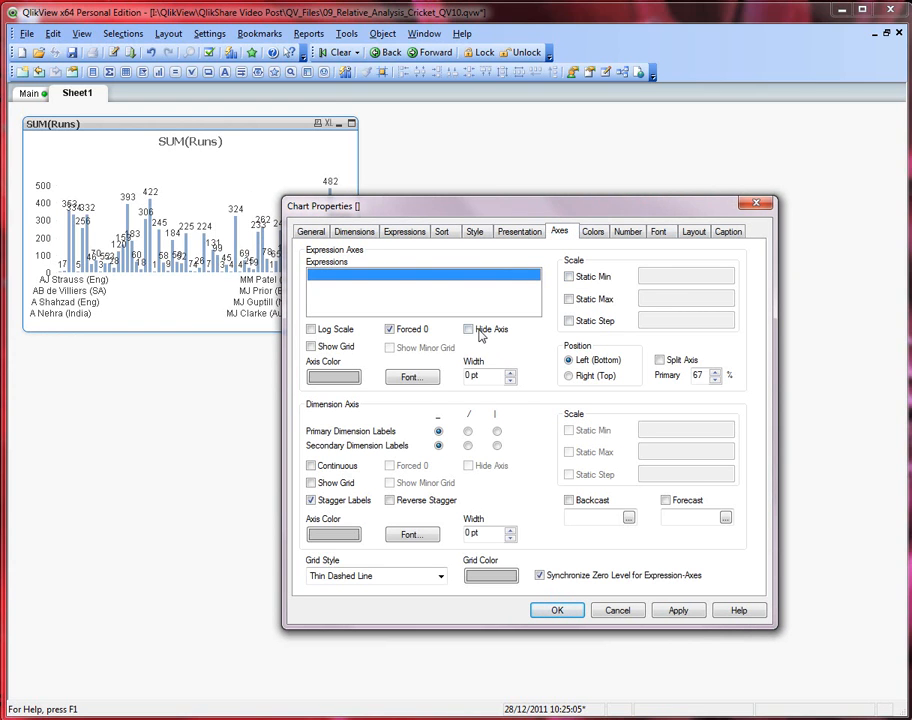
{"action": "left_click", "coordinate": [469, 329]}
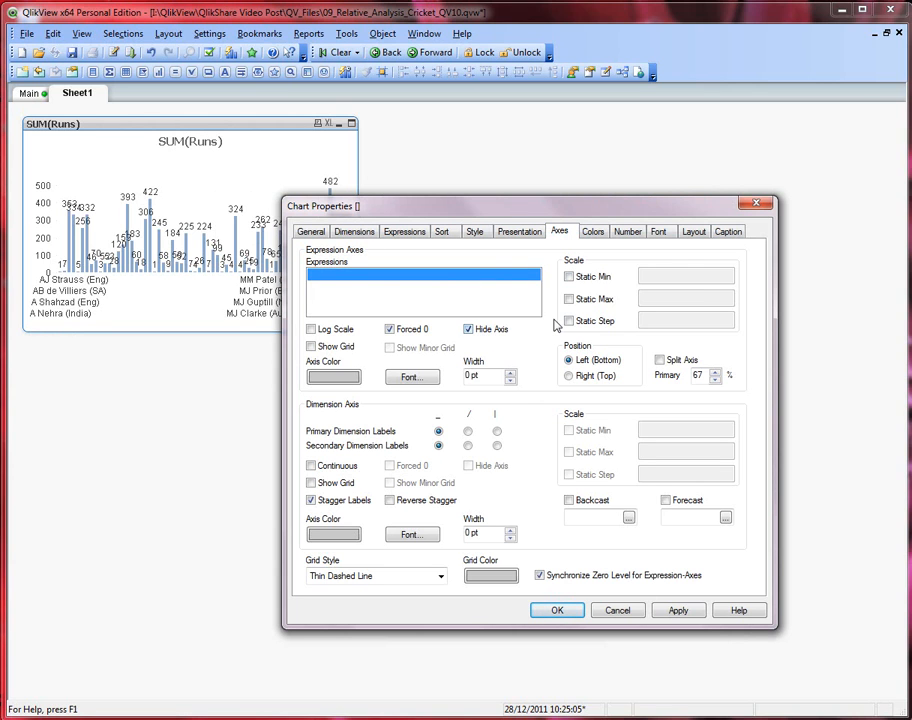
{"action": "mouse_move", "coordinate": [411, 377]}
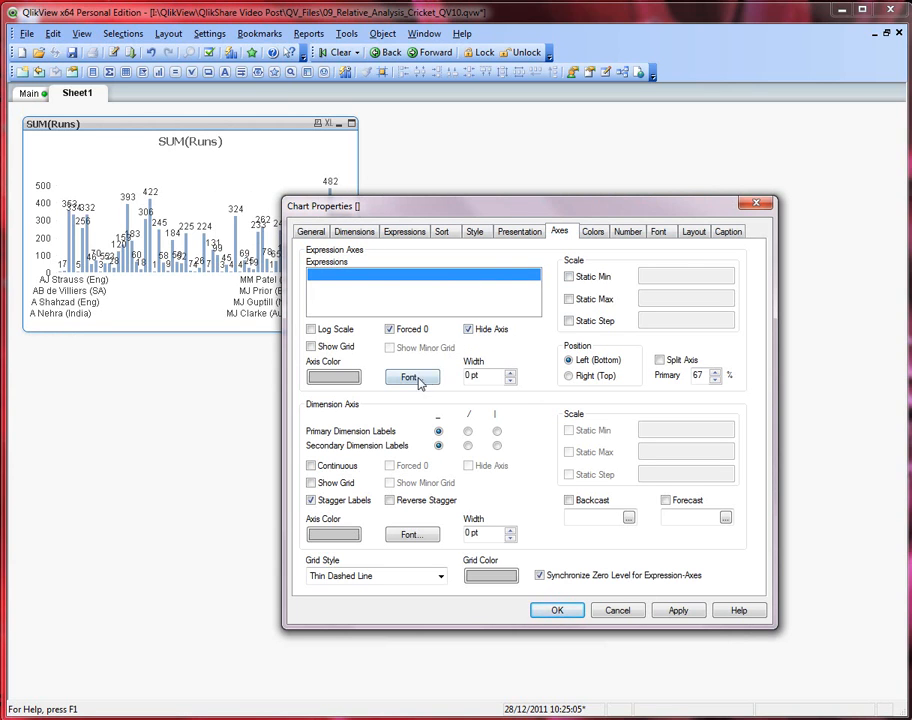
{"action": "left_click", "coordinate": [410, 376]}
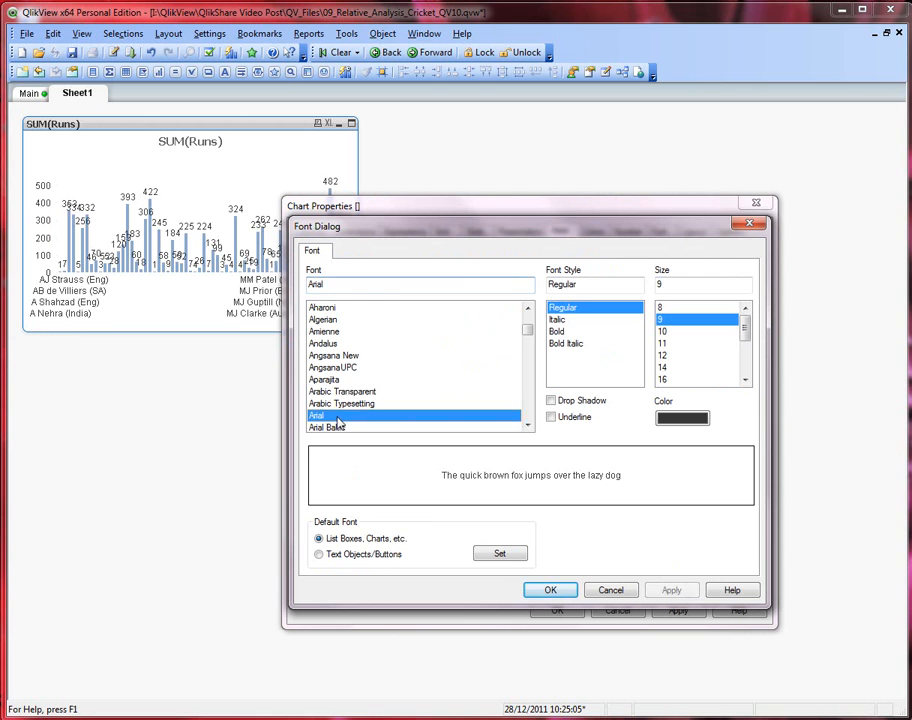
{"action": "left_click", "coordinate": [330, 413]}
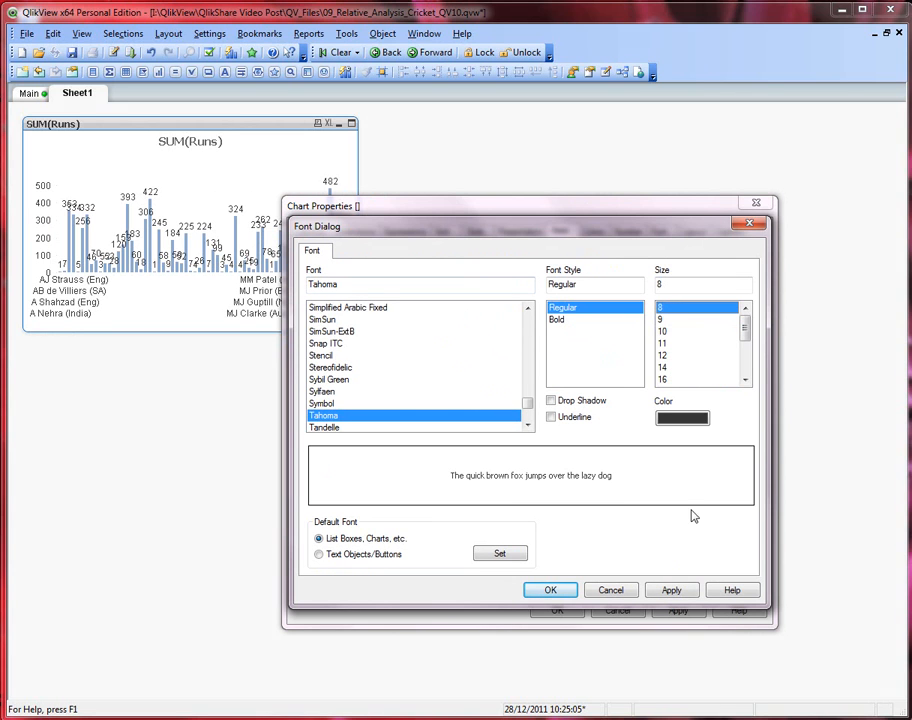
{"action": "left_click", "coordinate": [550, 590]}
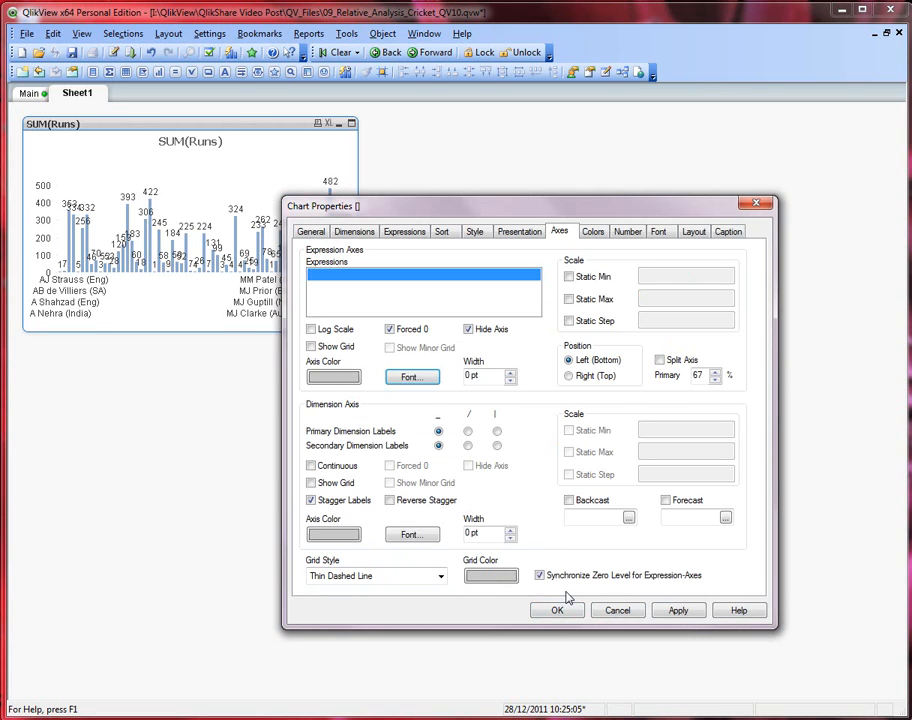
{"action": "left_click", "coordinate": [411, 377]}
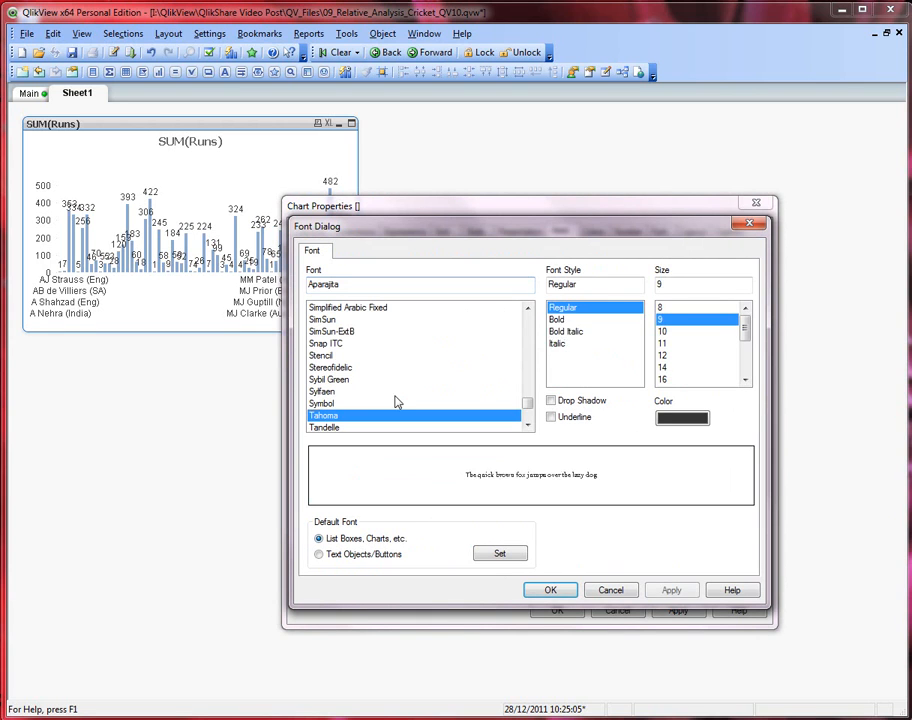
{"action": "left_click", "coordinate": [672, 590]}
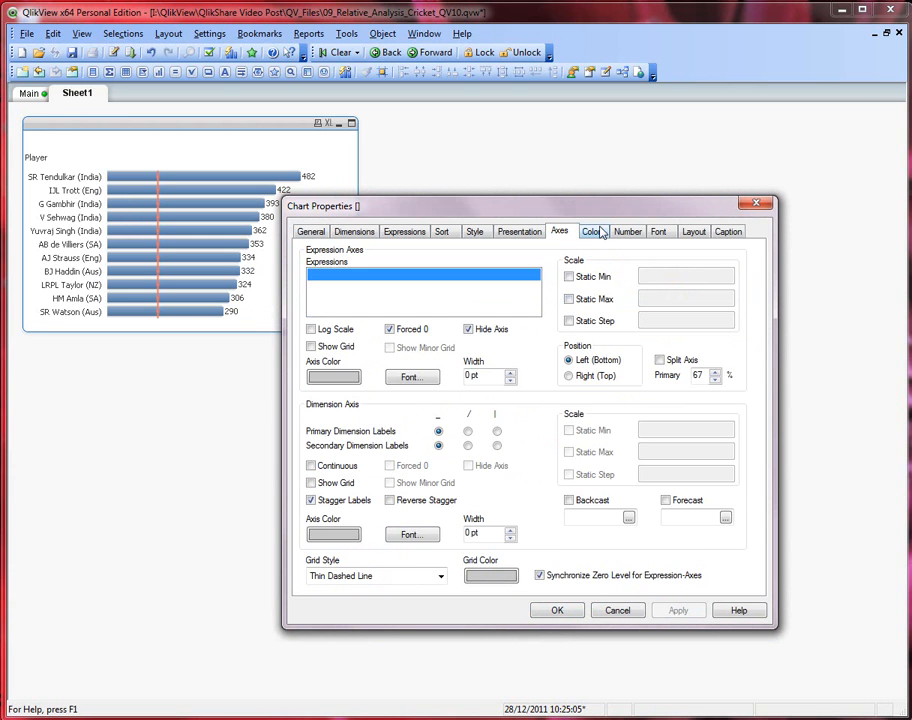
Give the runs bars a dark navy one-colour gradient and 100% frame transparency.
{"action": "left_click", "coordinate": [592, 231]}
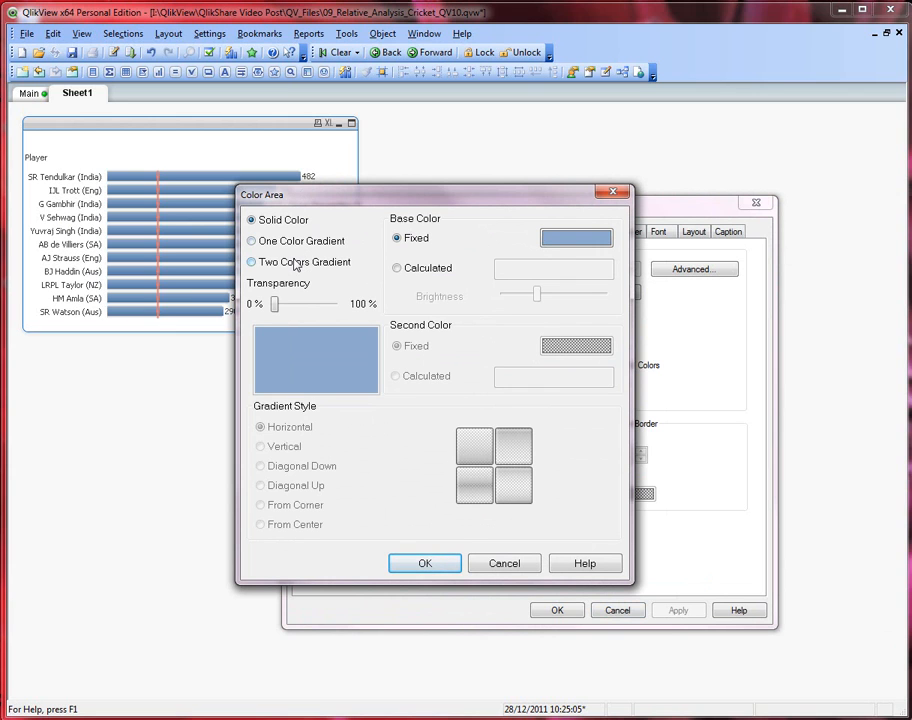
{"action": "left_click", "coordinate": [574, 237]}
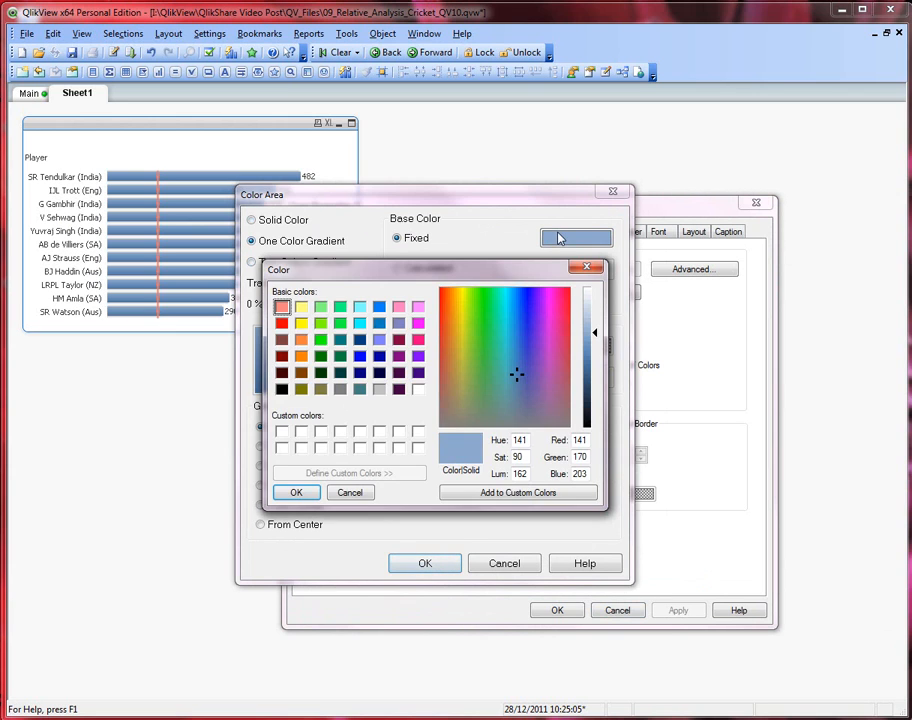
{"action": "left_click", "coordinate": [359, 339]}
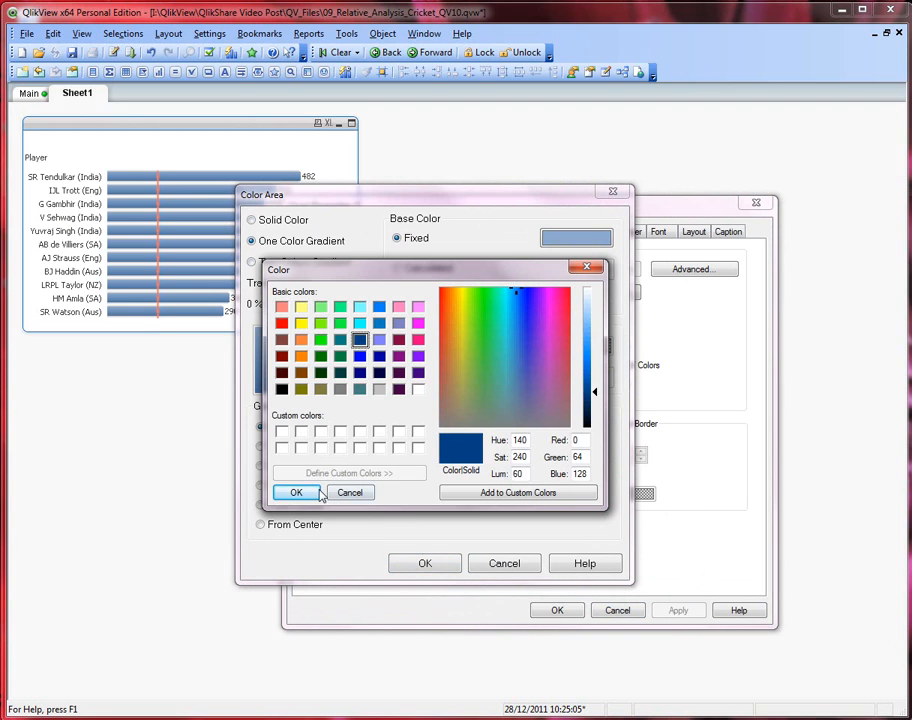
{"action": "left_click", "coordinate": [296, 492]}
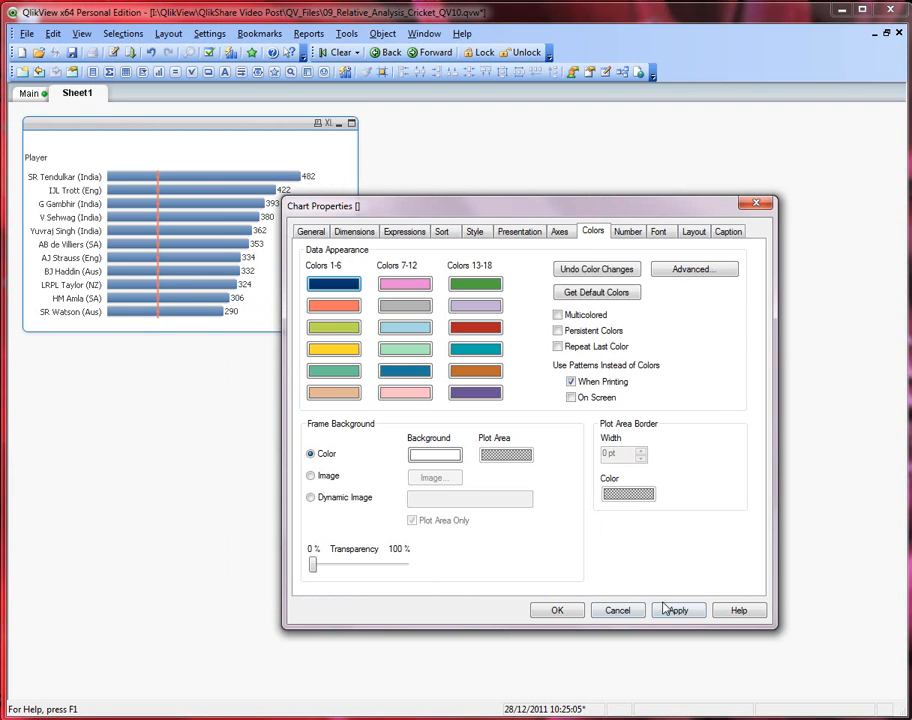
{"action": "left_click", "coordinate": [677, 610]}
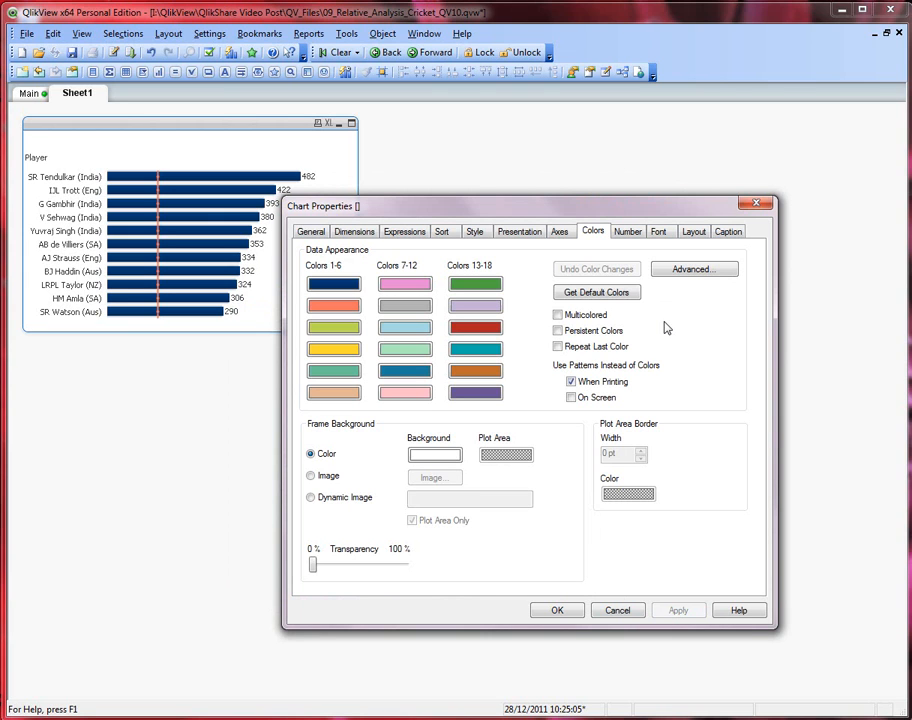
{"action": "left_click_drag", "start_coordinate": [313, 564], "coordinate": [364, 564]}
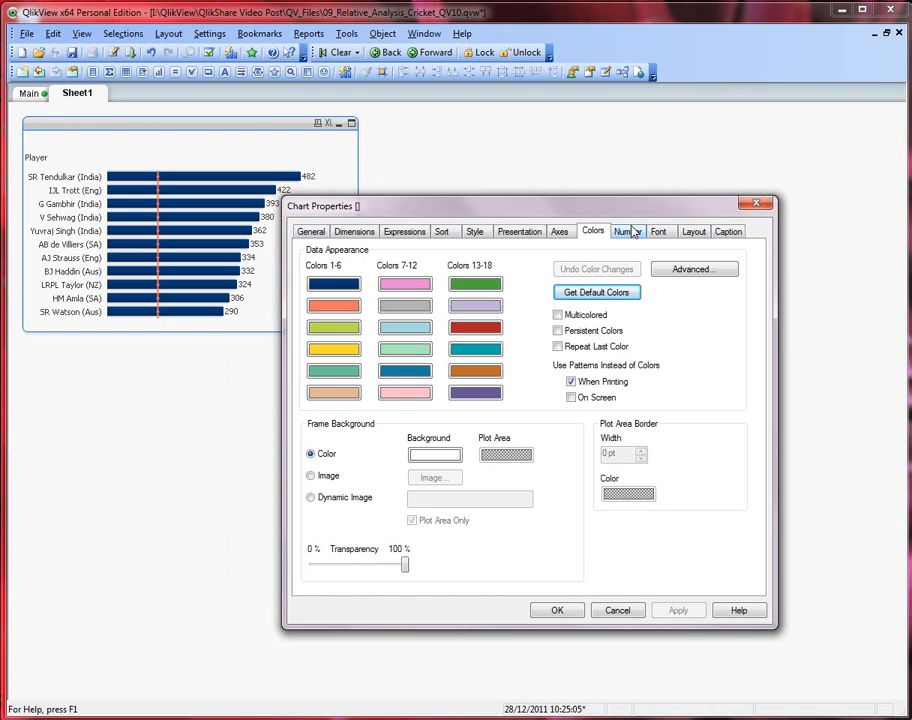
Uncheck Use Borders on the Layout tab and apply it.
{"action": "left_click", "coordinate": [628, 231]}
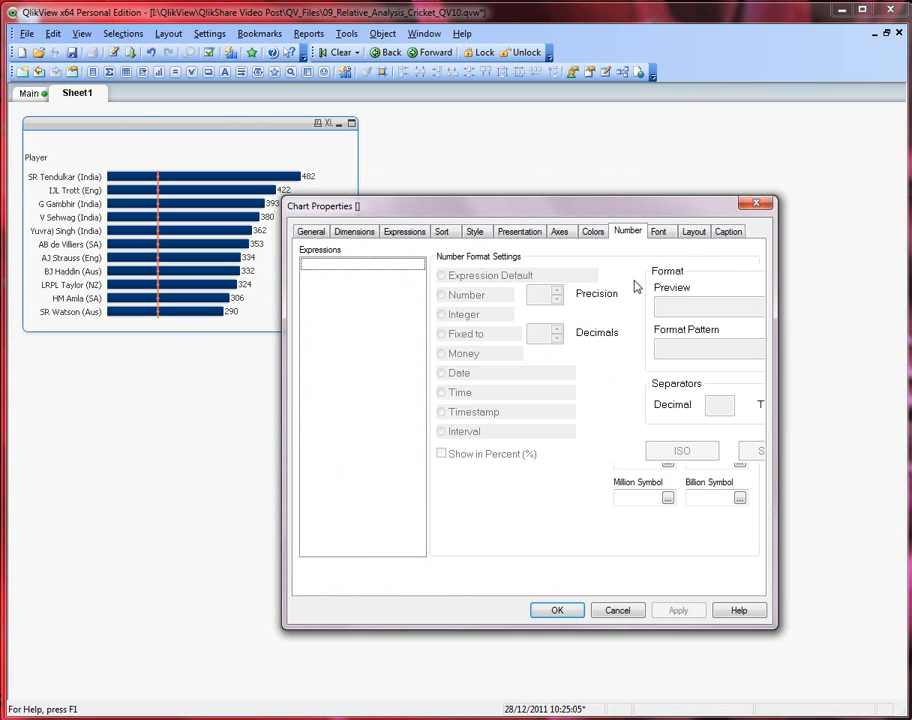
{"action": "left_click", "coordinate": [659, 231]}
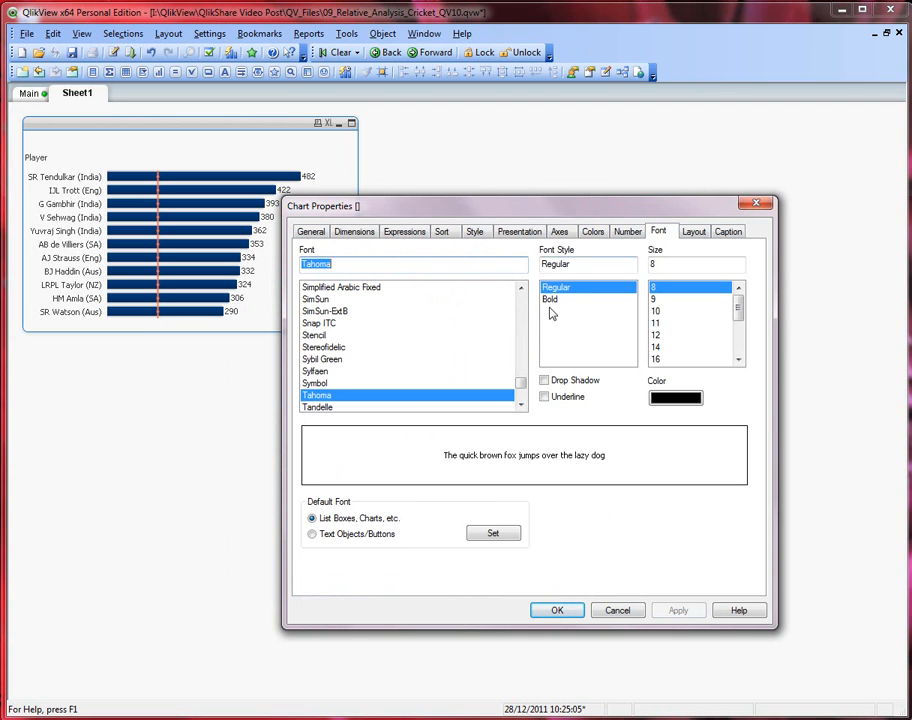
{"action": "left_click", "coordinate": [694, 231]}
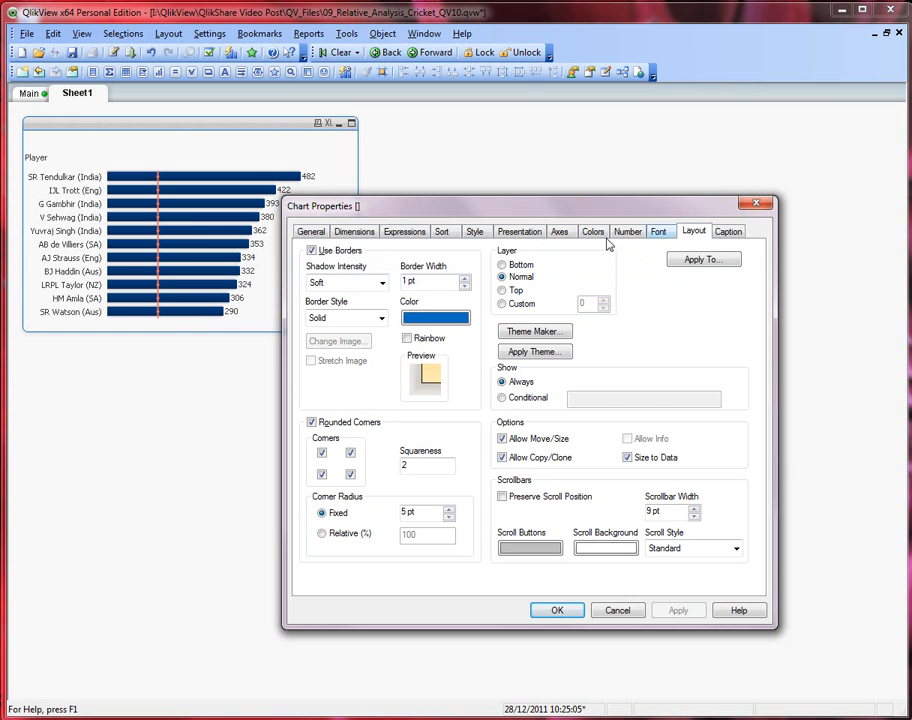
{"action": "left_click", "coordinate": [304, 250]}
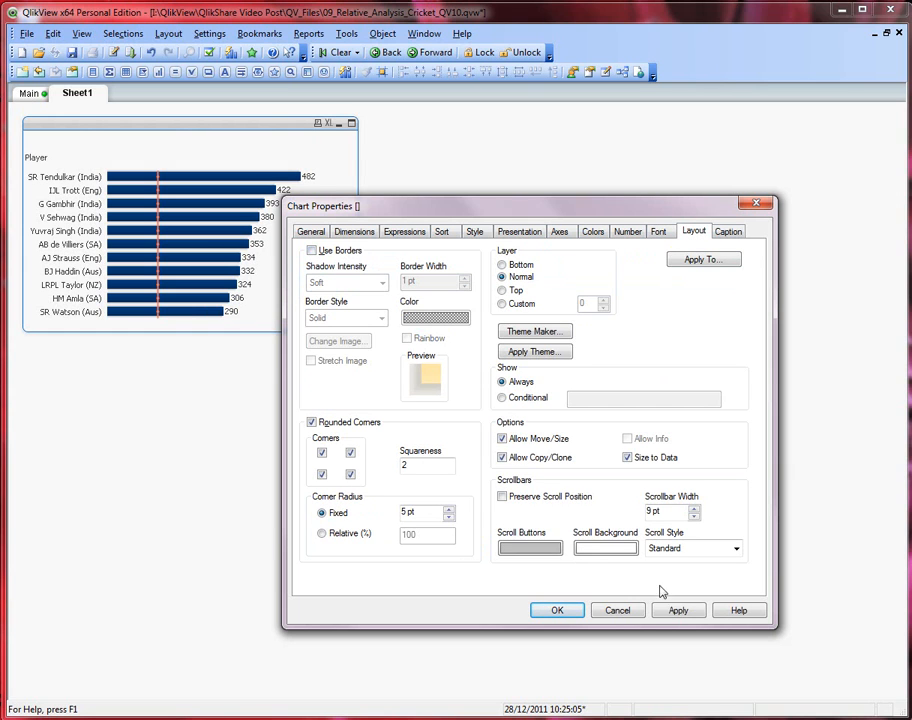
{"action": "left_click", "coordinate": [678, 610]}
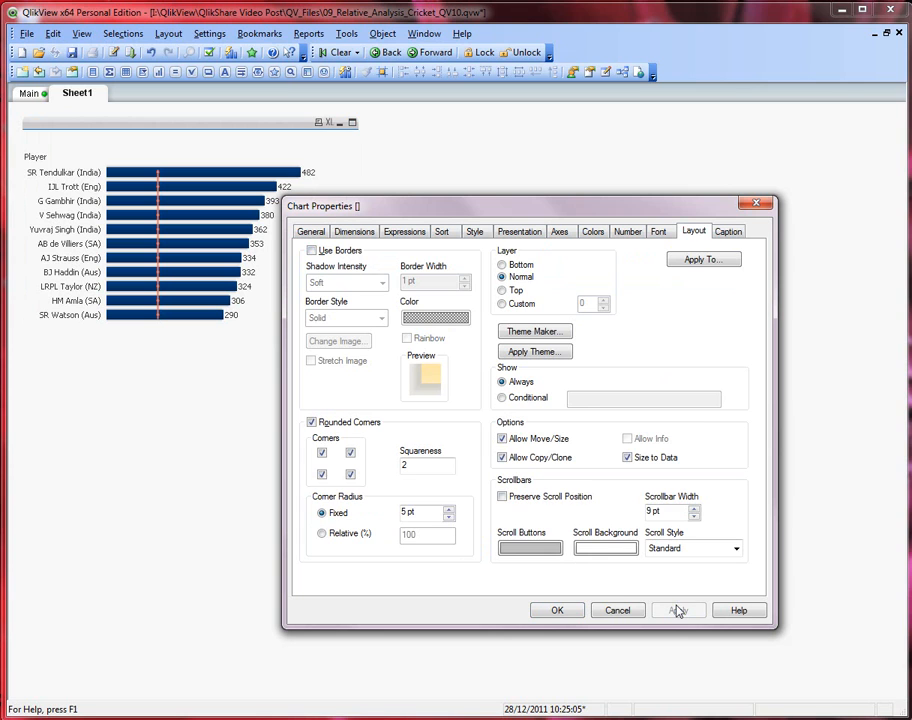
{"action": "left_click", "coordinate": [727, 231]}
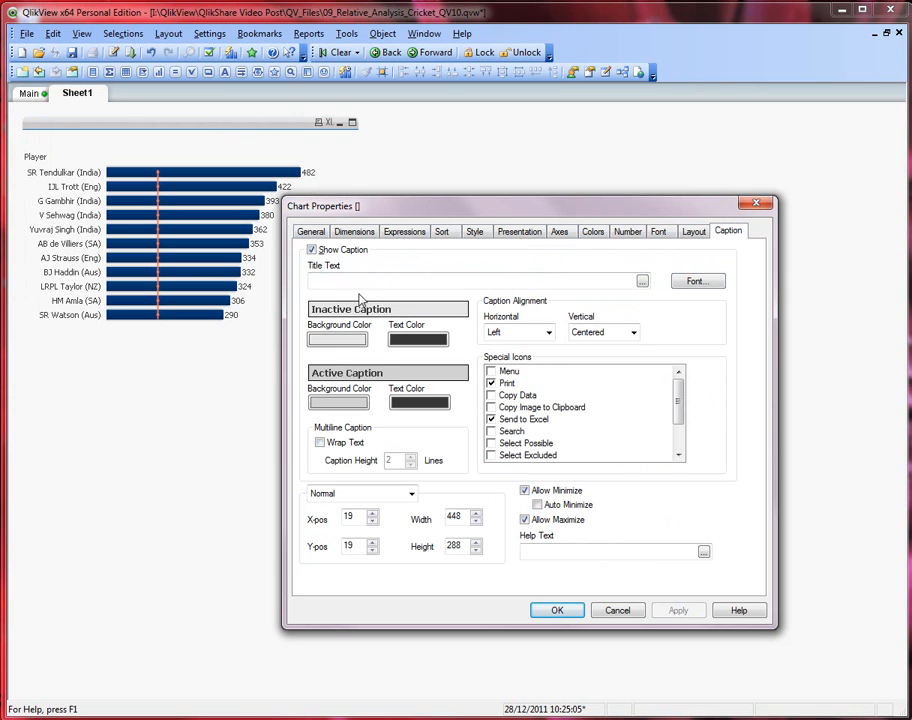
{"action": "mouse_move", "coordinate": [334, 265]}
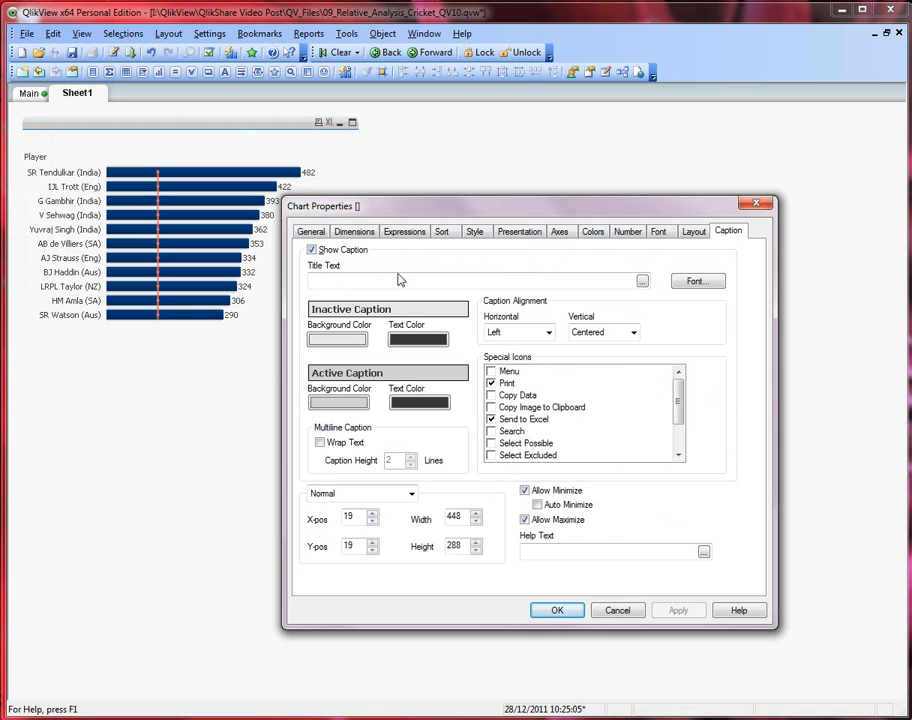
Hide the Player dimension labels, apply, and close Chart Properties.
{"action": "left_click", "coordinate": [311, 231]}
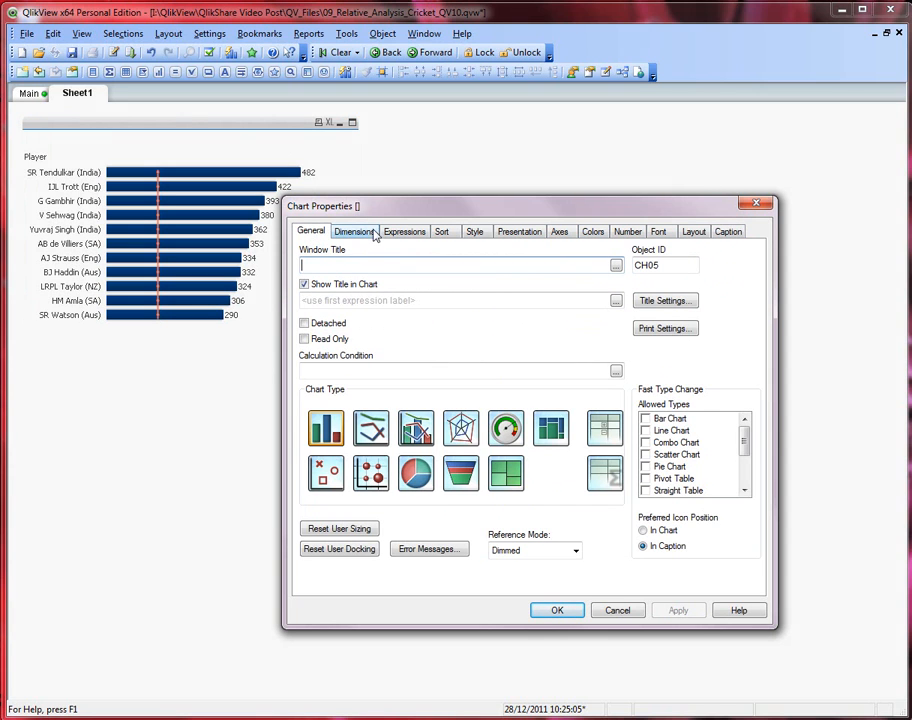
{"action": "left_click", "coordinate": [354, 231]}
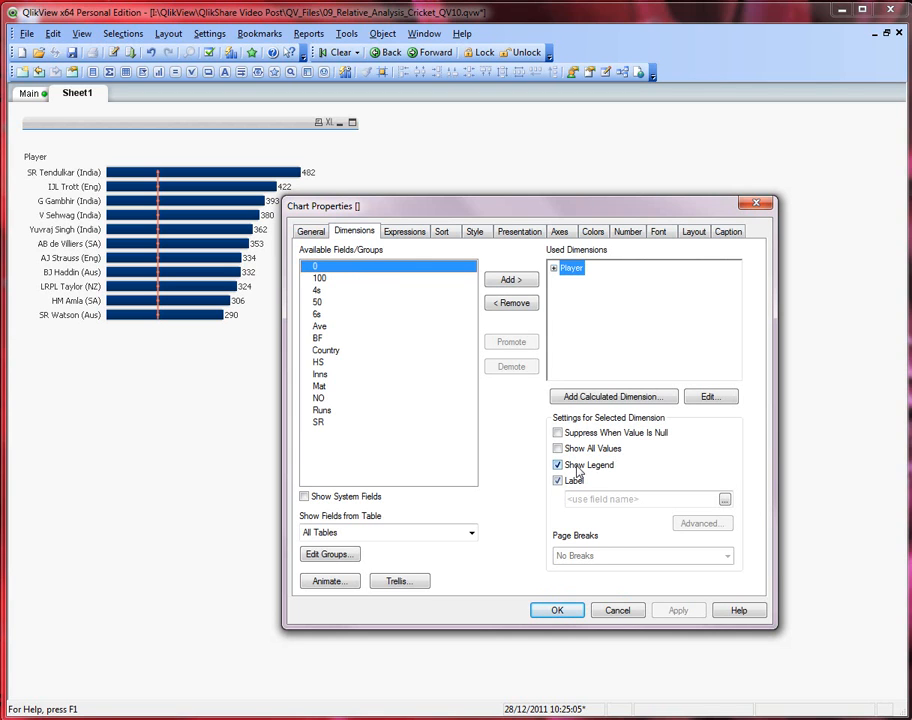
{"action": "left_click", "coordinate": [554, 465]}
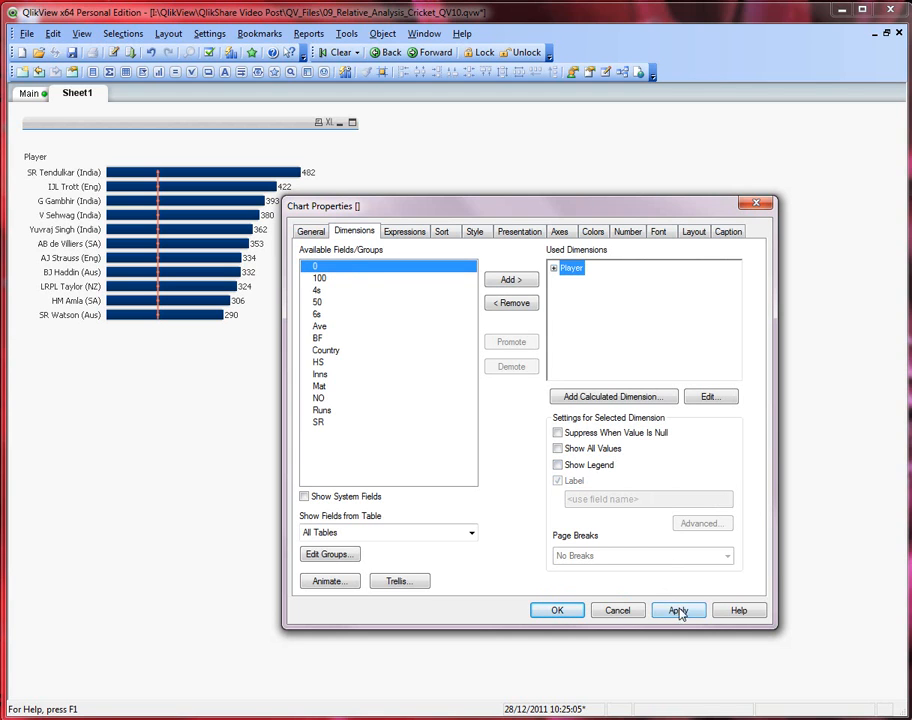
{"action": "left_click", "coordinate": [678, 610]}
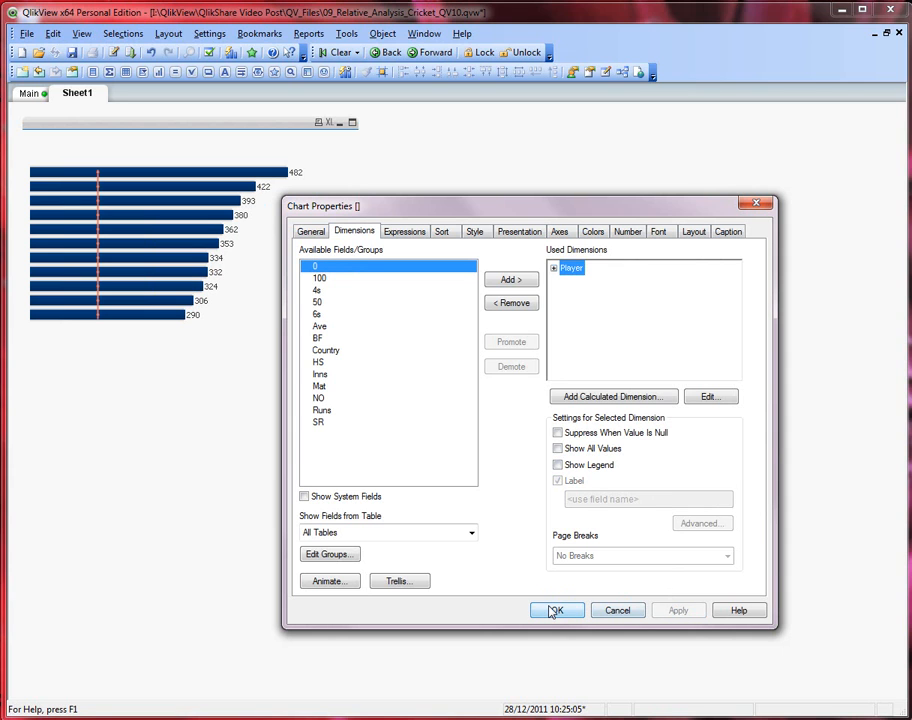
{"action": "left_click", "coordinate": [557, 610]}
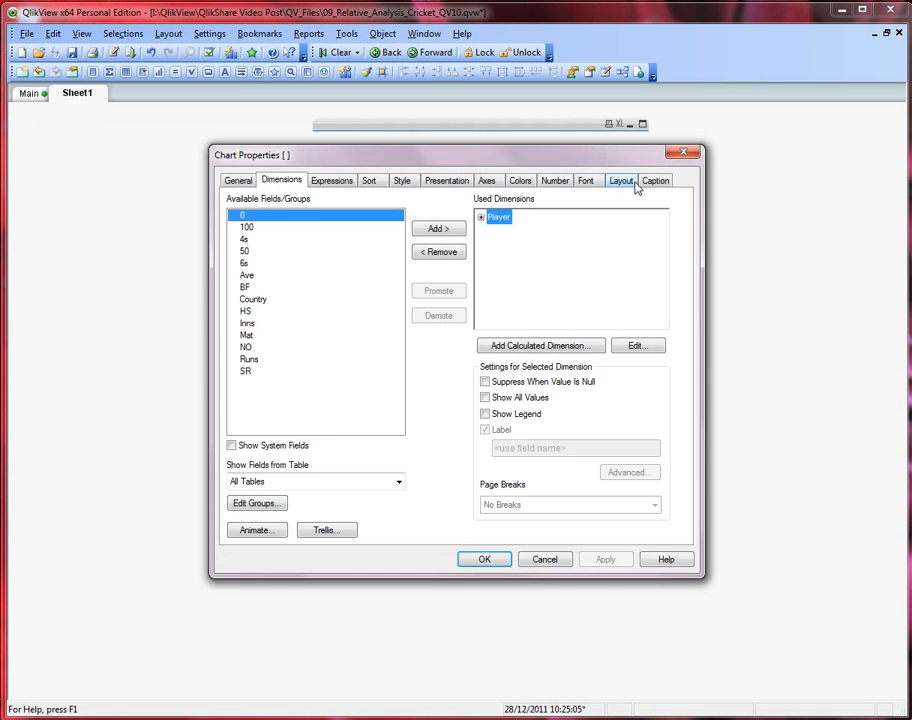
{"action": "left_click", "coordinate": [621, 180]}
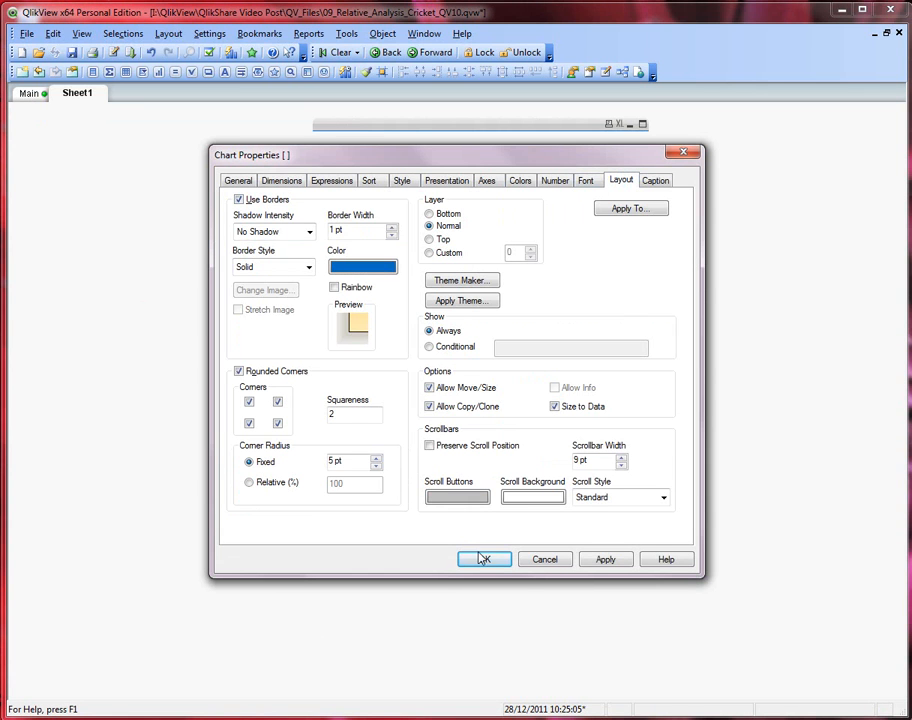
{"action": "left_click", "coordinate": [484, 558]}
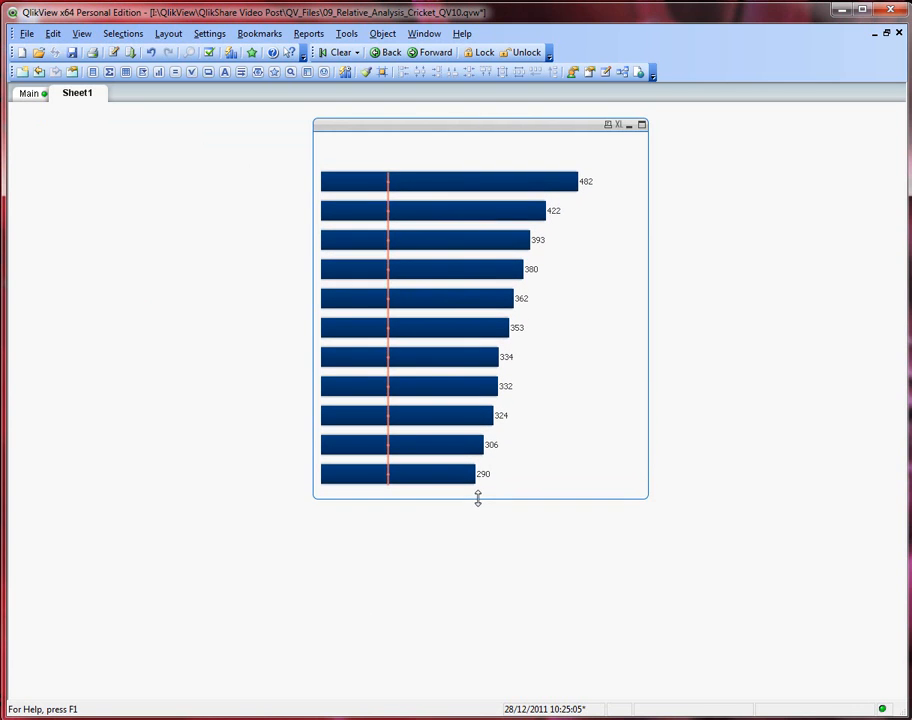
Resize and lower the runs chart, then place its copy directly beside it.
{"action": "left_click_drag", "start_coordinate": [480, 124], "coordinate": [490, 137]}
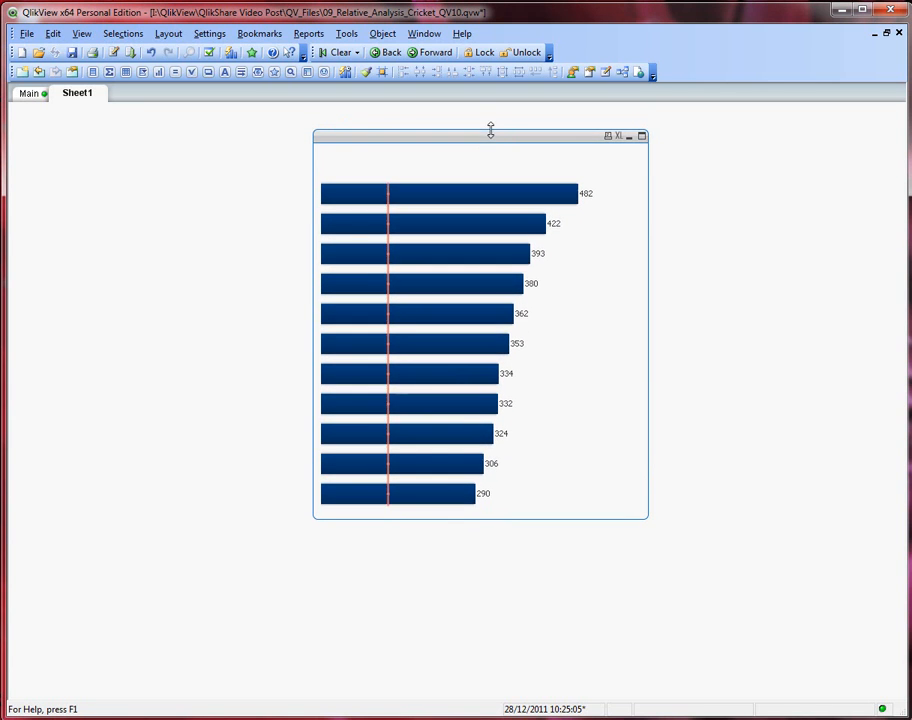
{"action": "left_click_drag", "start_coordinate": [490, 135], "coordinate": [480, 162]}
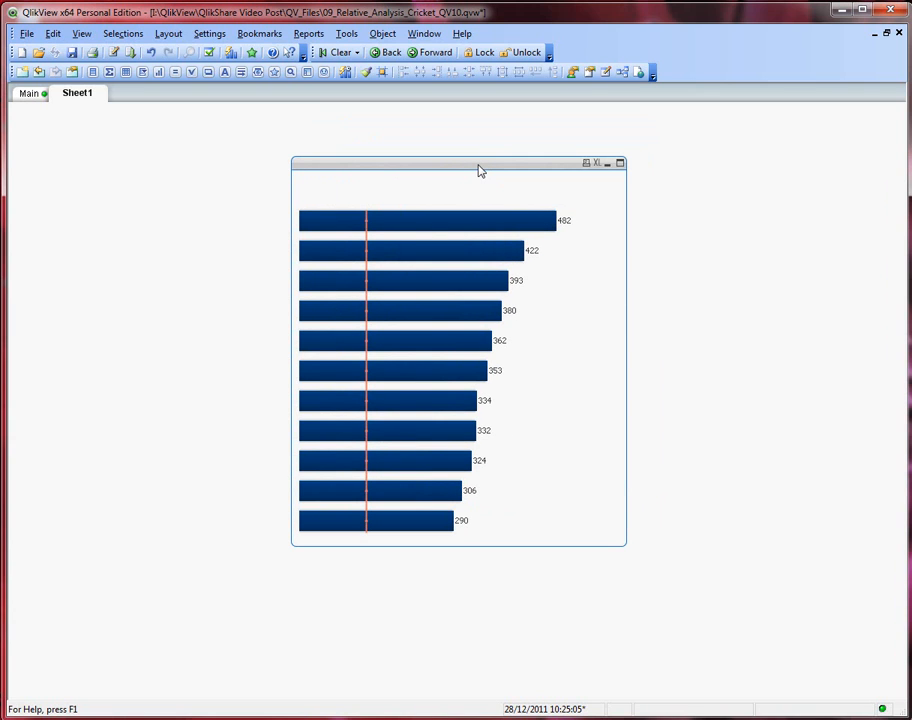
{"action": "left_click_drag", "start_coordinate": [478, 168], "coordinate": [335, 168]}
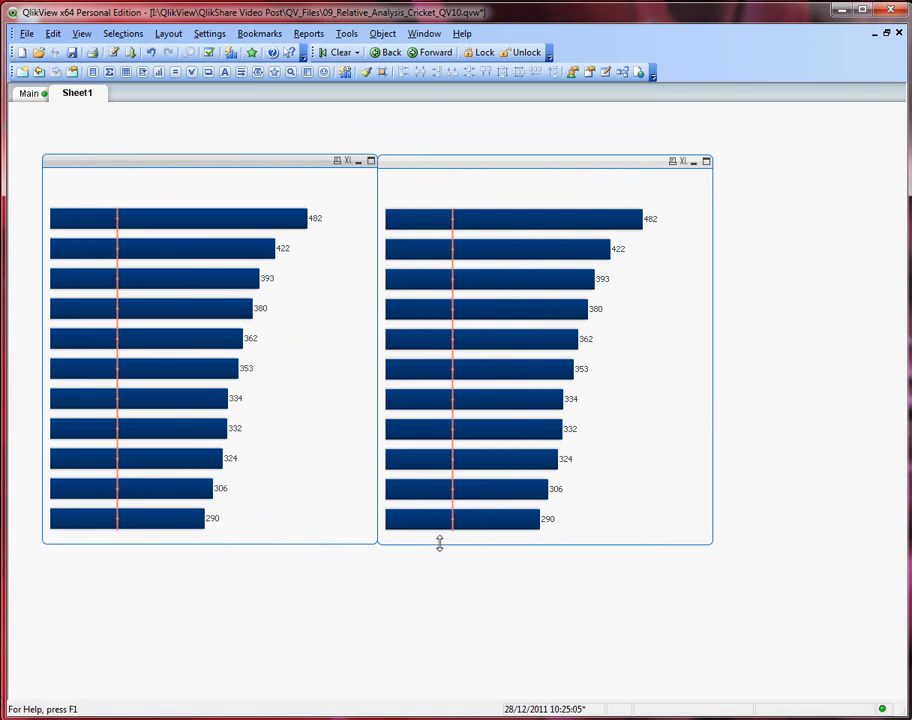
{"action": "mouse_move", "coordinate": [444, 294]}
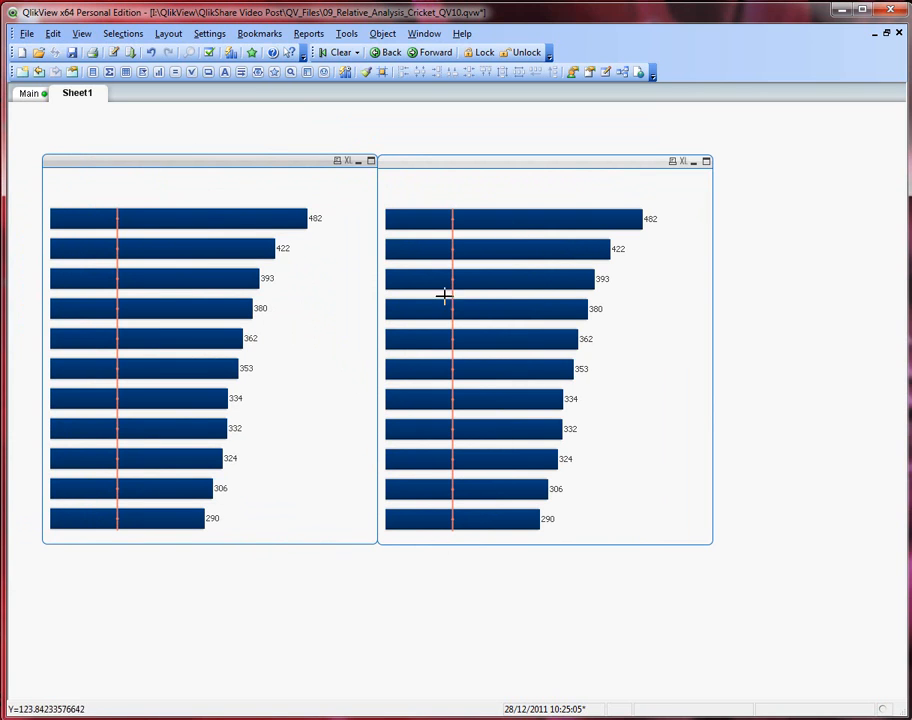
{"action": "mouse_move", "coordinate": [329, 449]}
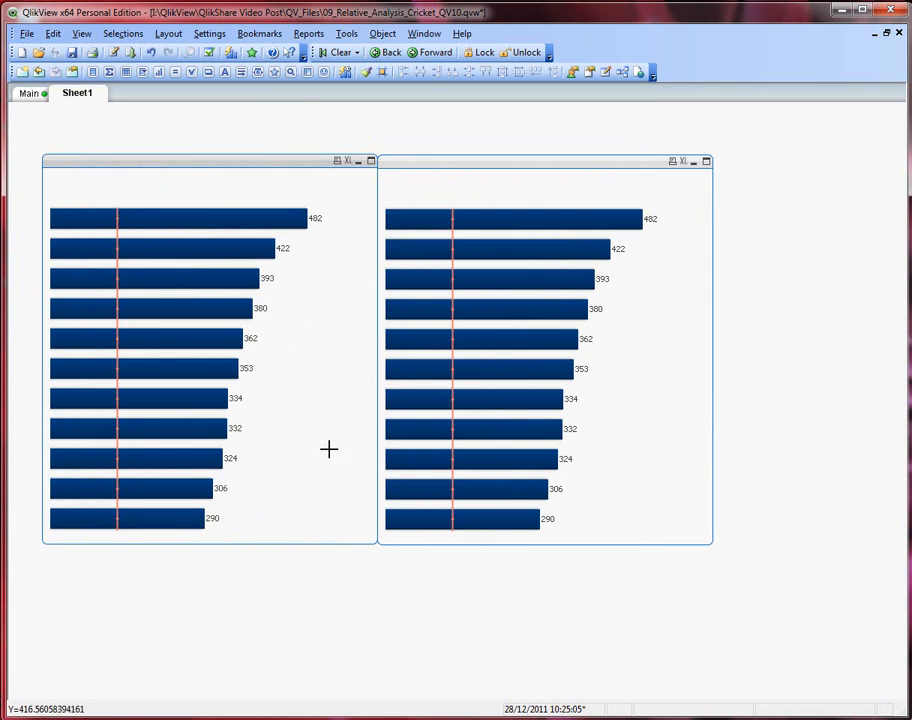
{"action": "mouse_move", "coordinate": [168, 373]}
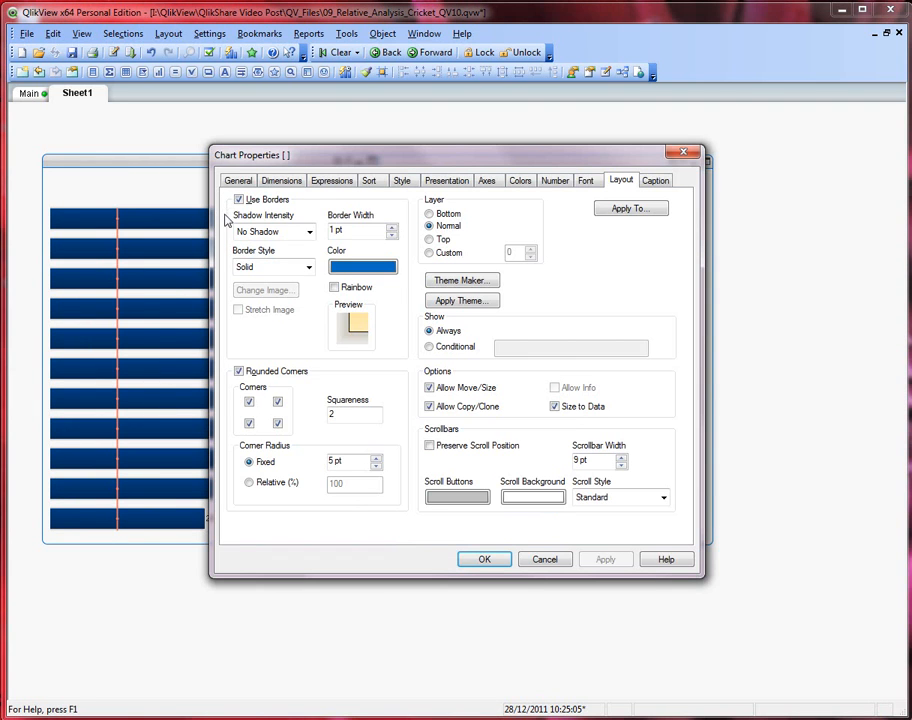
Set the left chart's expression to Avg(SR) * -1 and apply it.
{"action": "left_click", "coordinate": [282, 180]}
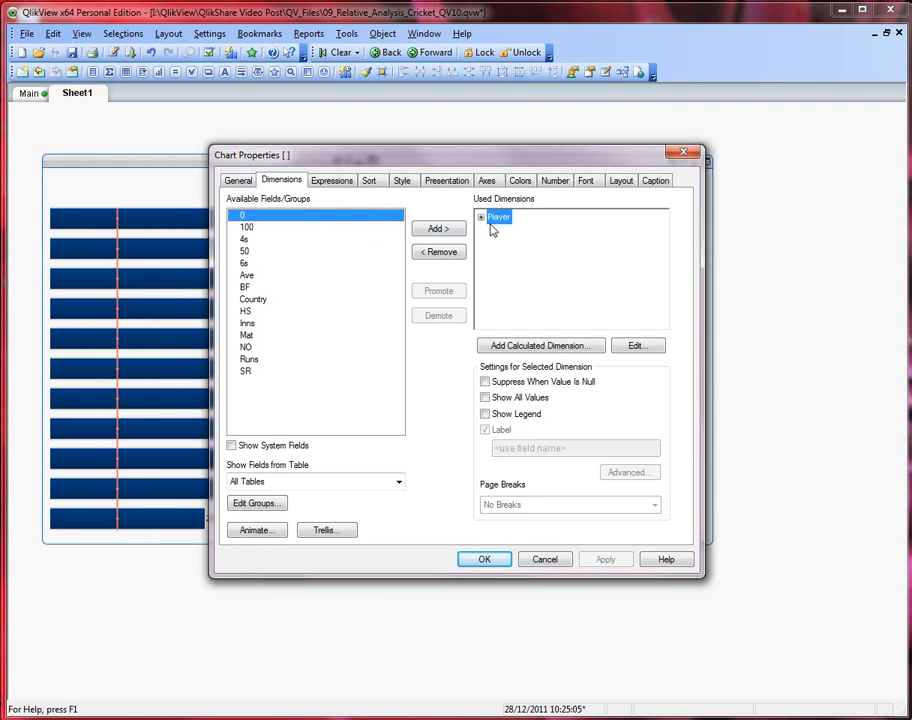
{"action": "left_click", "coordinate": [331, 180]}
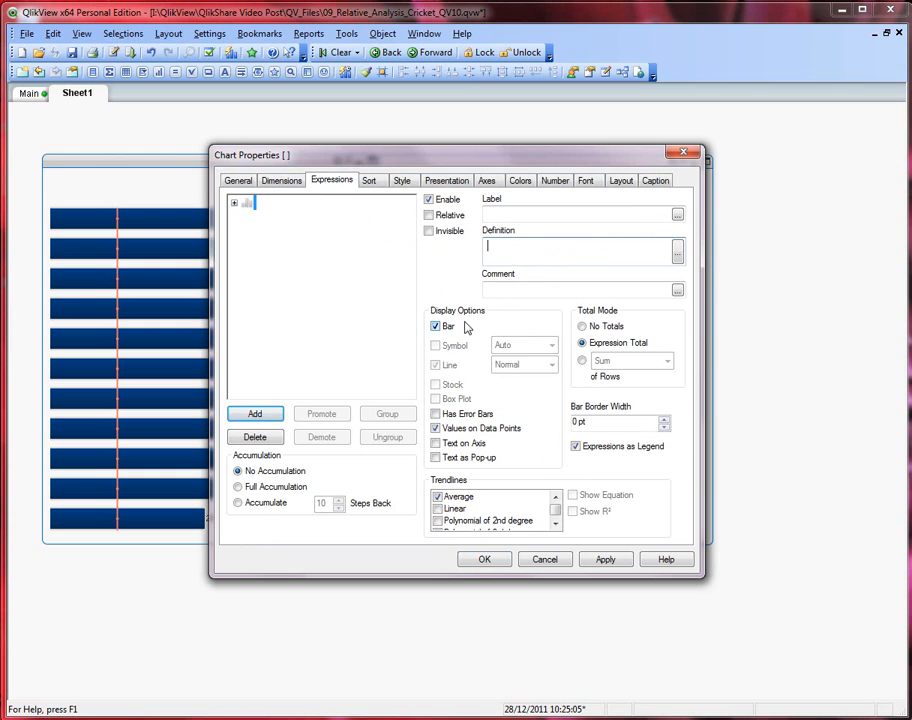
{"action": "type", "text": "SR)"}
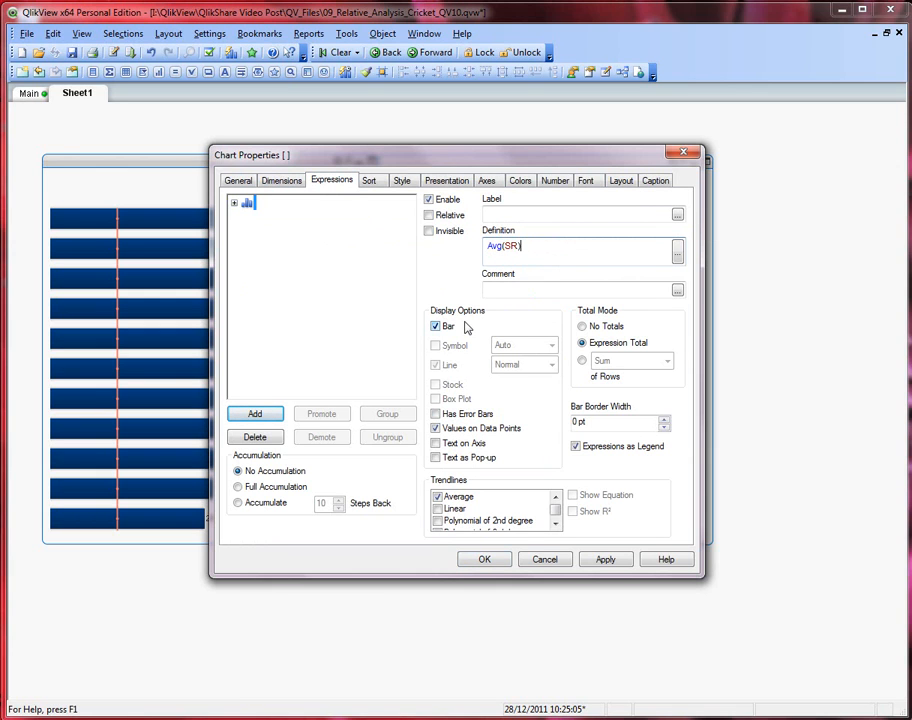
{"action": "type", "text": "*"}
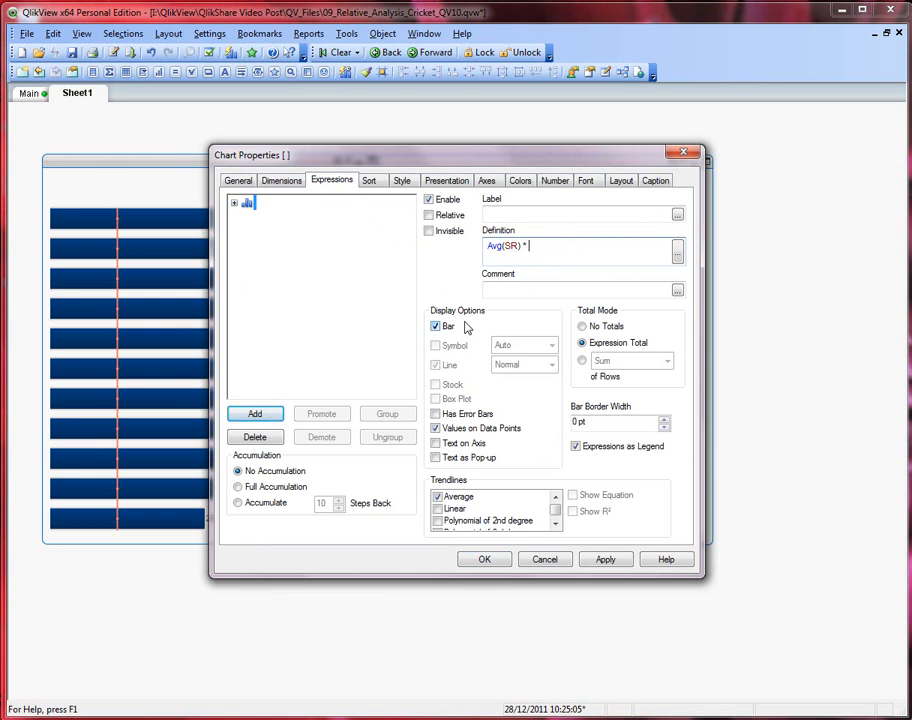
{"action": "type", "text": "-1"}
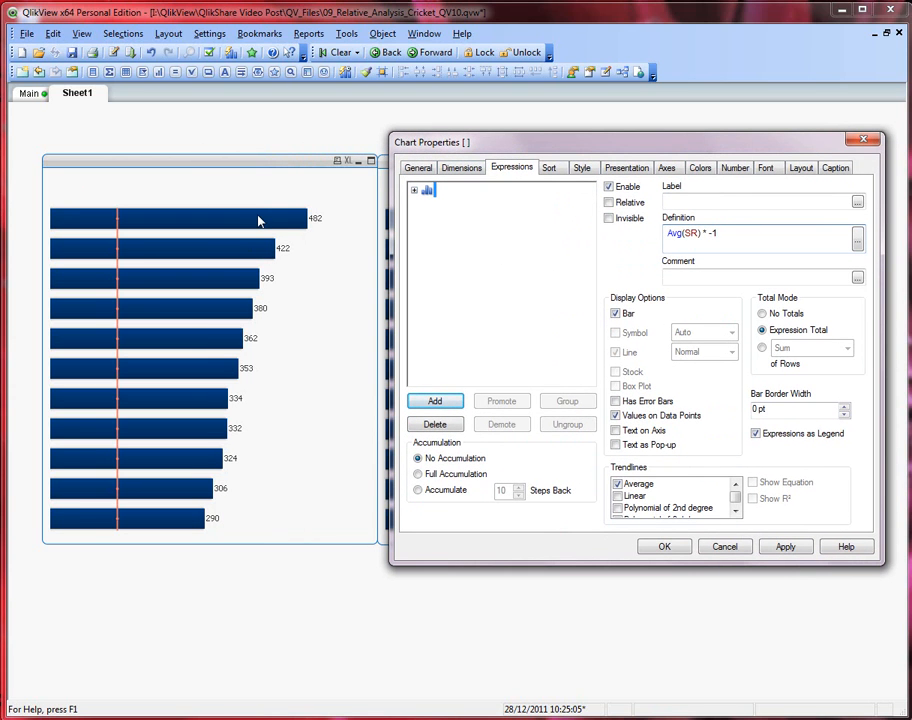
{"action": "left_click", "coordinate": [785, 546]}
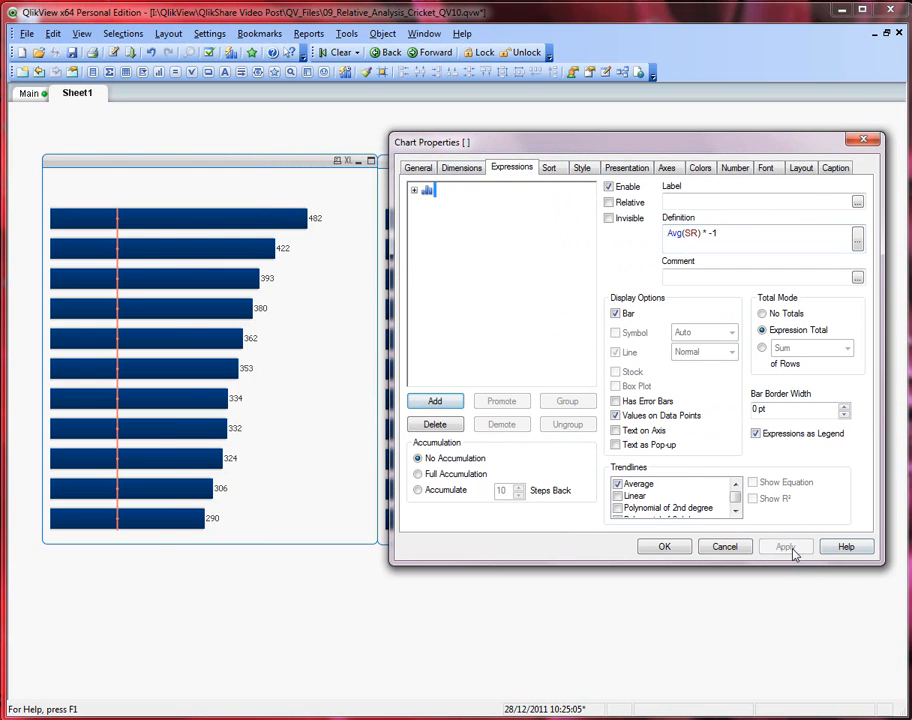
{"action": "left_click", "coordinate": [786, 546]}
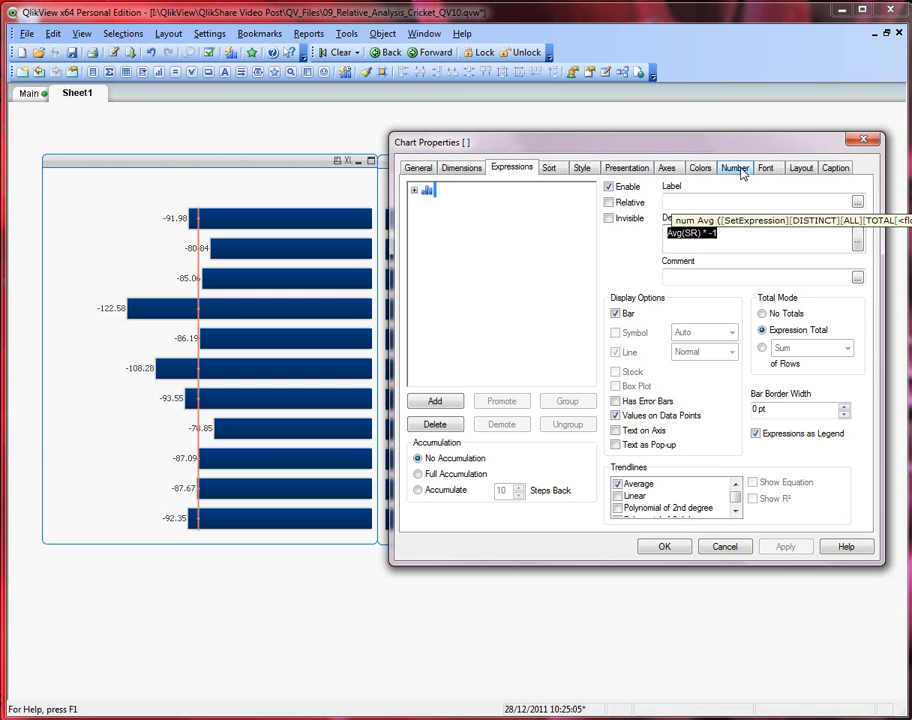
Format the strike-rate expression as Fixed to 1 decimal with pattern #,##0.0;#,##0.0, and apply.
{"action": "left_click", "coordinate": [734, 167]}
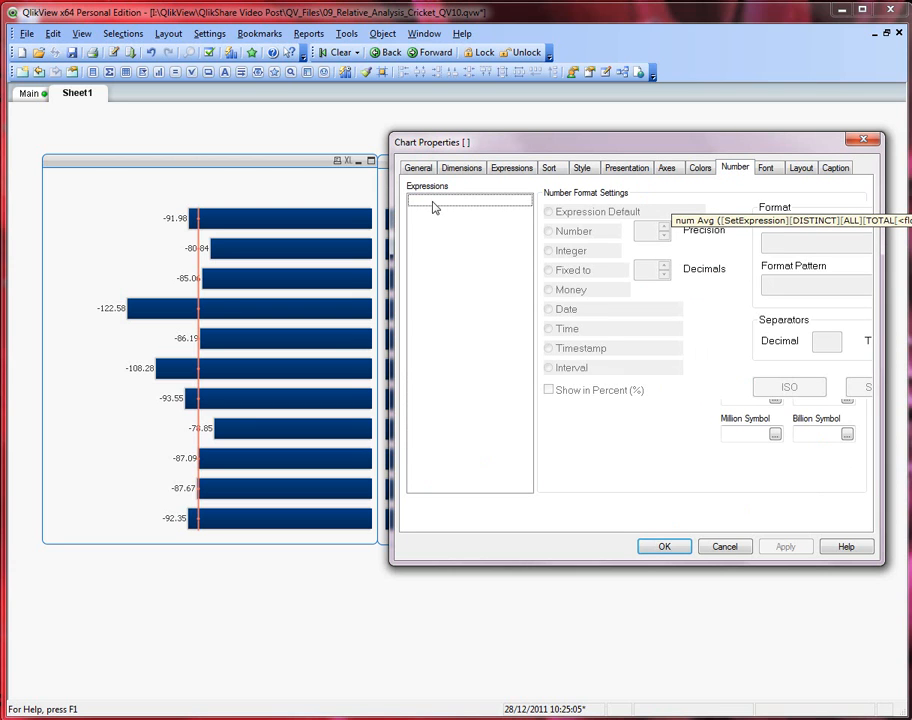
{"action": "left_click", "coordinate": [460, 201]}
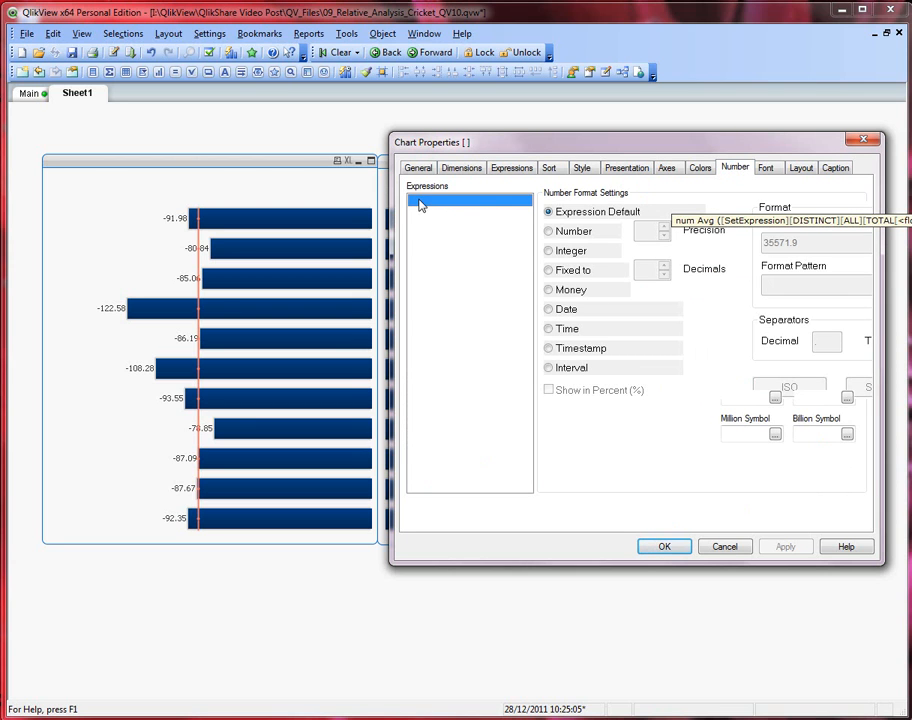
{"action": "left_click", "coordinate": [512, 167]}
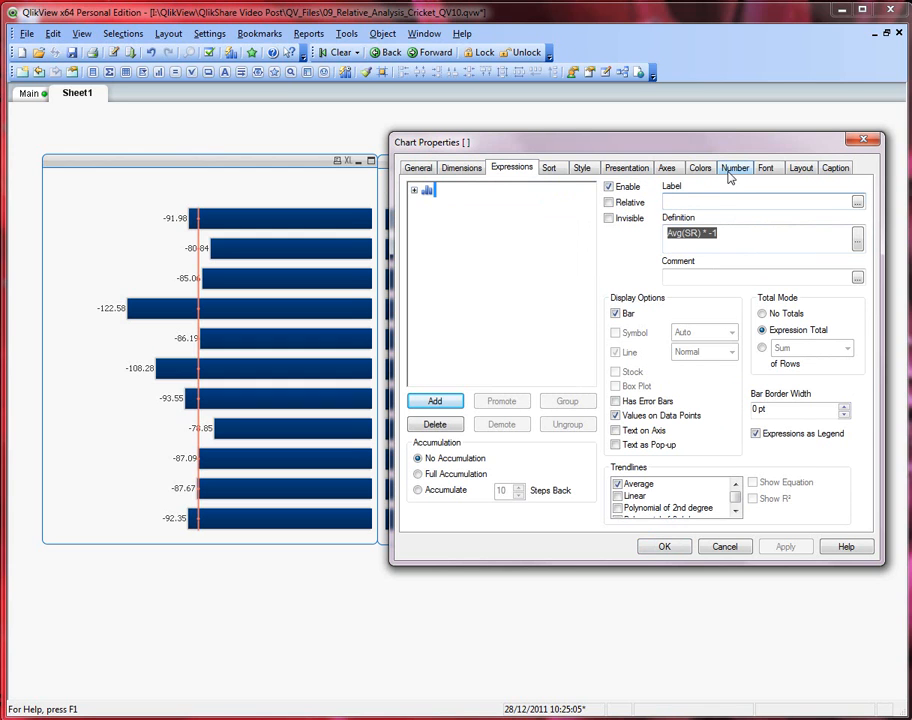
{"action": "mouse_move", "coordinate": [767, 186]}
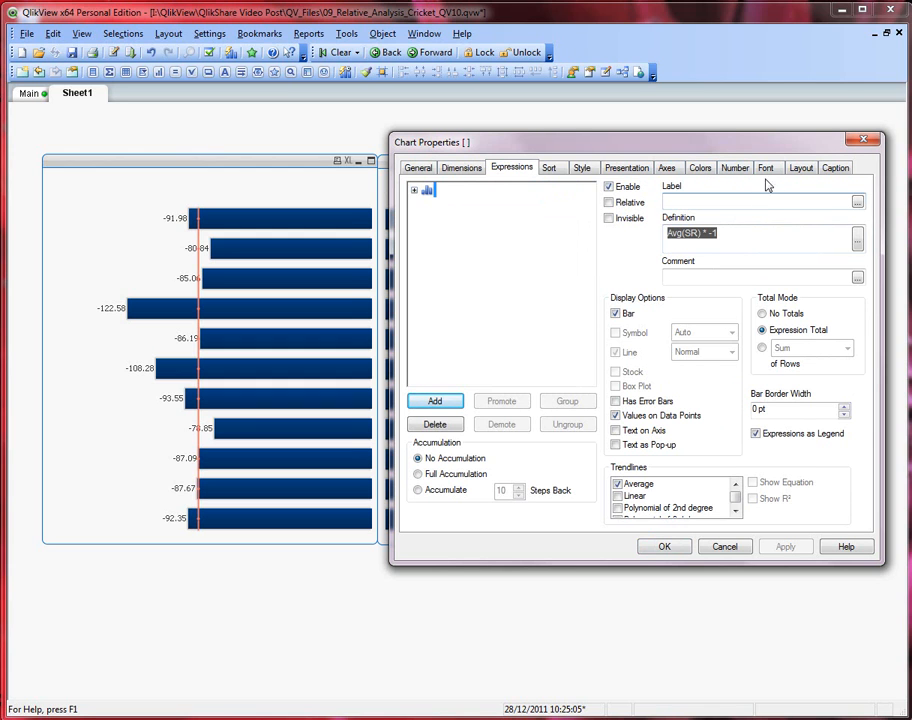
{"action": "left_click", "coordinate": [736, 167]}
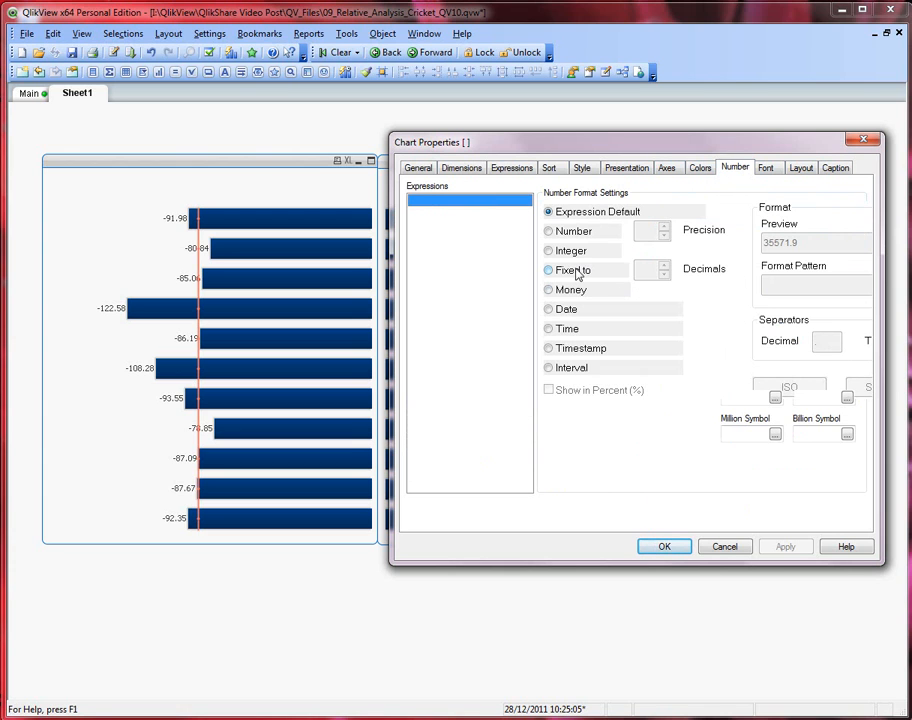
{"action": "left_click", "coordinate": [548, 270]}
{"action": "type", "text": "1"}
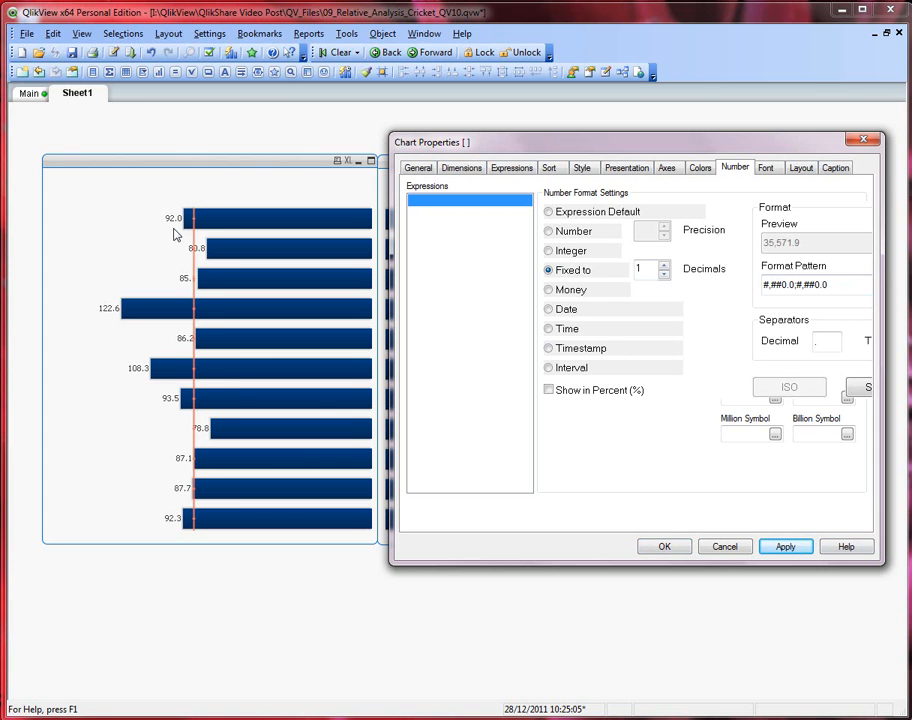
{"action": "mouse_move", "coordinate": [141, 324]}
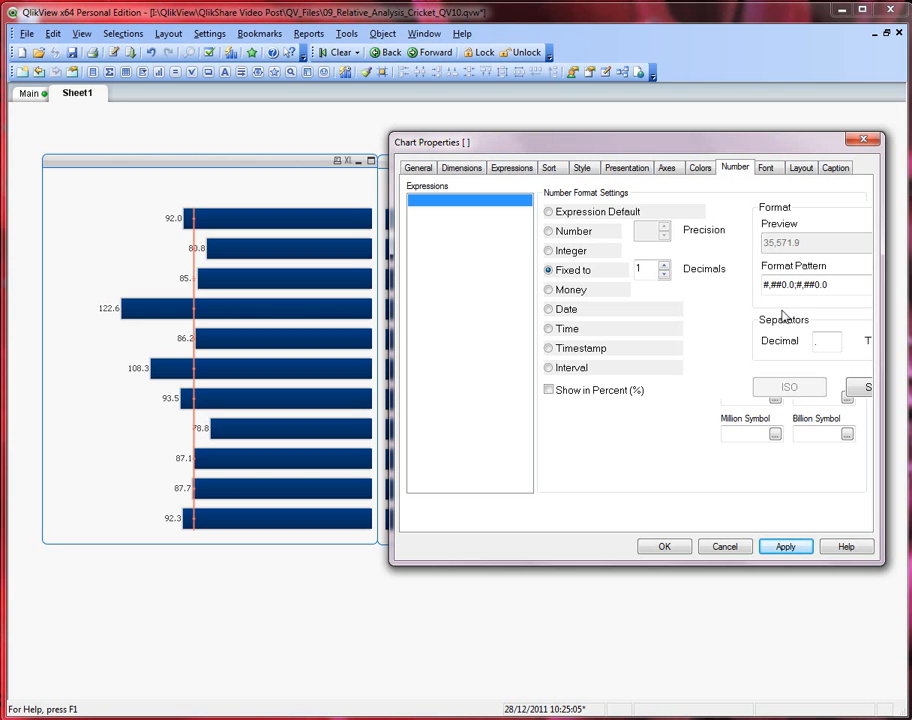
{"action": "left_click", "coordinate": [766, 167]}
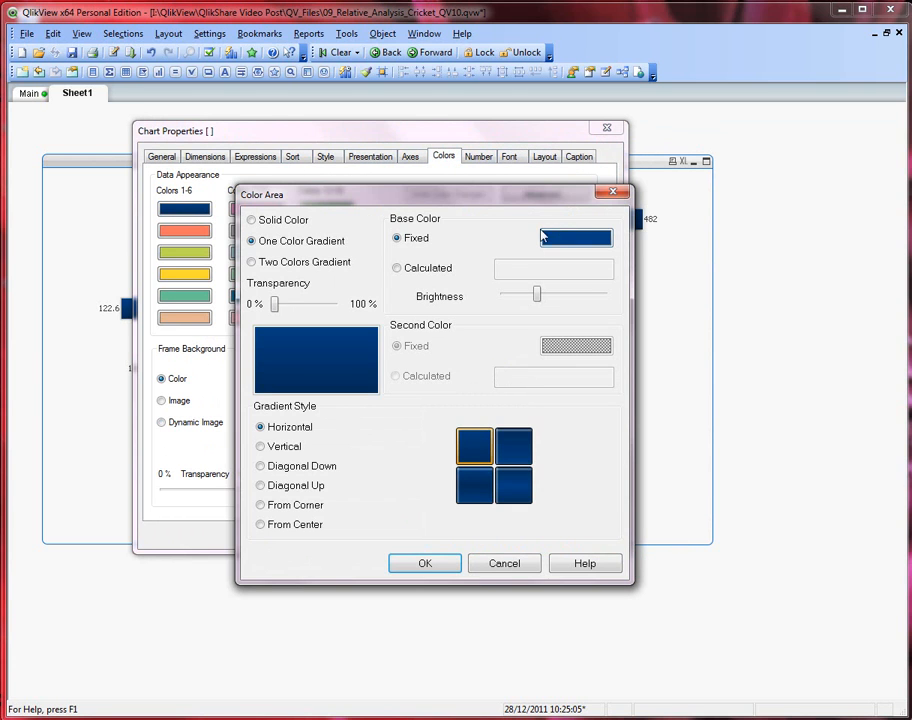
Pick olive as the strike-rate bar colour and close the properties.
{"action": "left_click", "coordinate": [576, 237]}
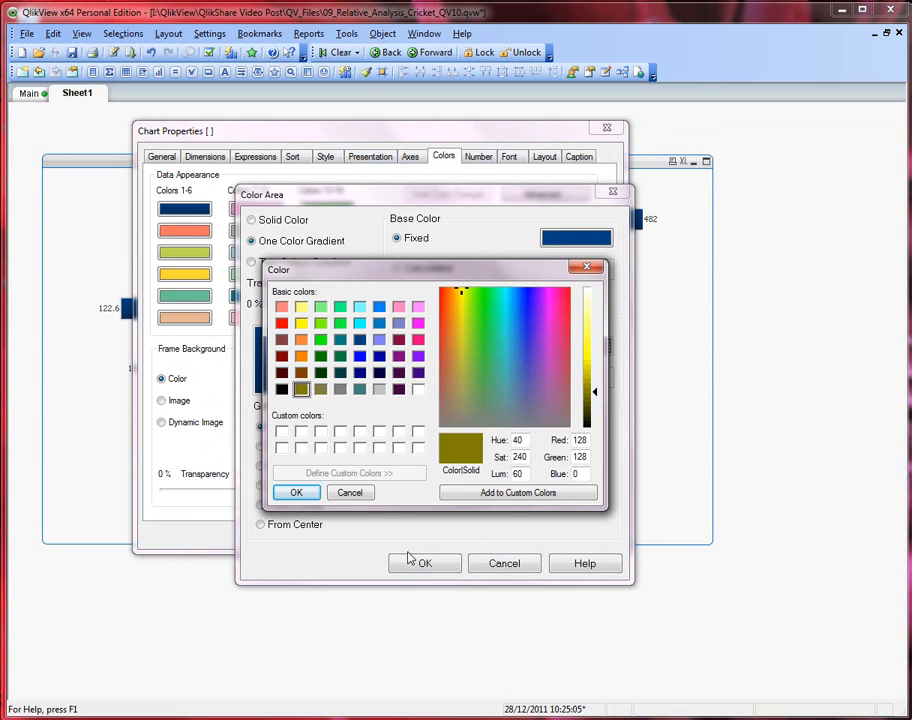
{"action": "left_click", "coordinate": [296, 493]}
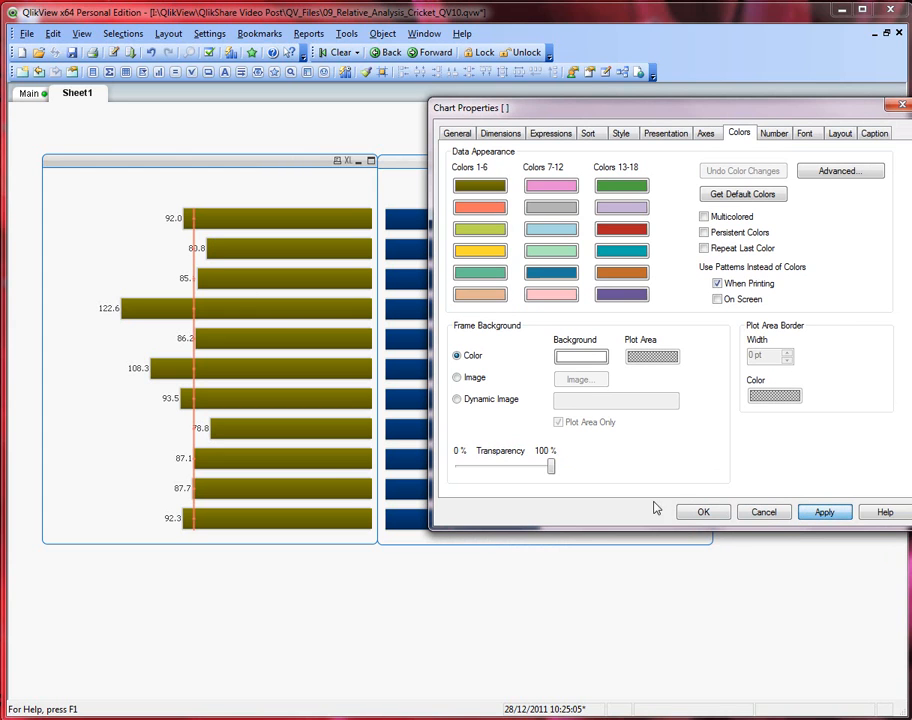
{"action": "left_click", "coordinate": [703, 511]}
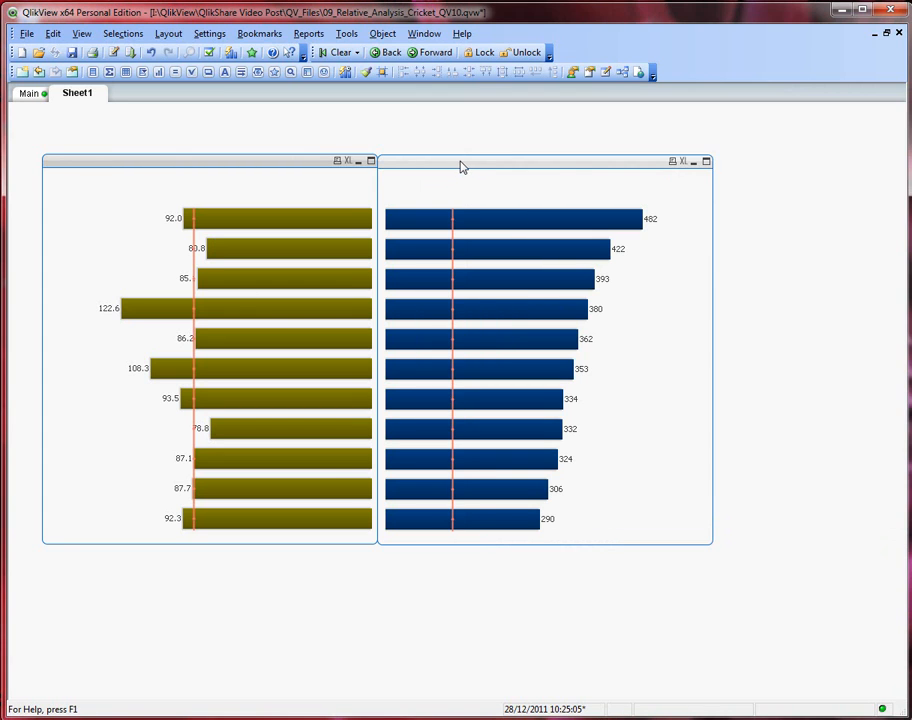
{"action": "mouse_move", "coordinate": [588, 165]}
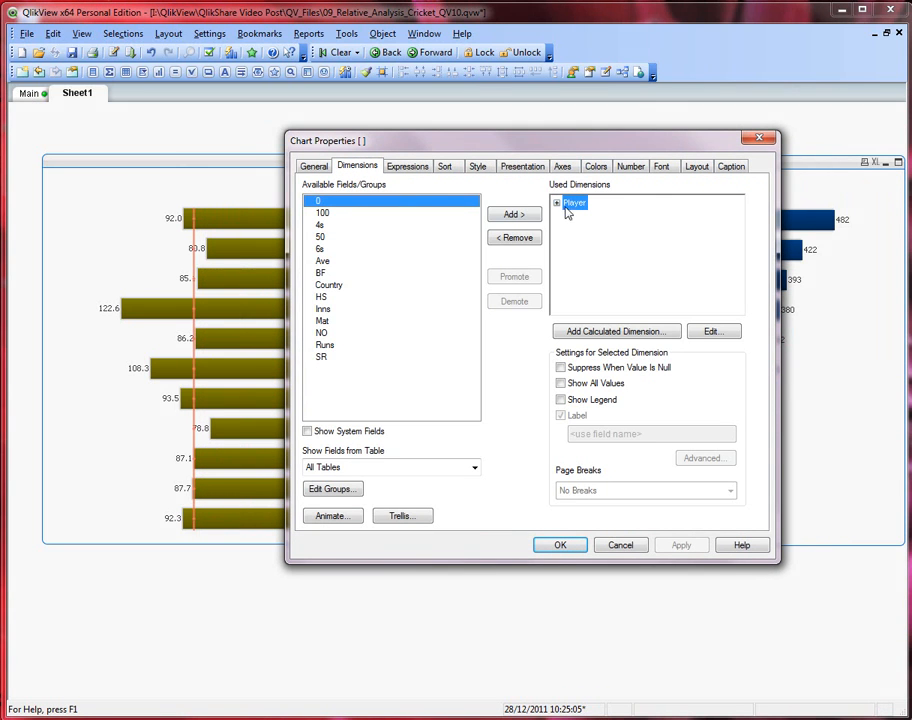
Replace the middle chart's SUM(Runs) expression with the constant 1 and apply.
{"action": "left_click", "coordinate": [407, 166]}
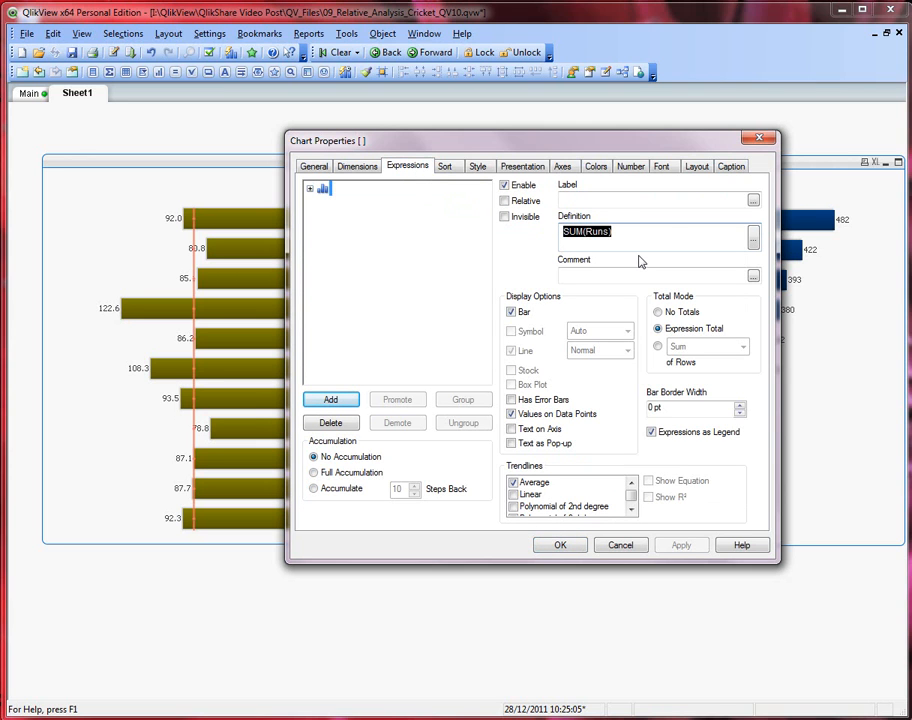
{"action": "type", "text": "1"}
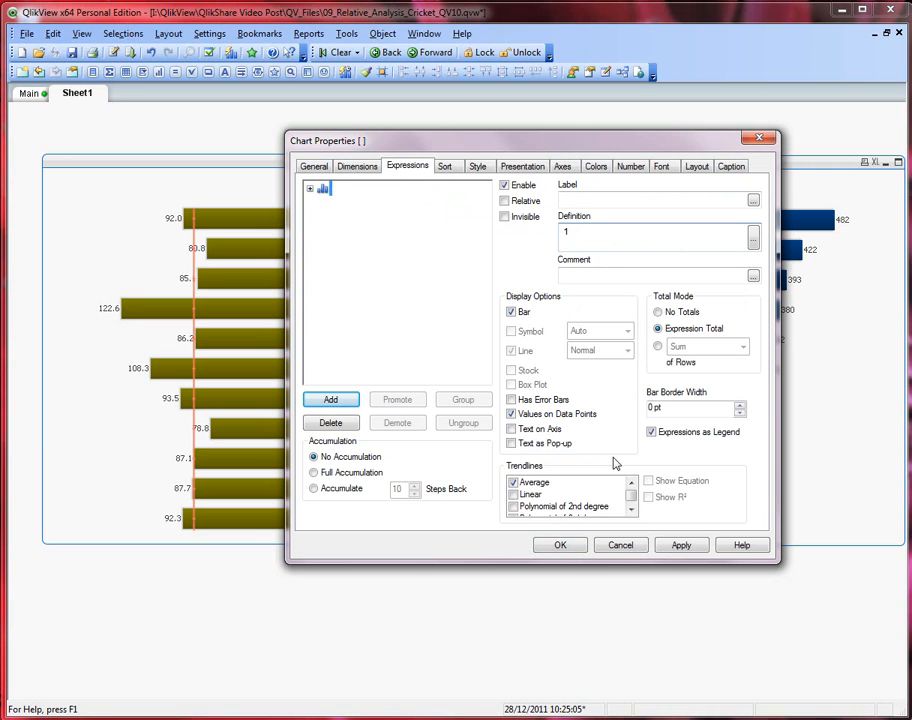
{"action": "left_click", "coordinate": [511, 413]}
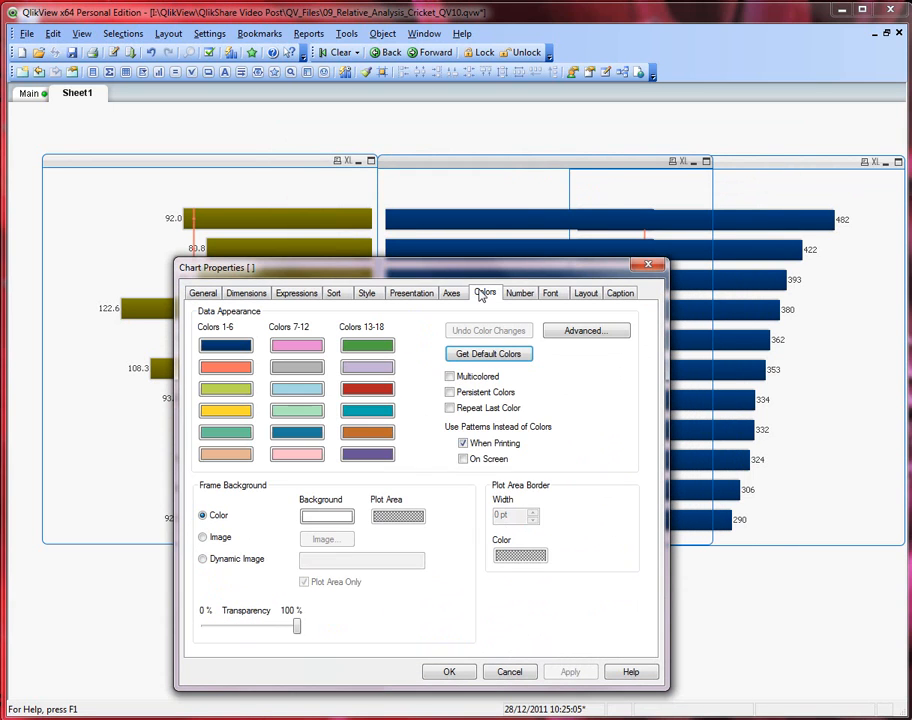
Choose light grey as the middle chart's base bar colour and close the properties.
{"action": "left_click", "coordinate": [519, 553]}
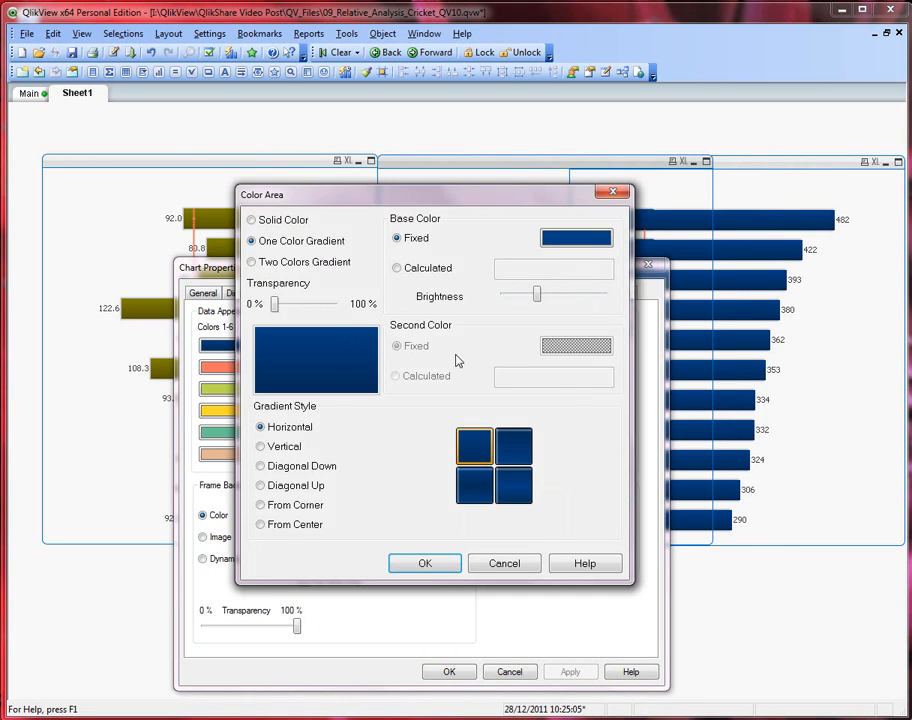
{"action": "left_click", "coordinate": [576, 237]}
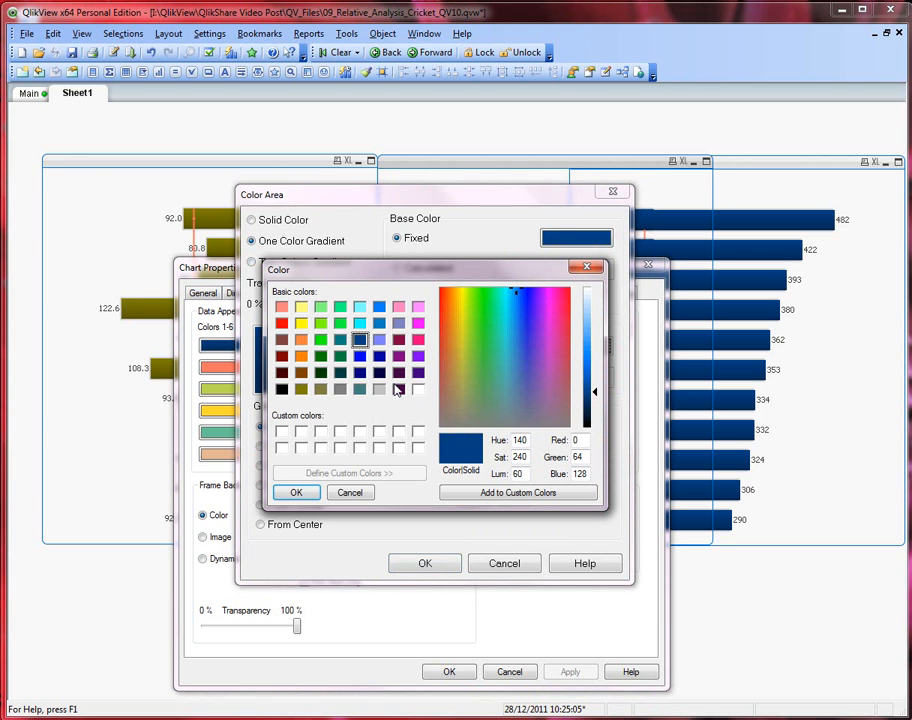
{"action": "left_click", "coordinate": [378, 389]}
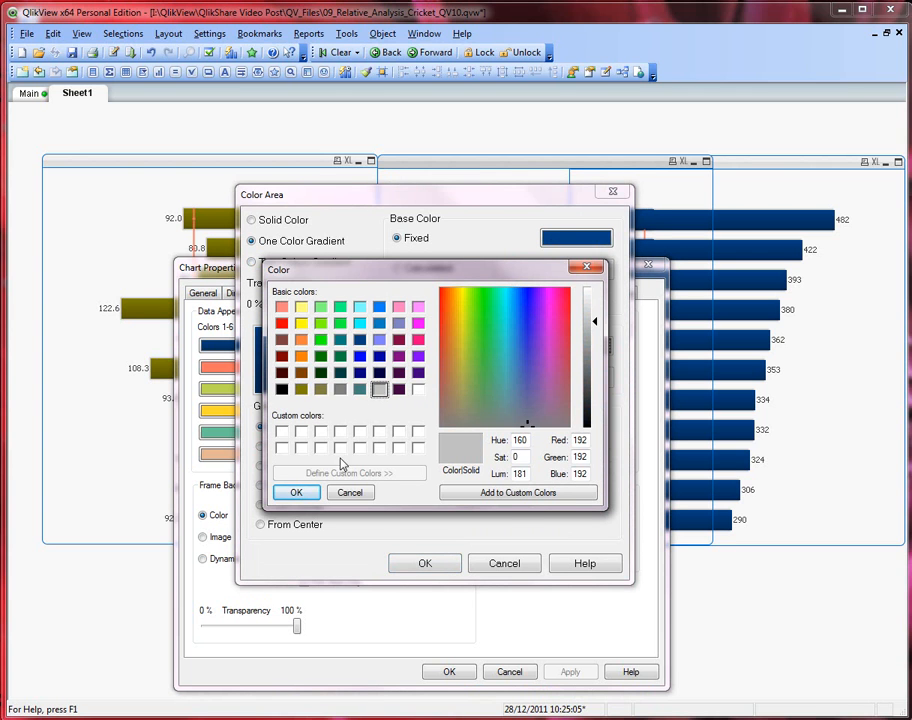
{"action": "left_click", "coordinate": [296, 492]}
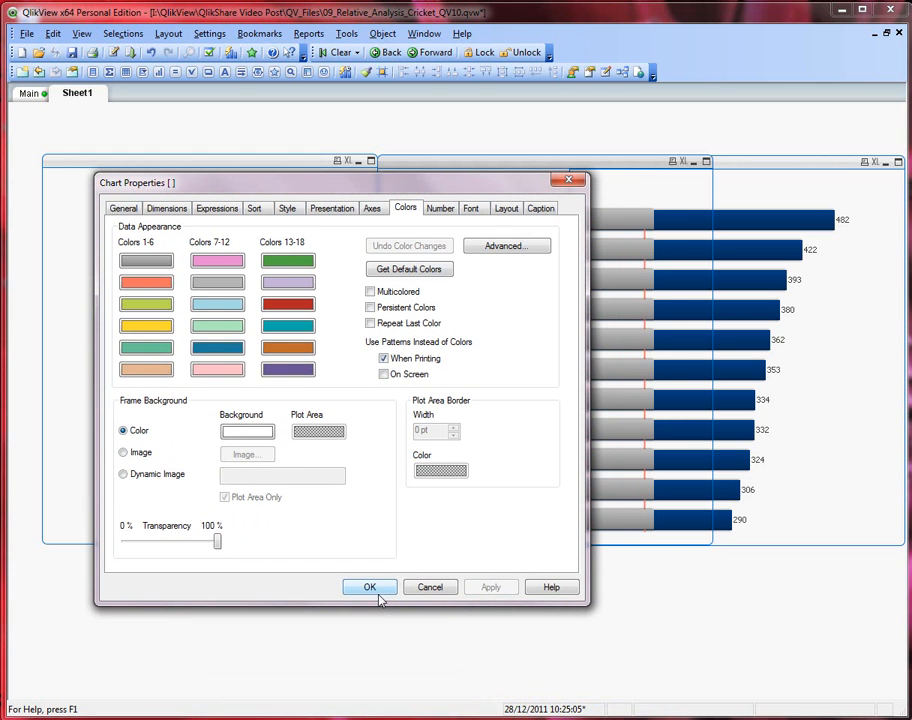
{"action": "left_click", "coordinate": [370, 586]}
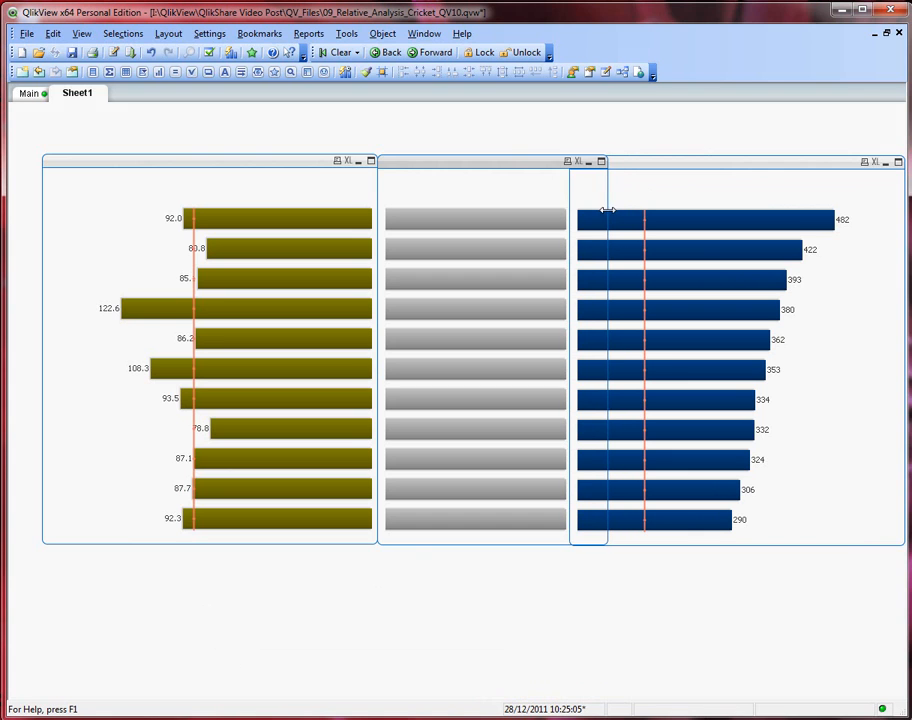
{"action": "mouse_move", "coordinate": [880, 237]}
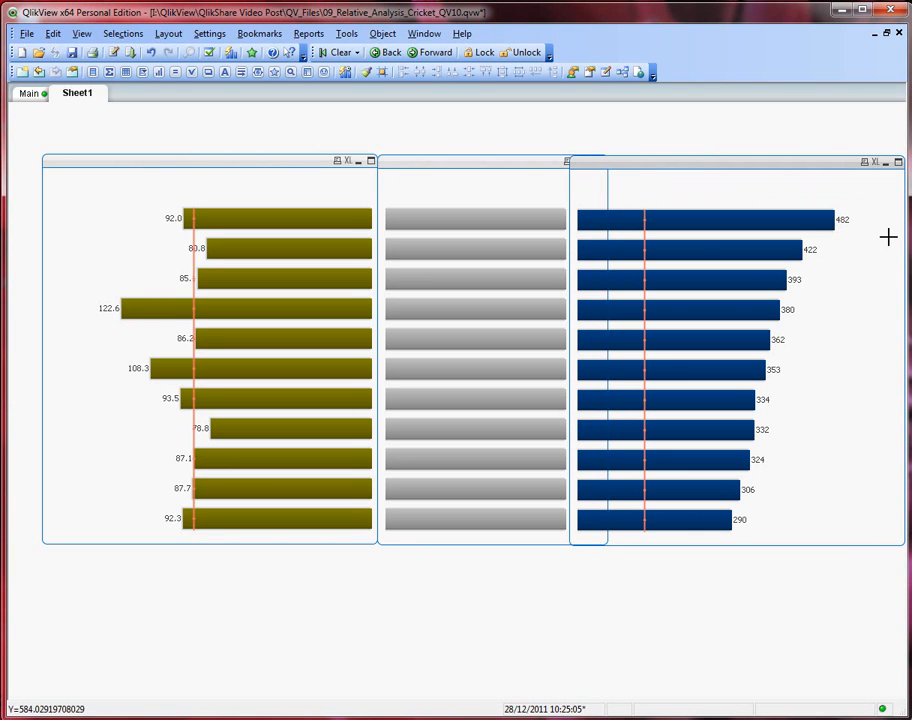
{"action": "mouse_move", "coordinate": [33, 157]}
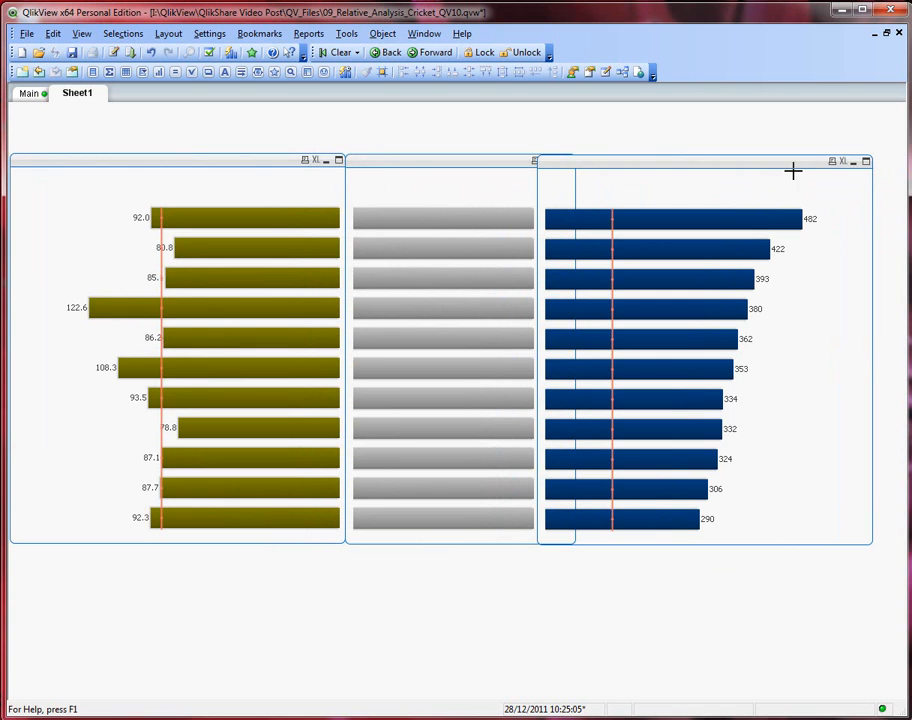
{"action": "mouse_move", "coordinate": [872, 231]}
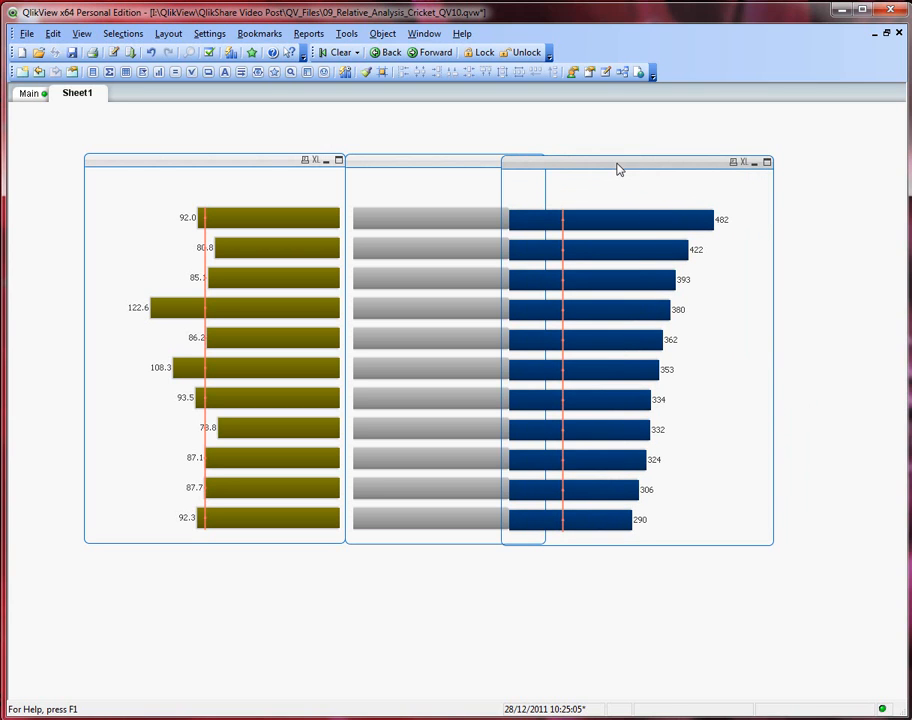
{"action": "mouse_move", "coordinate": [532, 519]}
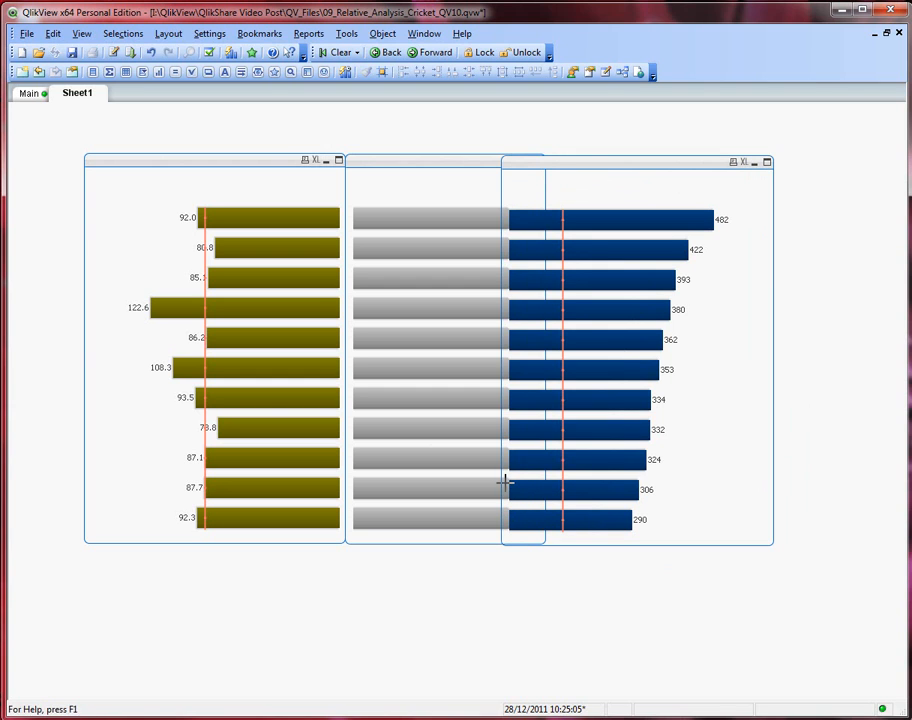
{"action": "mouse_move", "coordinate": [505, 493]}
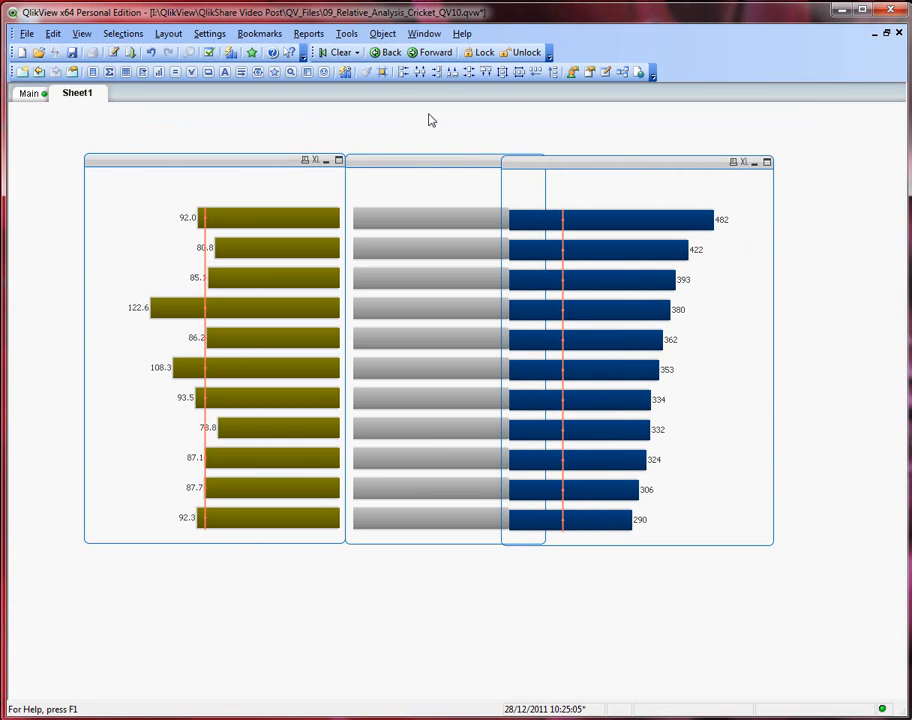
{"action": "mouse_move", "coordinate": [482, 71]}
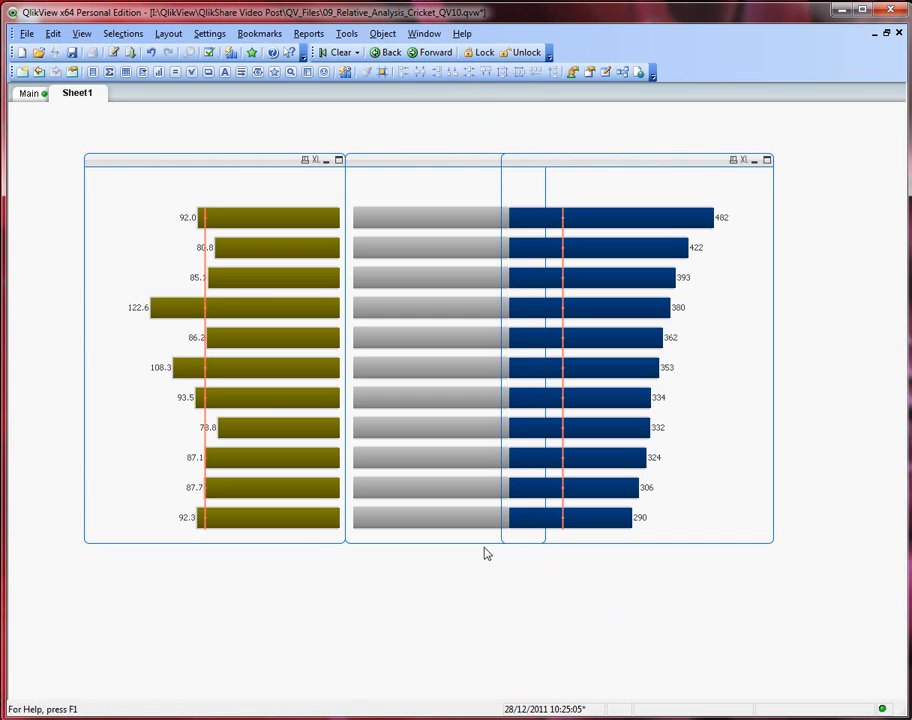
{"action": "mouse_move", "coordinate": [320, 197]}
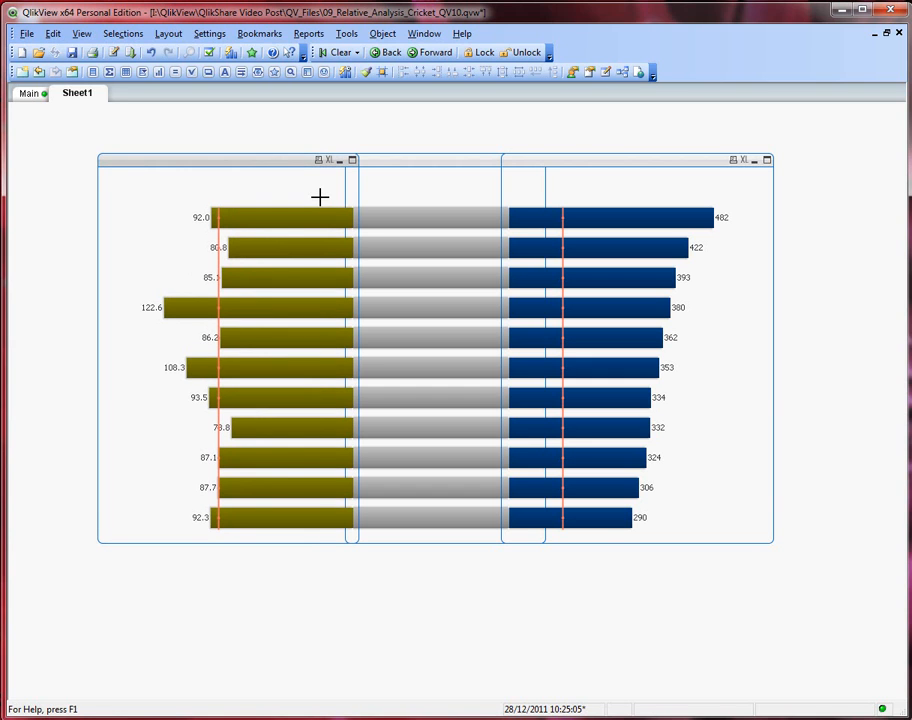
{"action": "mouse_move", "coordinate": [599, 162]}
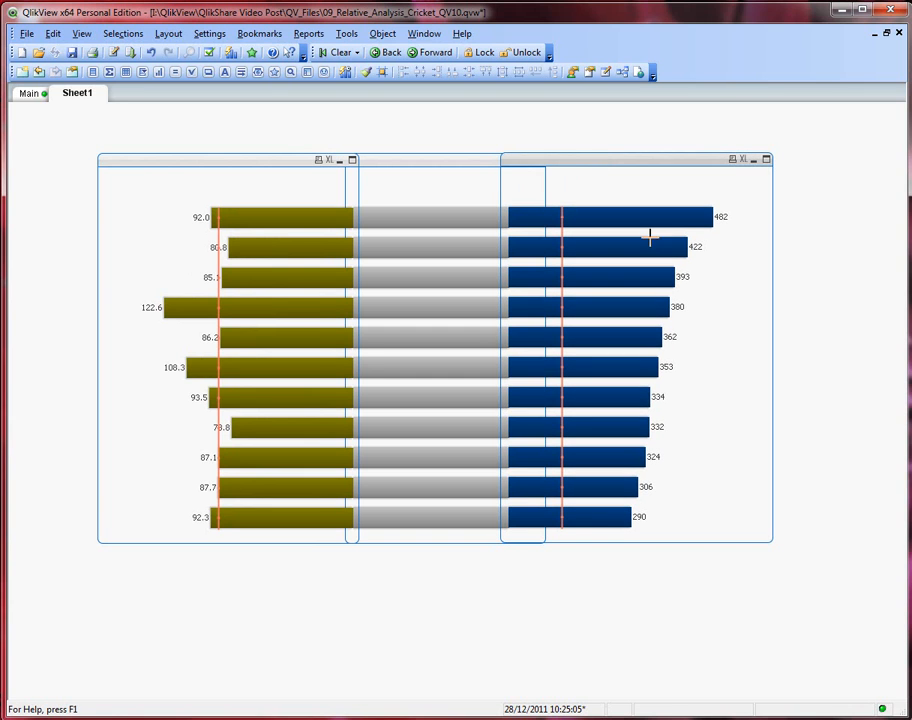
{"action": "mouse_move", "coordinate": [699, 627]}
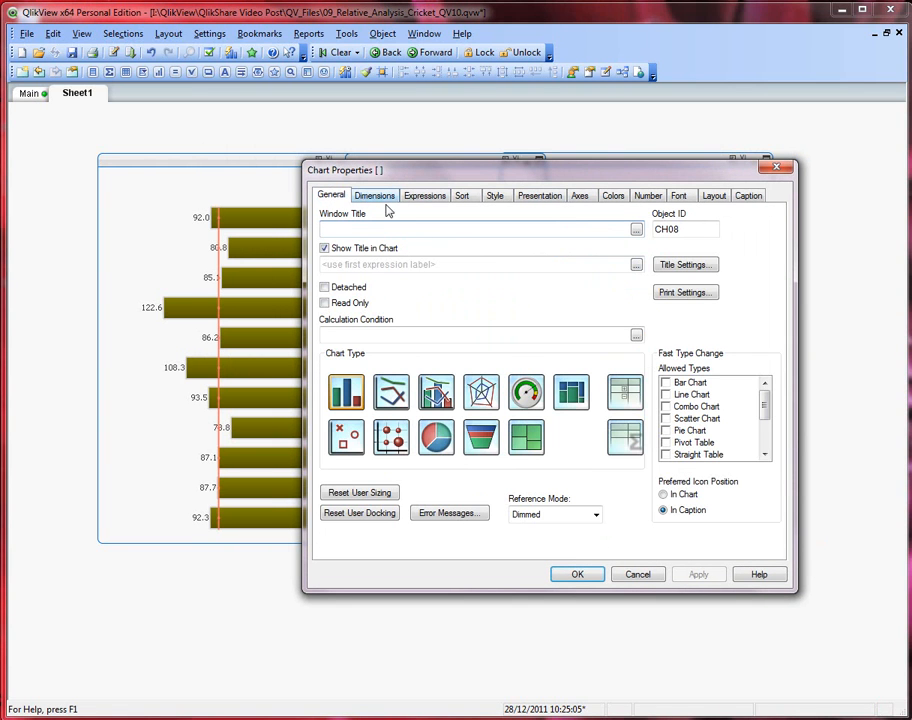
Show player names, make the constant expression invisible, and set the centre chart's font to bold.
{"action": "left_click", "coordinate": [374, 195]}
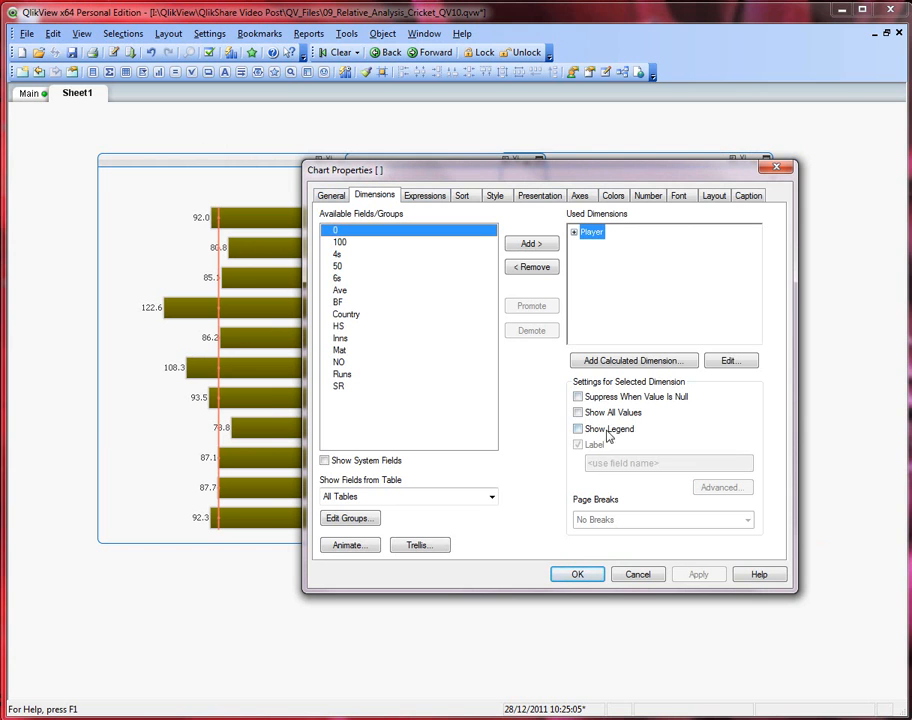
{"action": "left_click", "coordinate": [578, 428]}
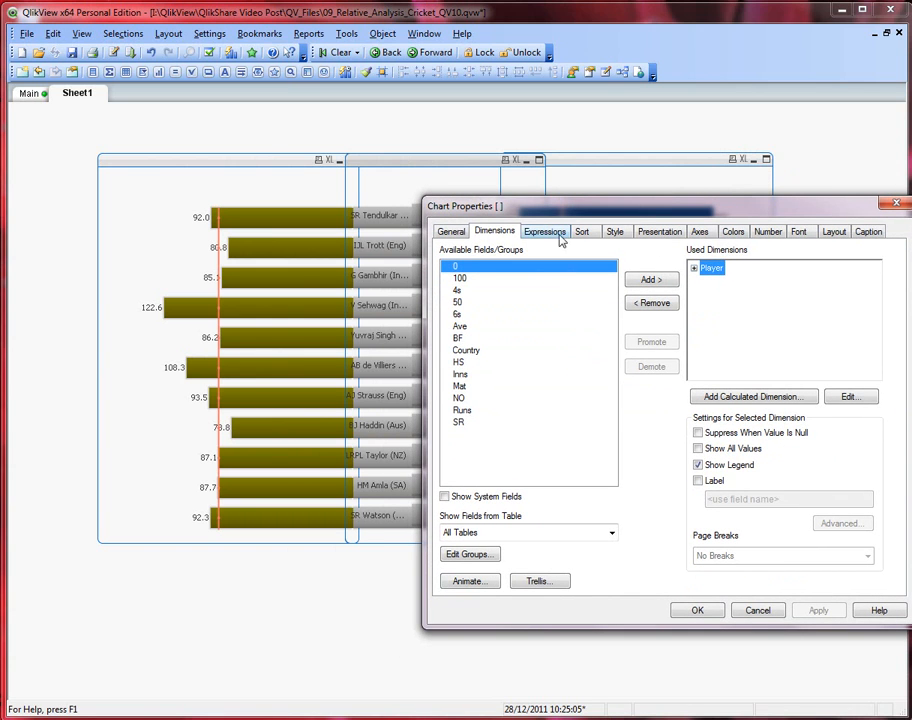
{"action": "left_click", "coordinate": [545, 231]}
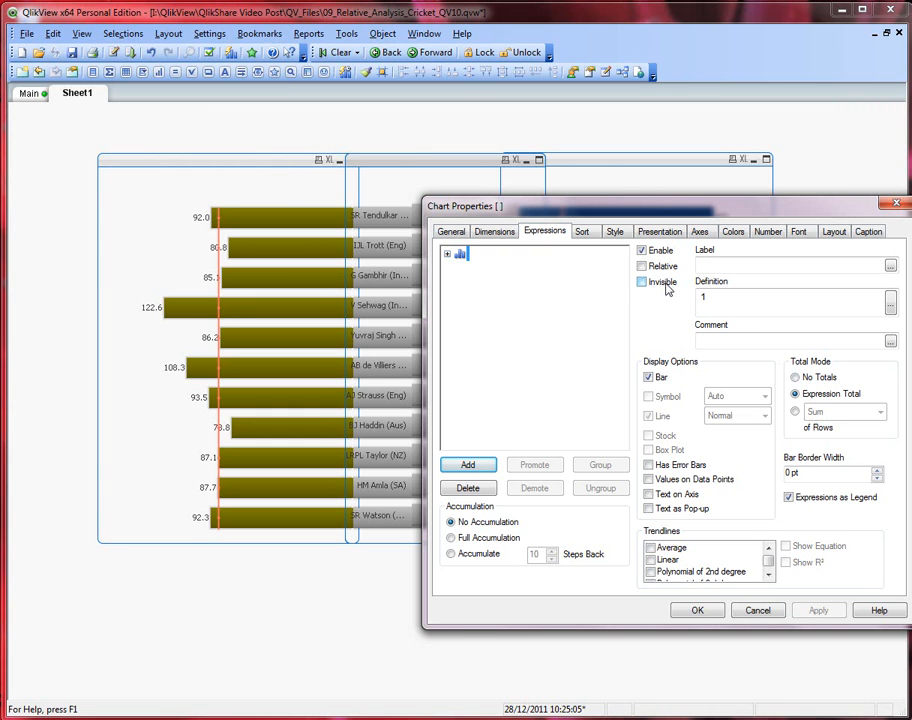
{"action": "left_click", "coordinate": [642, 281]}
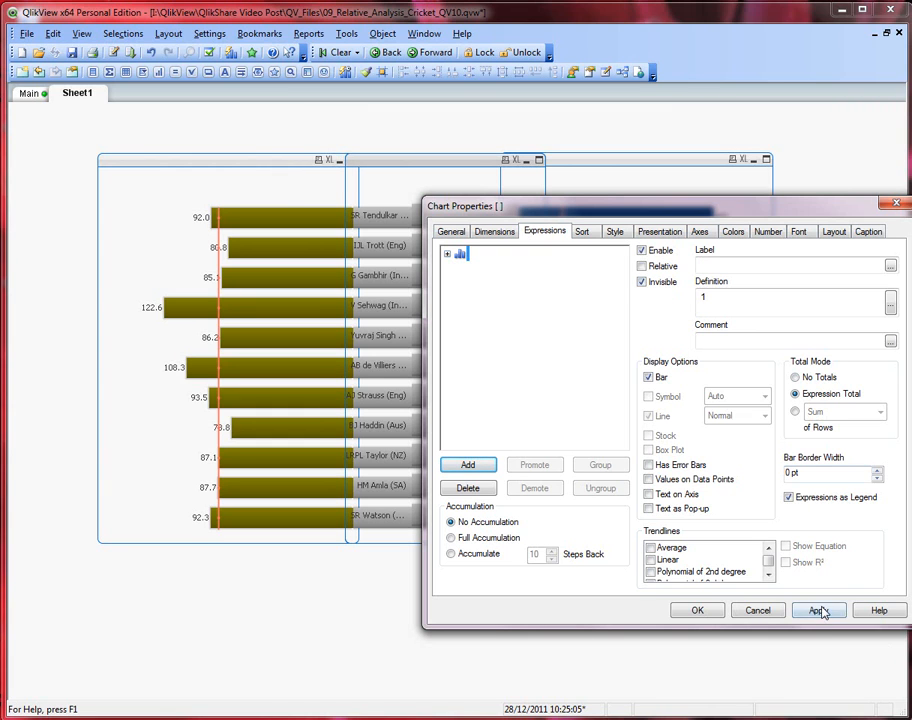
{"action": "left_click", "coordinate": [824, 610]}
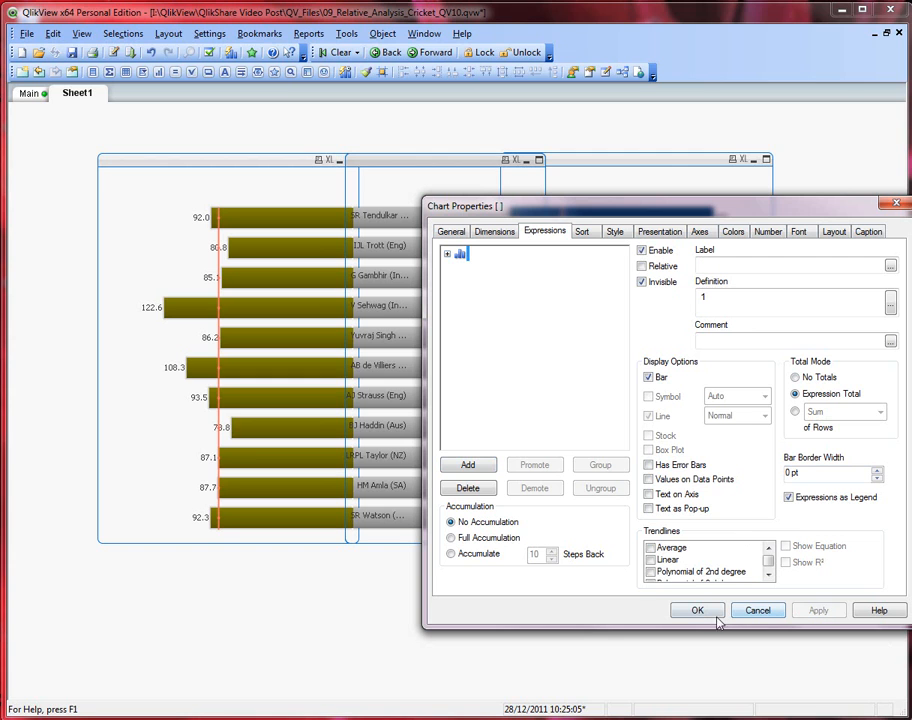
{"action": "mouse_move", "coordinate": [716, 248]}
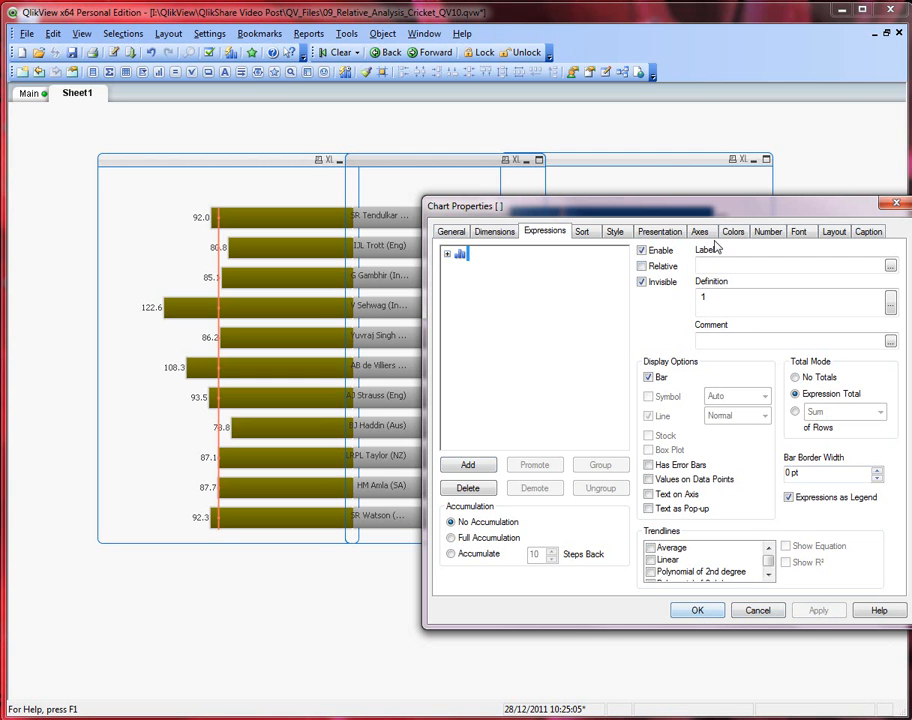
{"action": "left_click", "coordinate": [802, 231]}
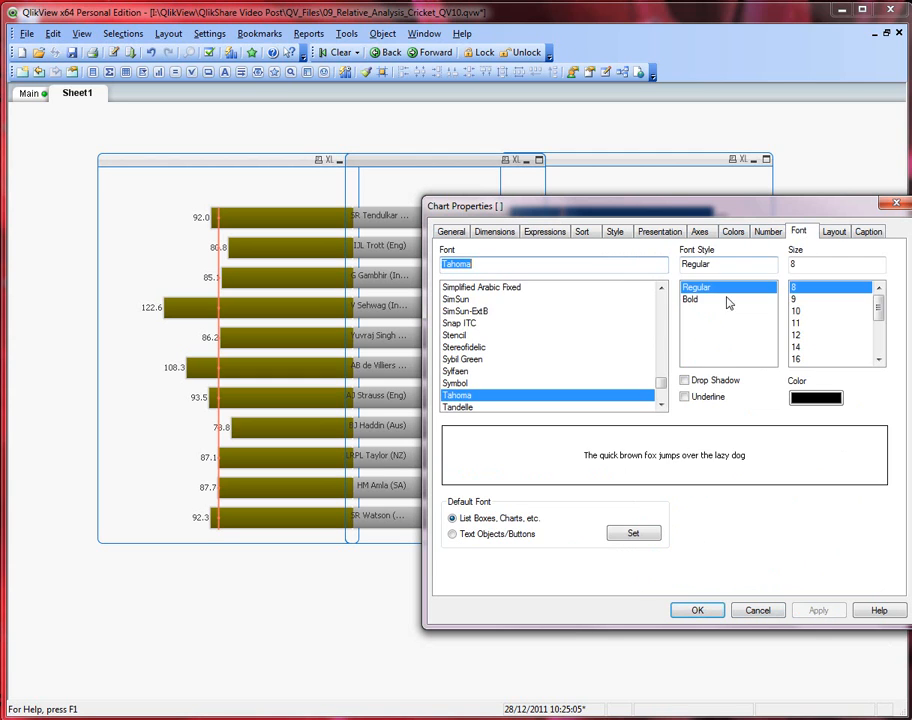
{"action": "left_click", "coordinate": [691, 299]}
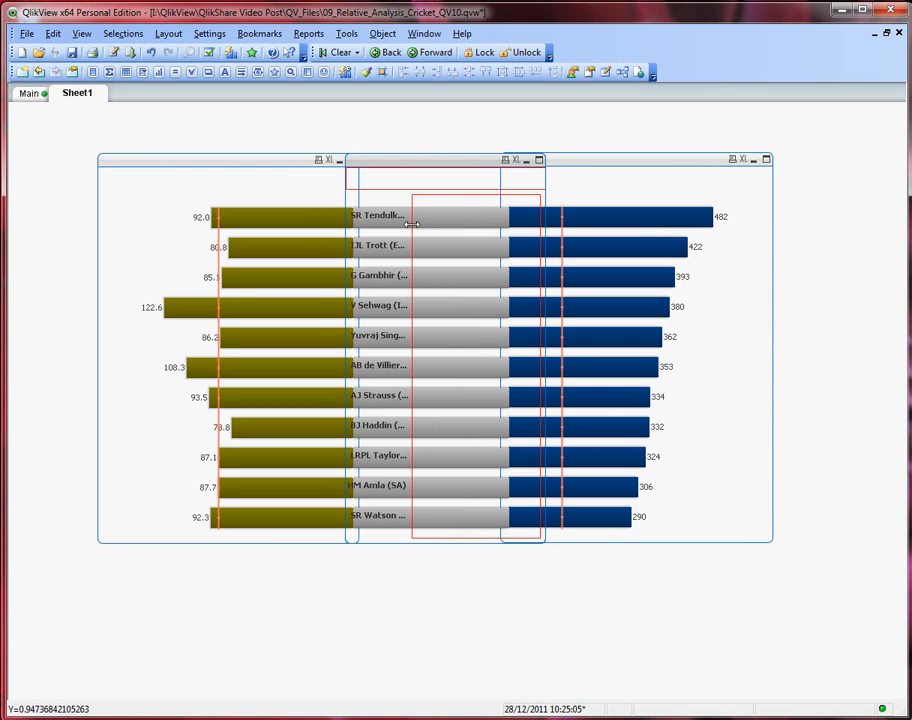
Drag the centre chart's label boundary wider so full player names and countries fit.
{"action": "left_click_drag", "start_coordinate": [413, 230], "coordinate": [460, 230]}
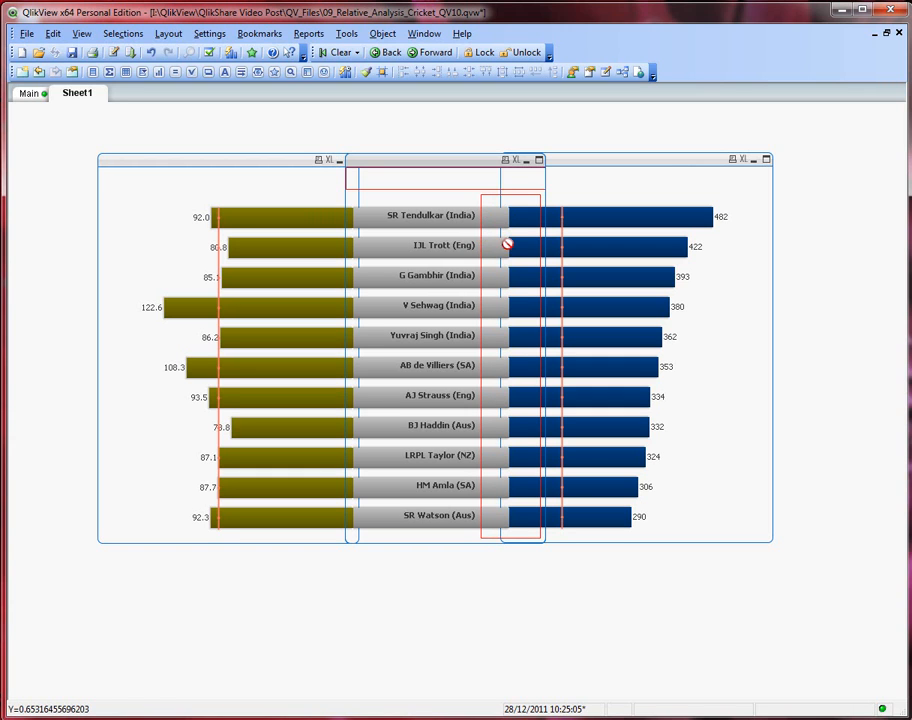
{"action": "mouse_move", "coordinate": [519, 372]}
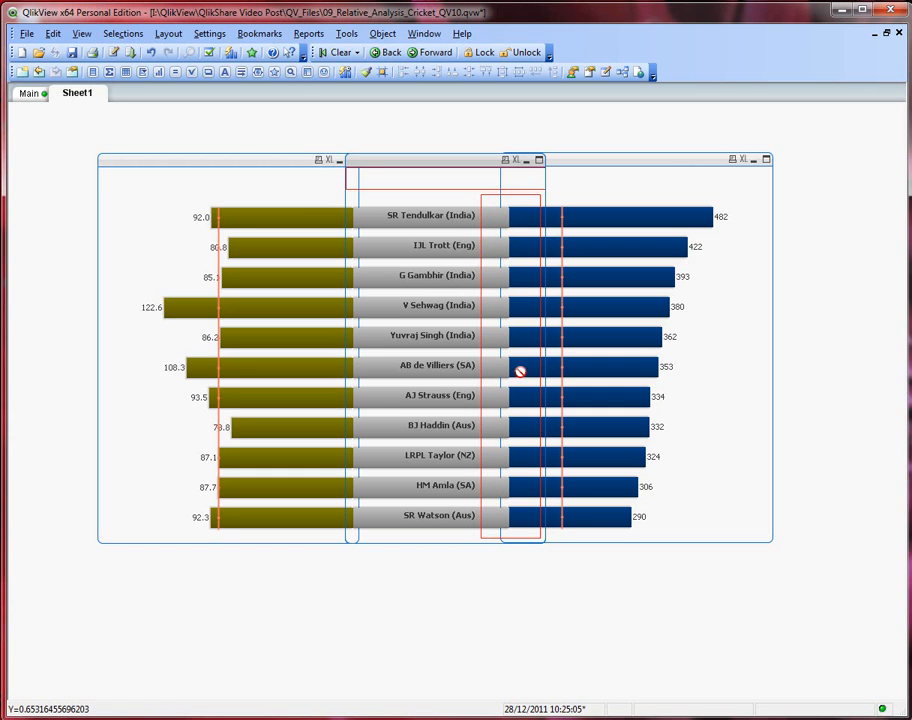
{"action": "mouse_move", "coordinate": [500, 470]}
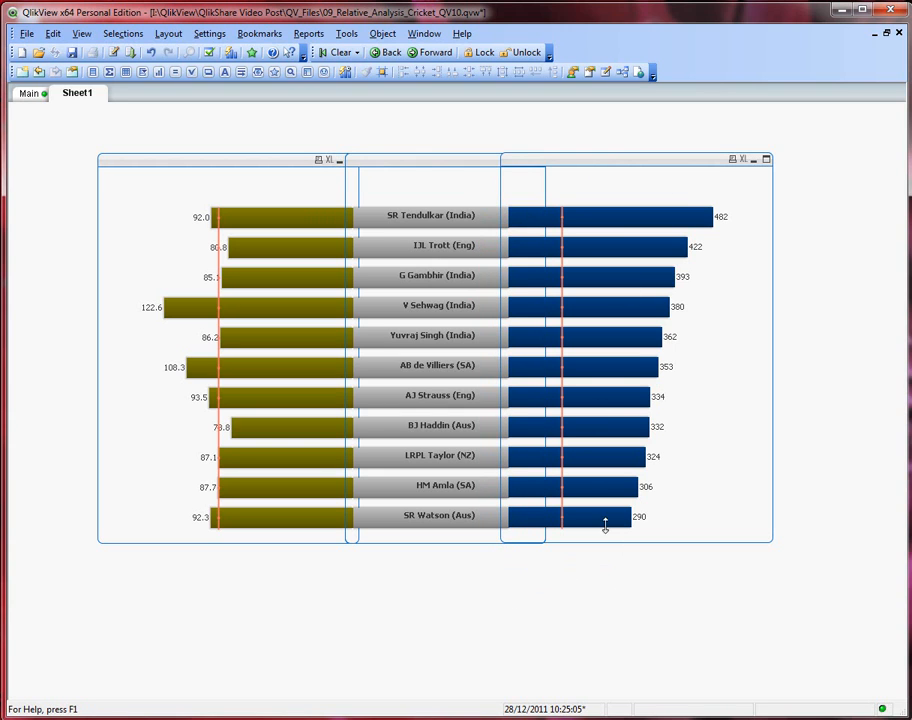
{"action": "mouse_move", "coordinate": [606, 575]}
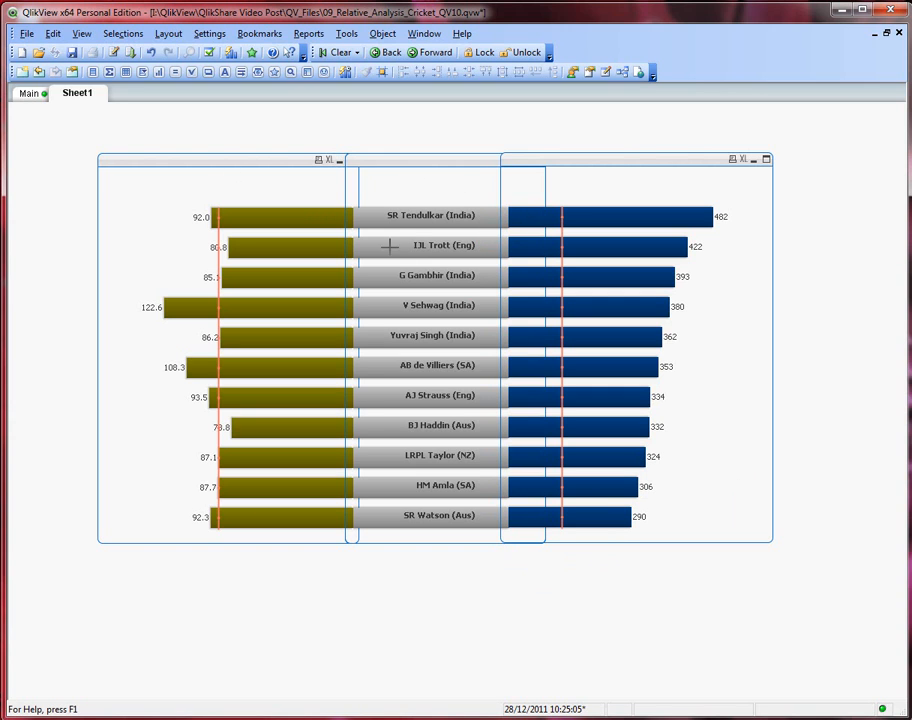
{"action": "mouse_move", "coordinate": [751, 368]}
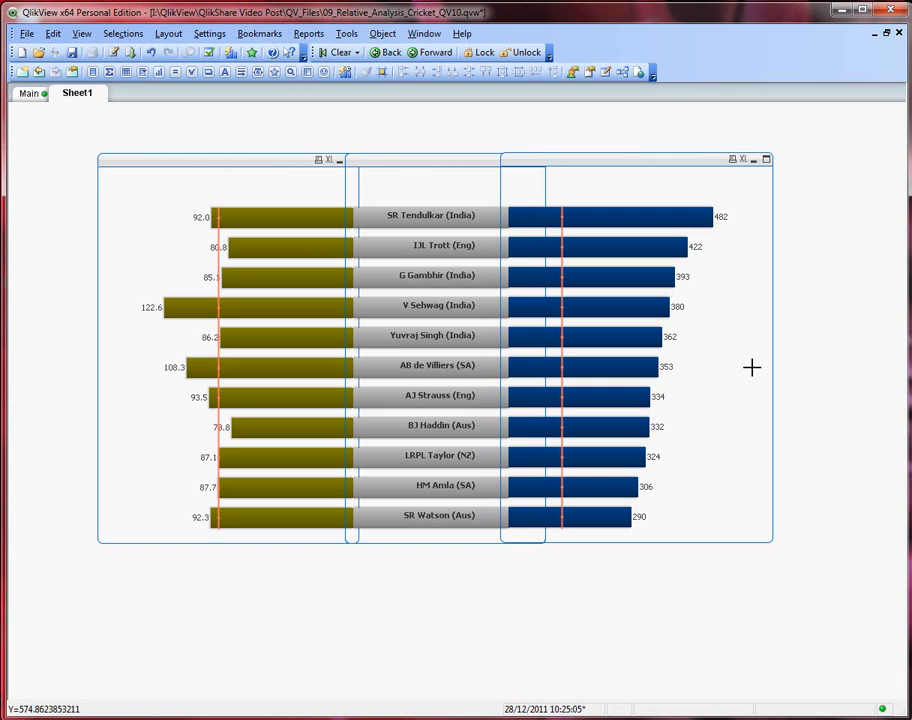
{"action": "mouse_move", "coordinate": [757, 596]}
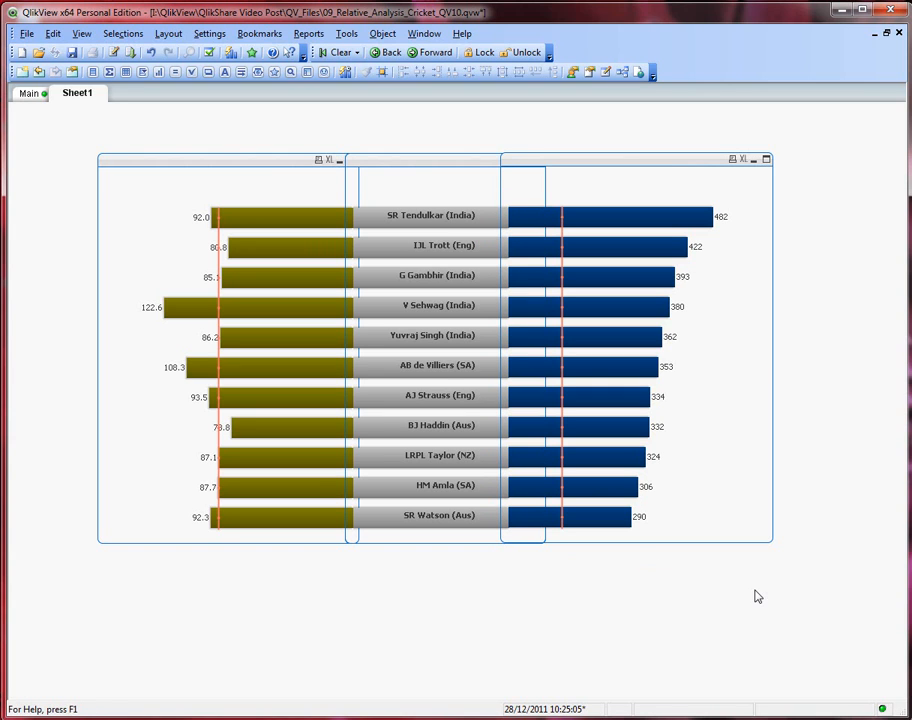
{"action": "mouse_move", "coordinate": [457, 163]}
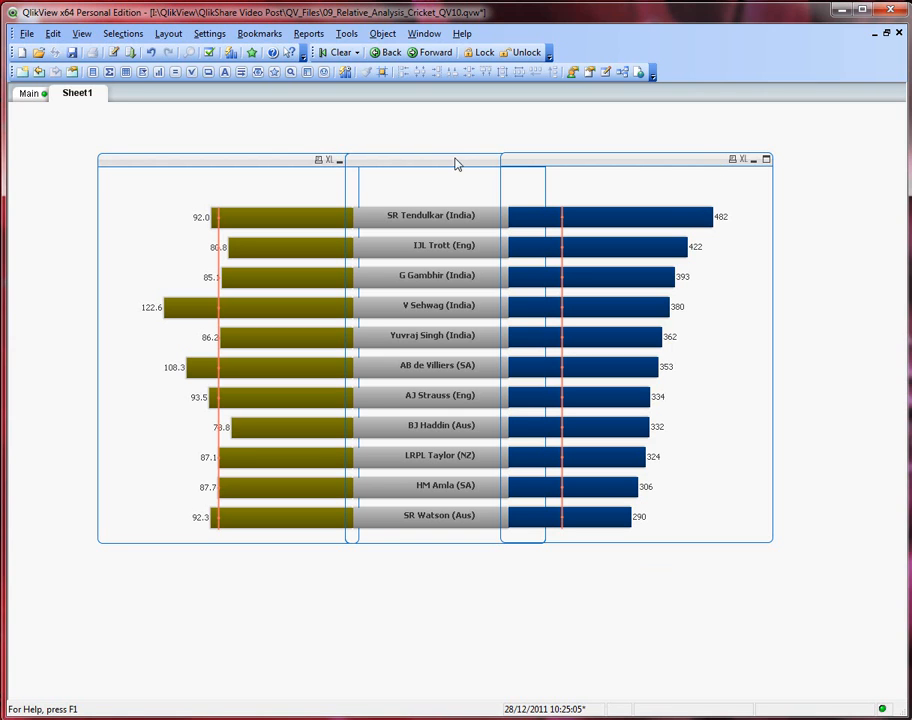
{"action": "mouse_move", "coordinate": [817, 595]}
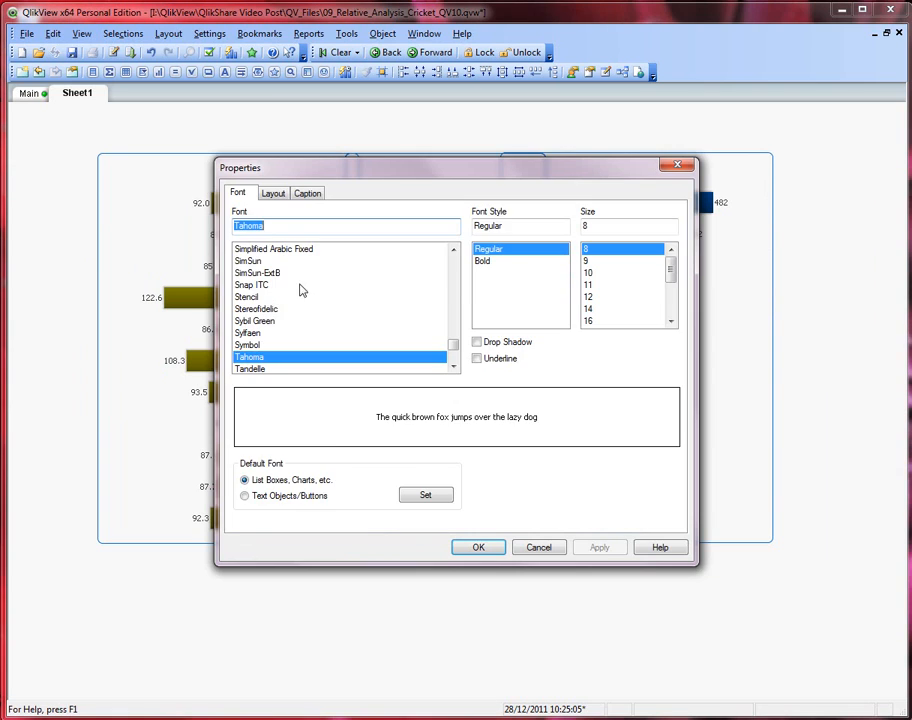
Switch the chart properties to the Layout tab with its border settings.
{"action": "left_click", "coordinate": [273, 193]}
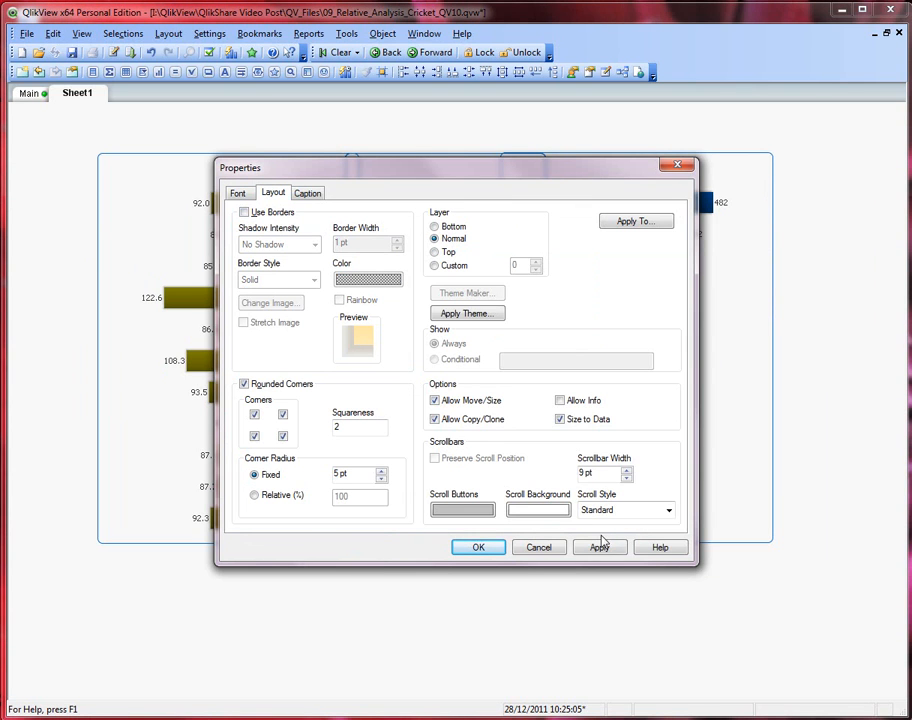